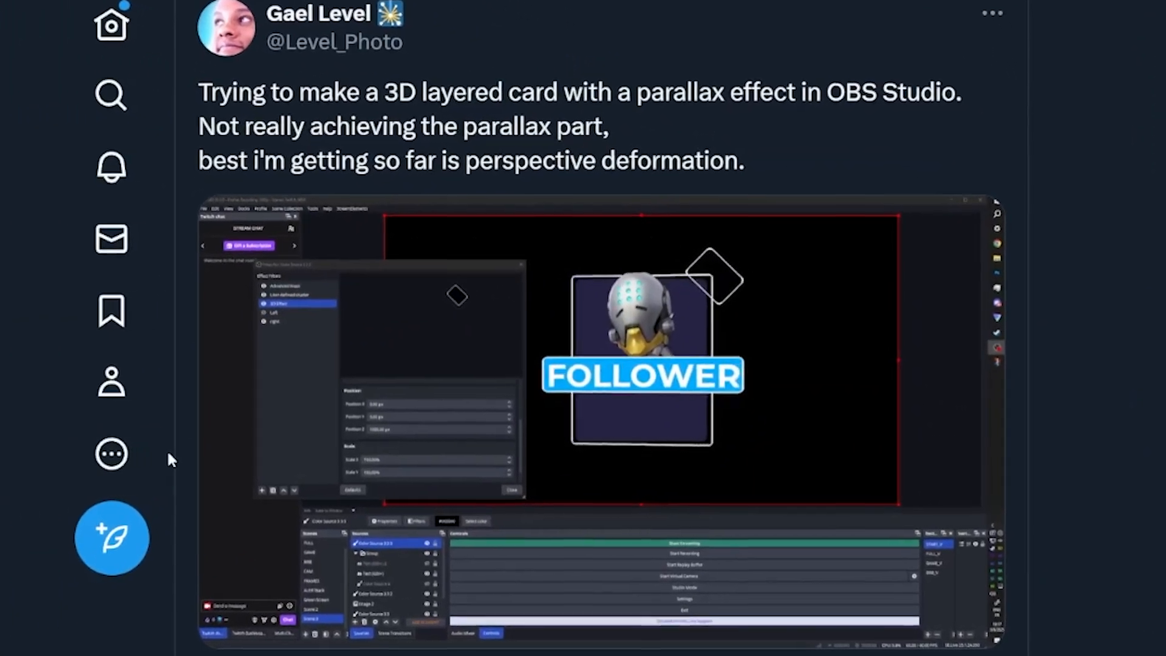
Step: Reach the StreamElements creator dashboard's Overlays list from the account menu
scroll("down", 3)
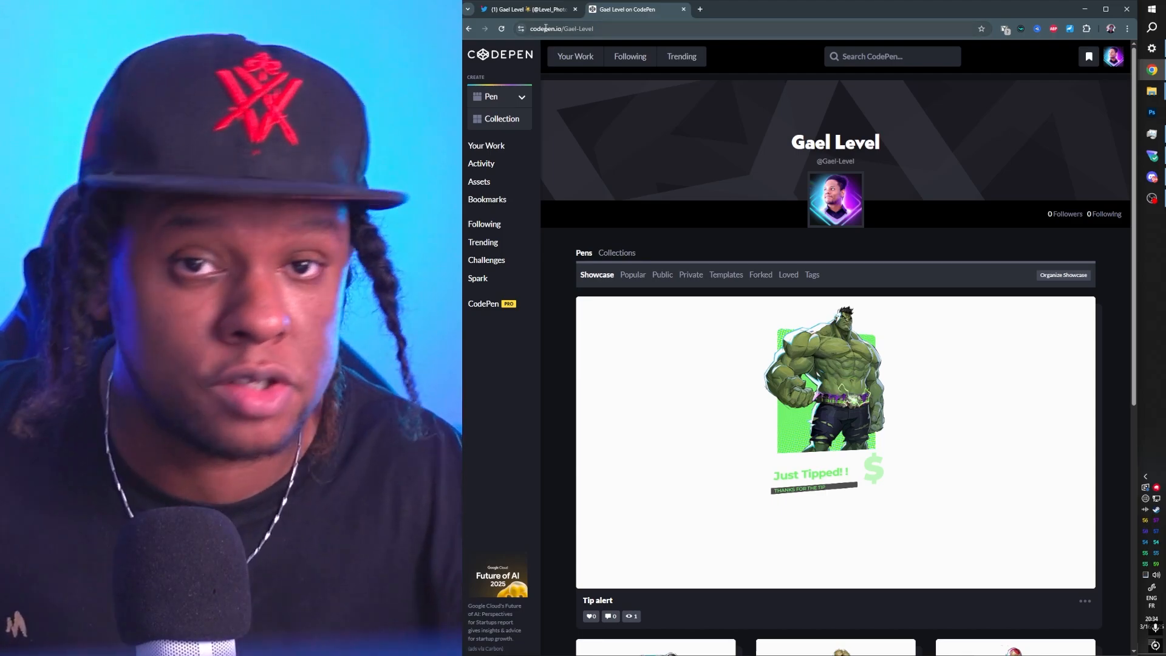
scroll("down", 3)
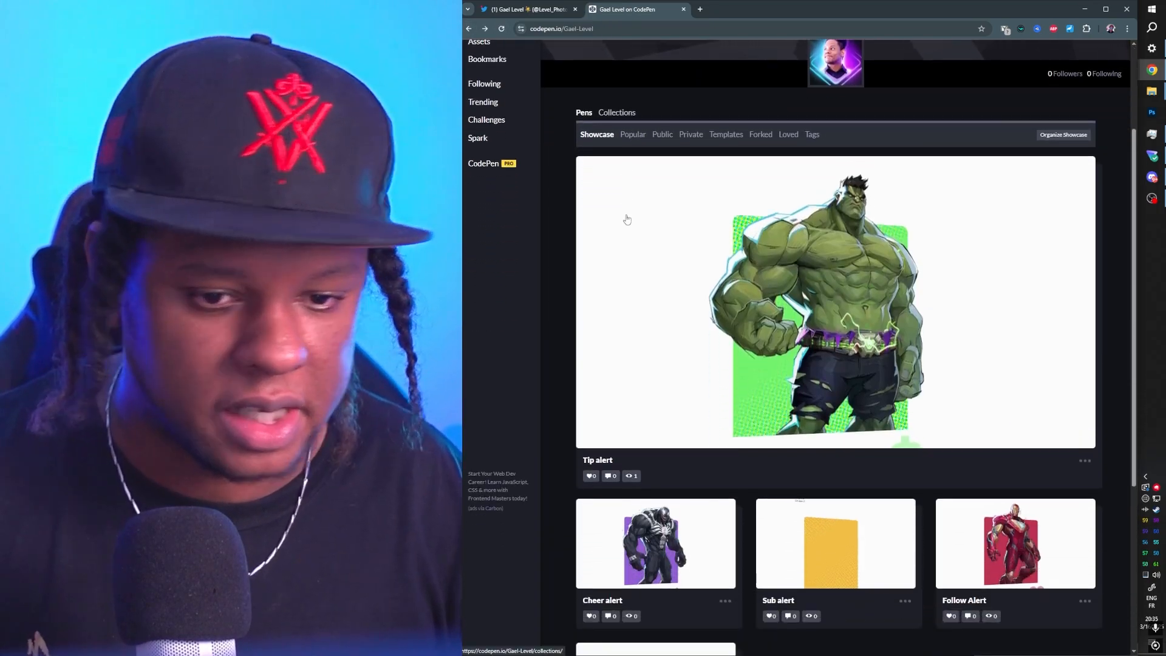
left_click(700, 8)
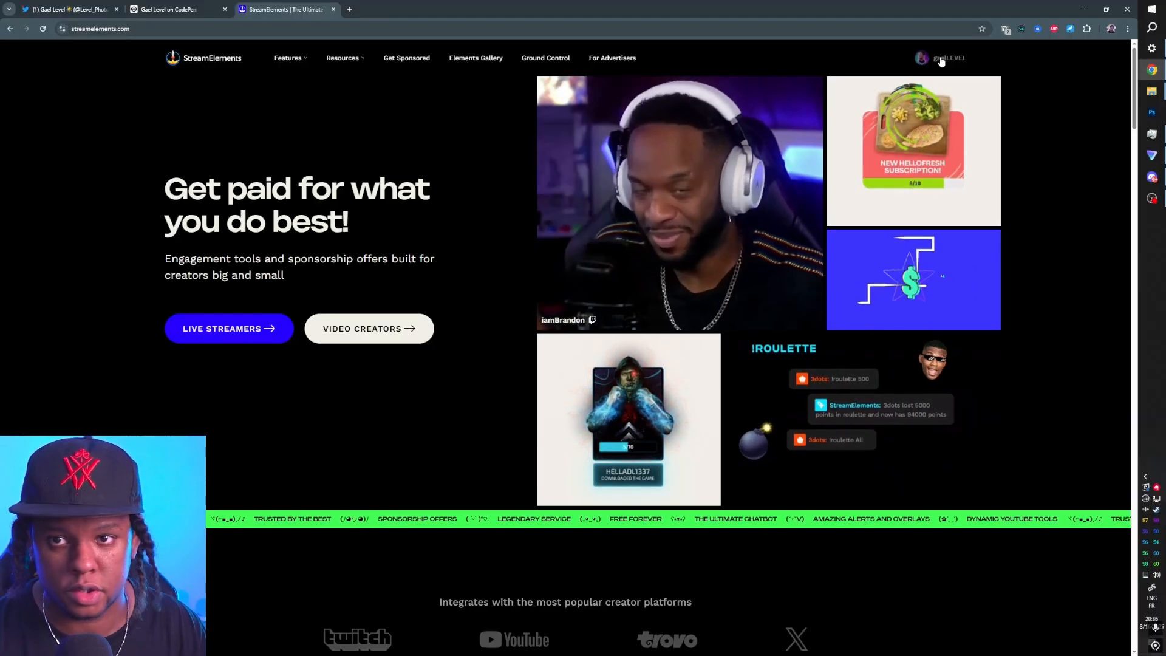
left_click(922, 58)
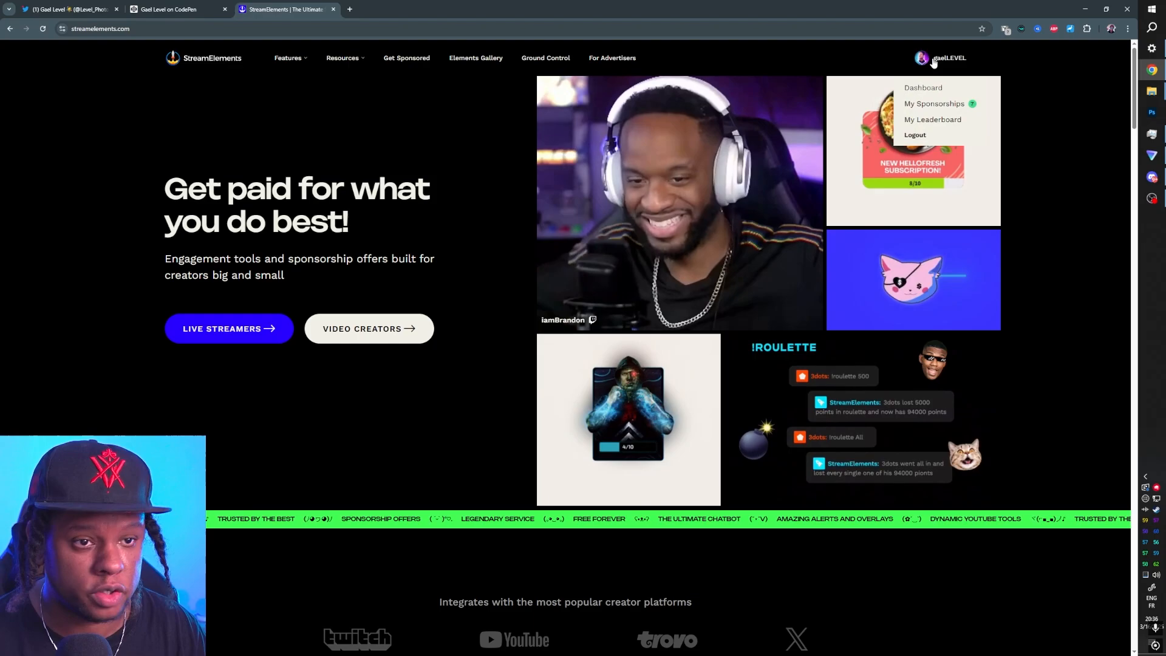
left_click(924, 88)
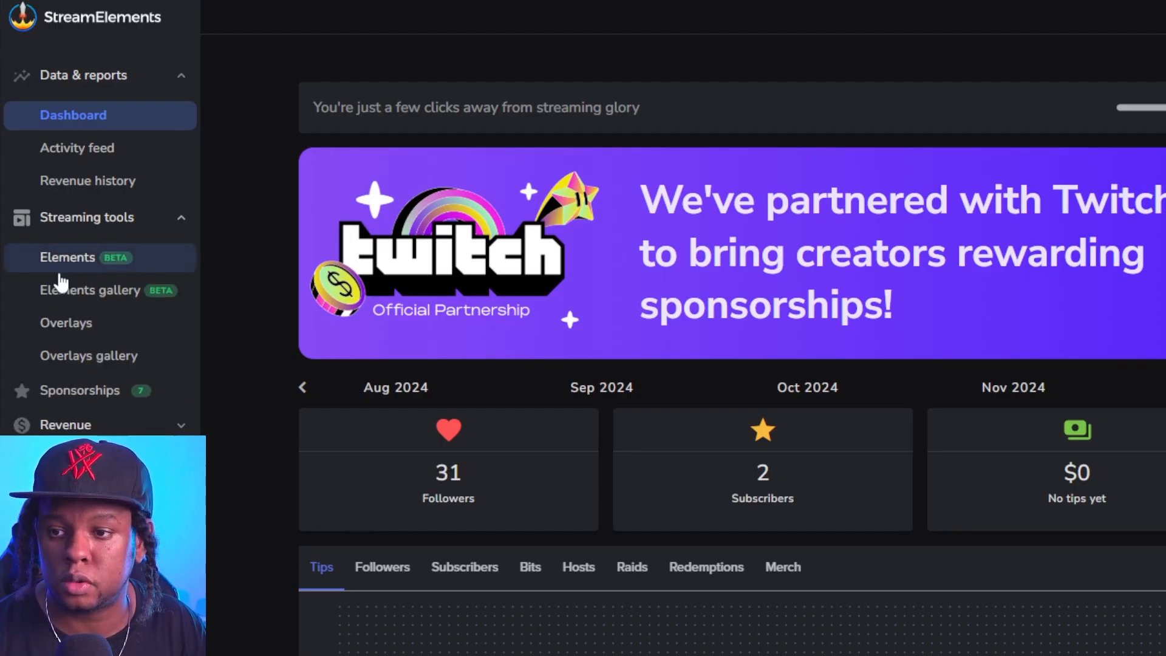
left_click(66, 322)
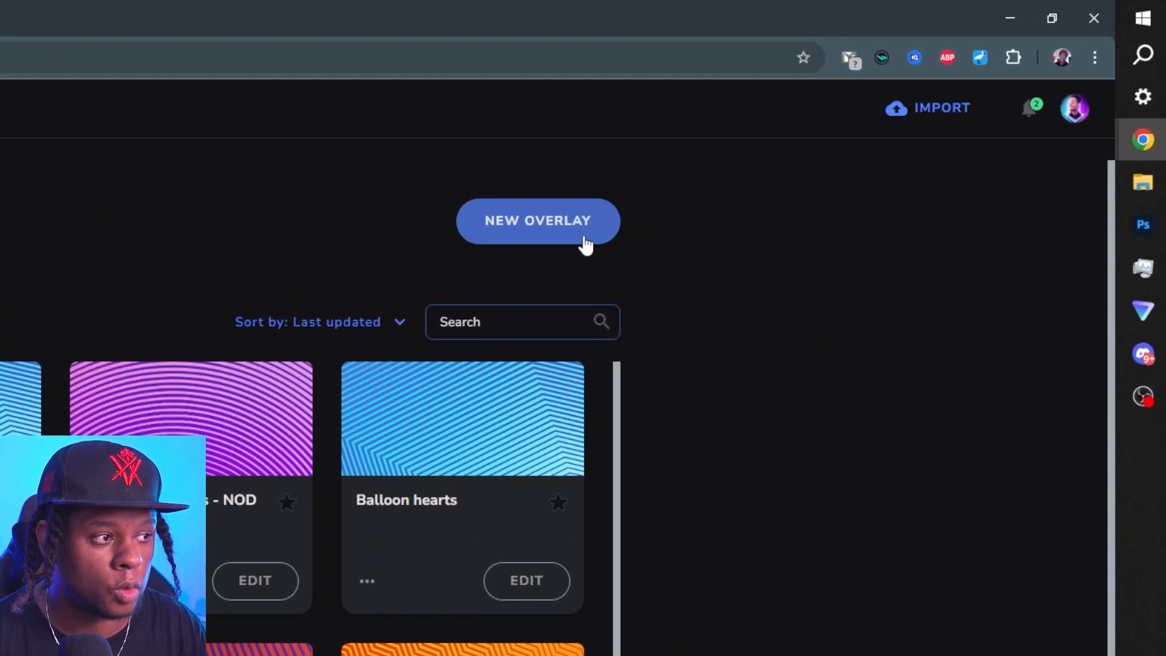
Step: Create a new 1080p overlay and add an AlertBox widget with its position, size and style options
left_click(539, 221)
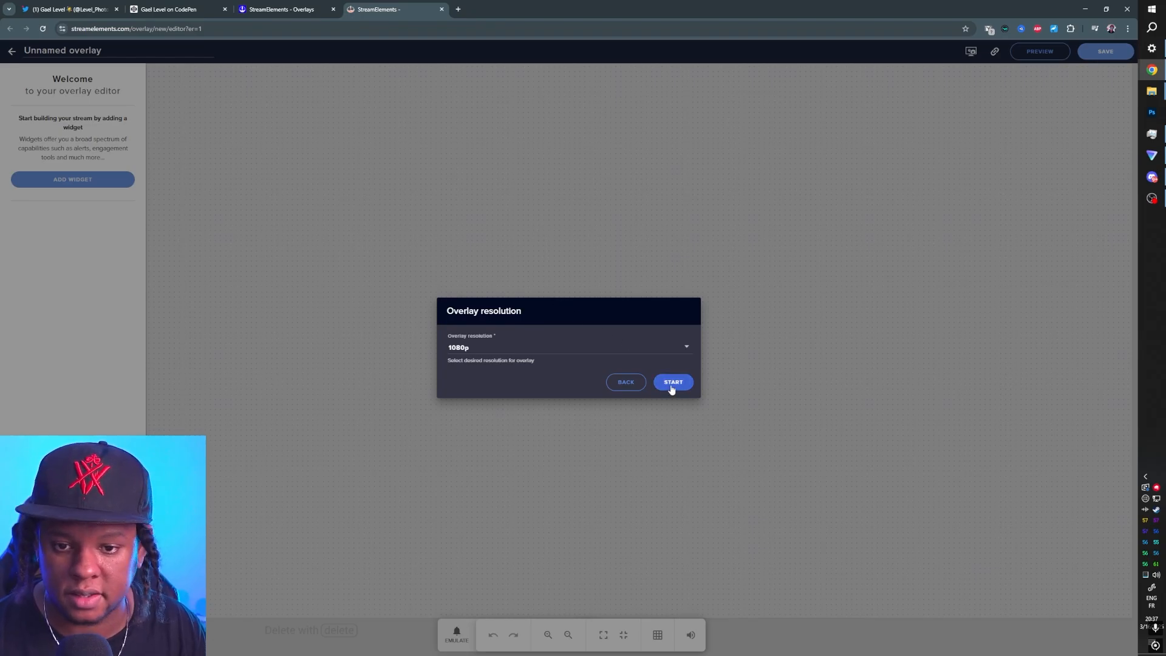
left_click(672, 381)
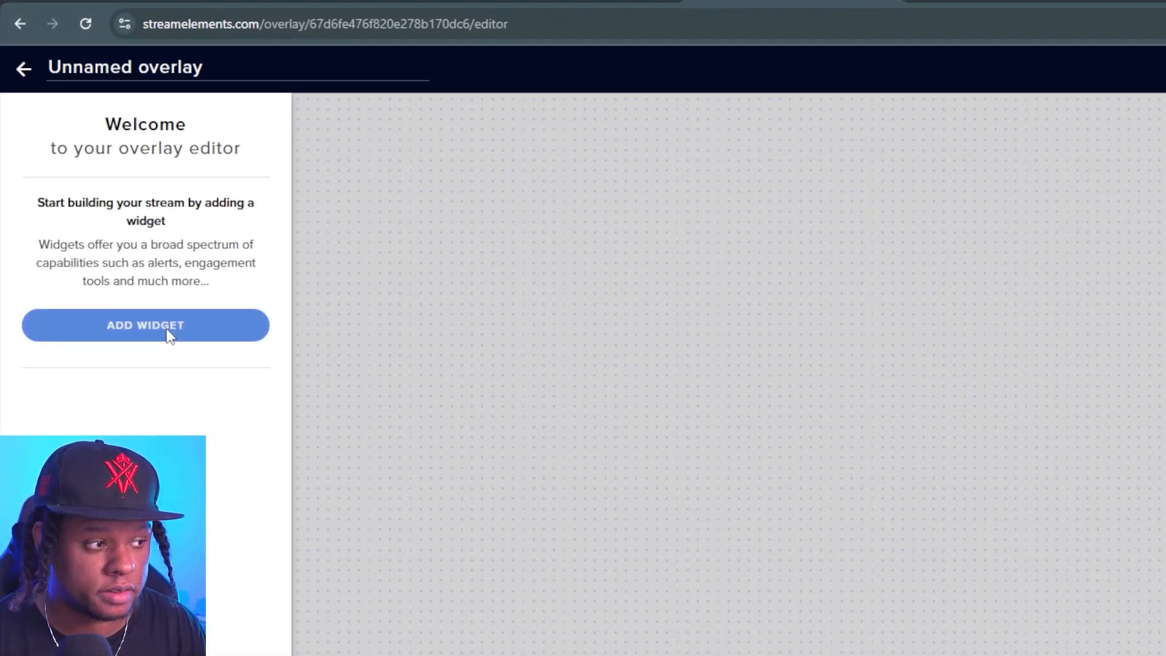
left_click(145, 325)
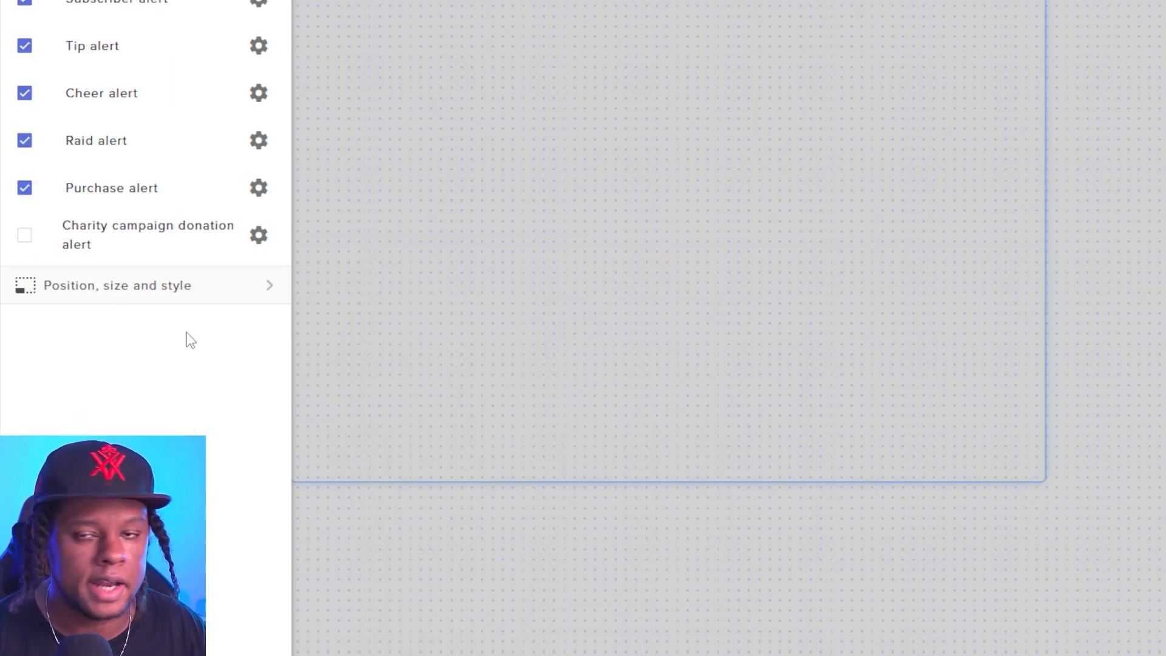
mouse_move(189, 312)
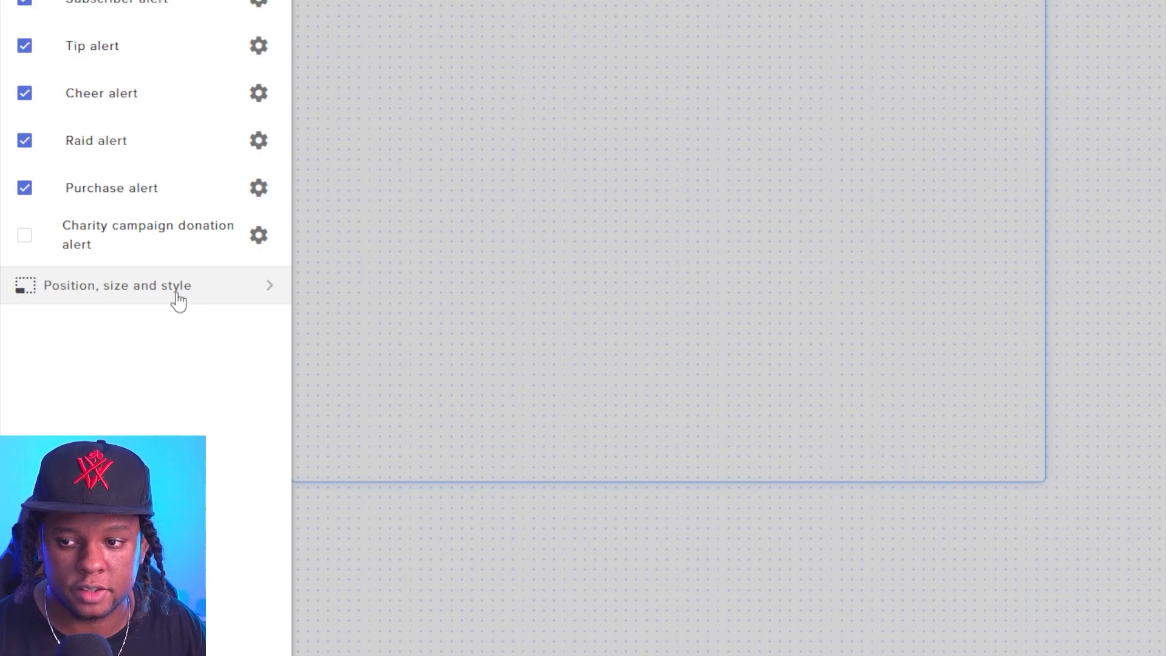
left_click(117, 285)
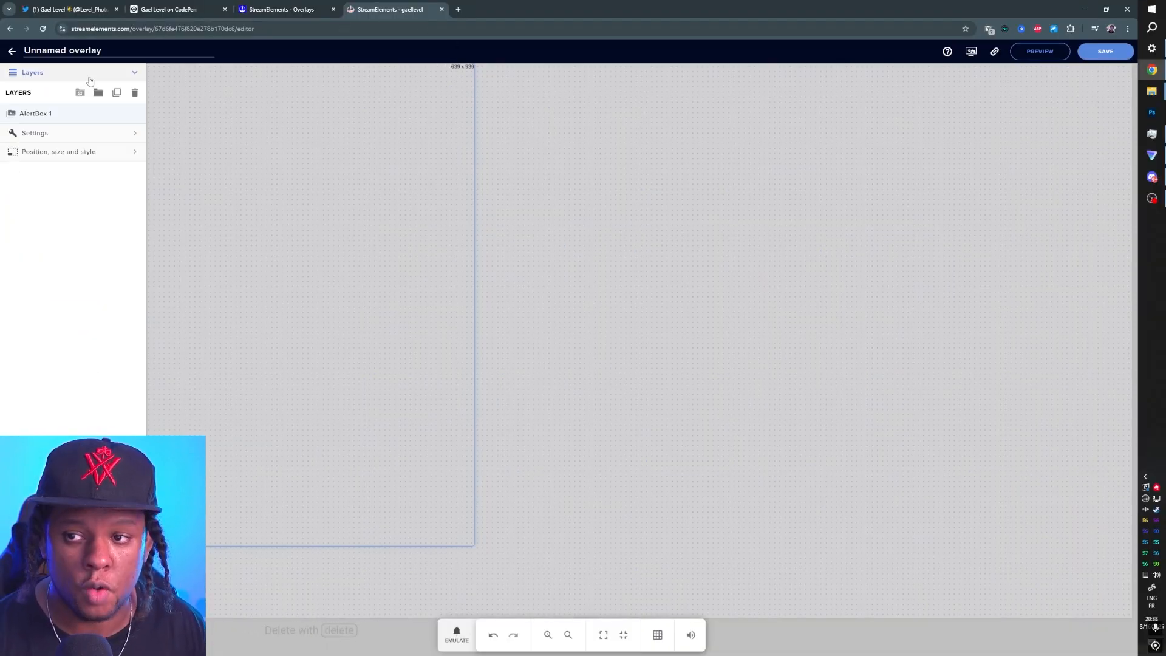
Step: Reach the follower alert's advanced settings and emulate a test follower event
left_click(34, 133)
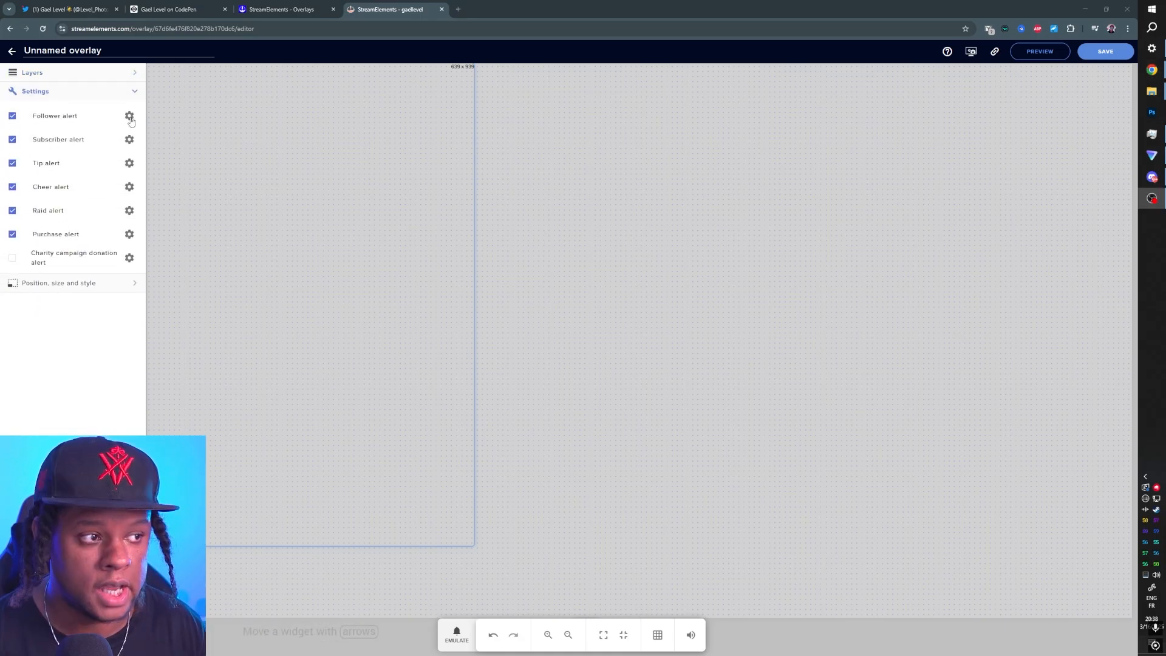
left_click(130, 116)
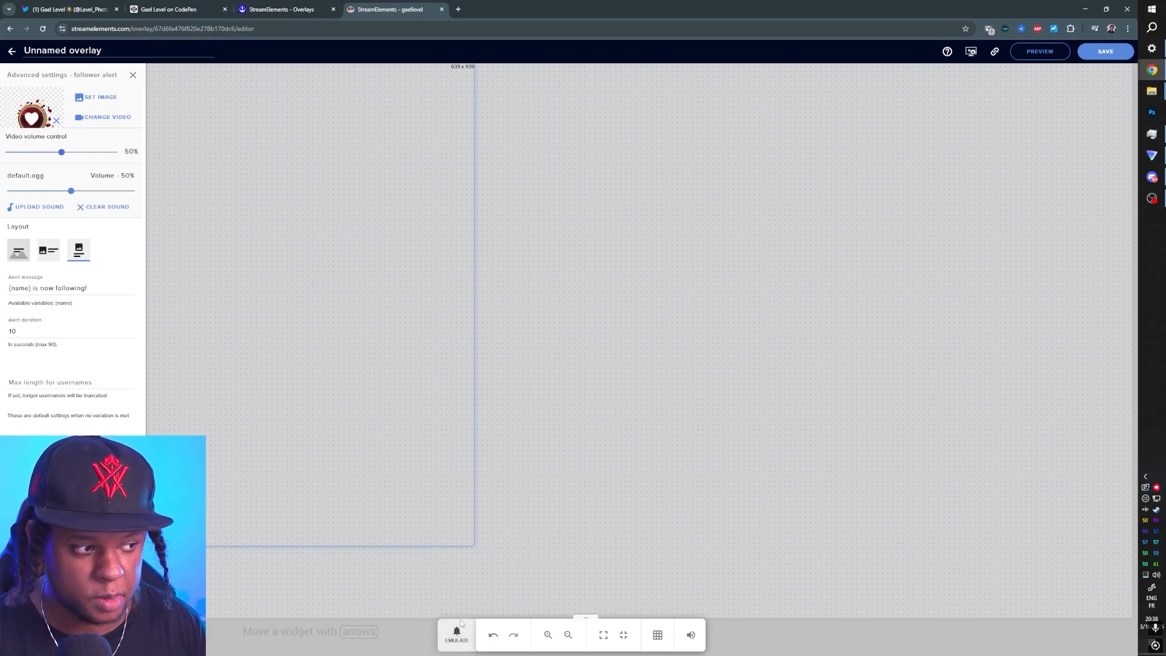
left_click(457, 633)
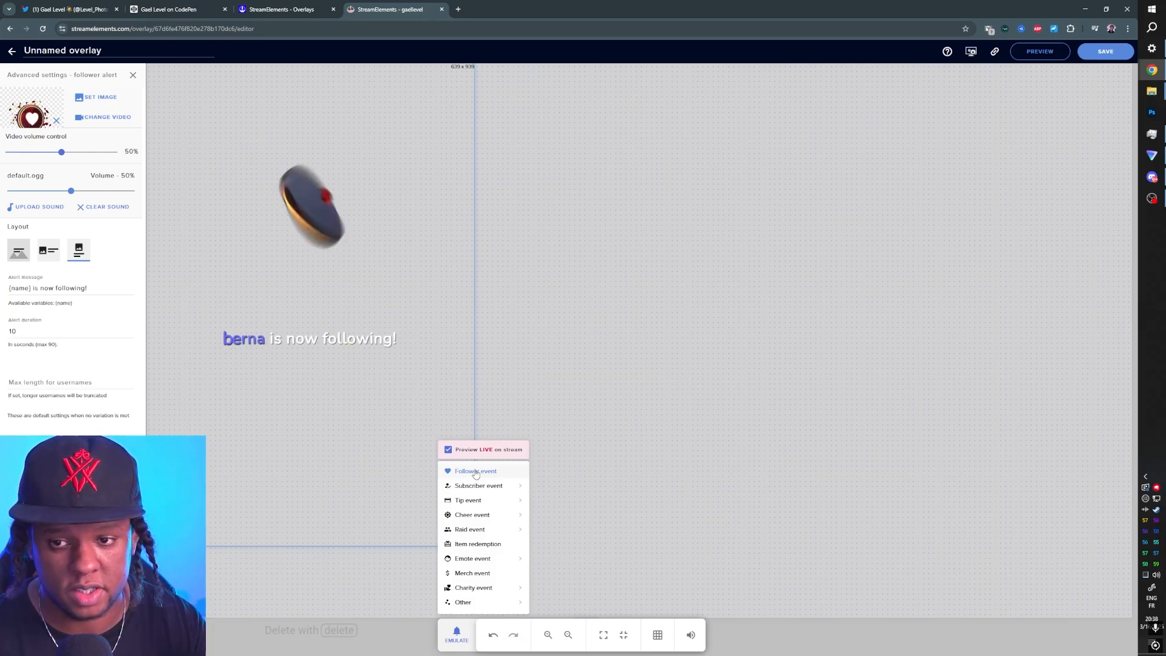
left_click(476, 472)
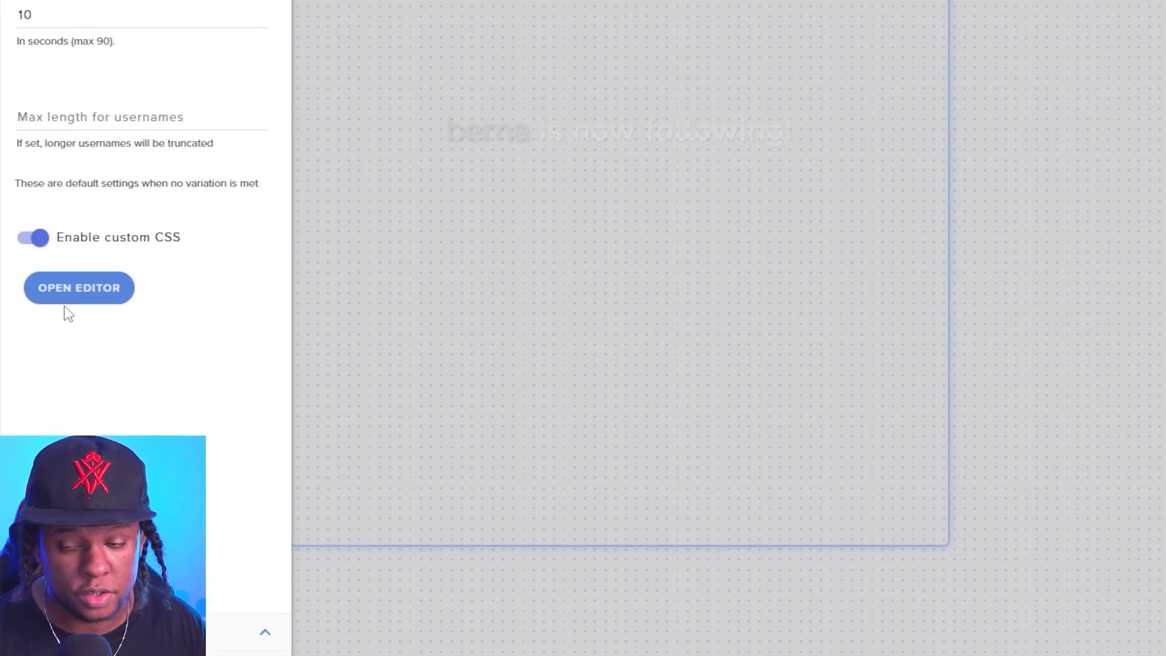
Step: Select all of the follower alert's default HTML in the code editor, then return to the CodePen profile
left_click(77, 288)
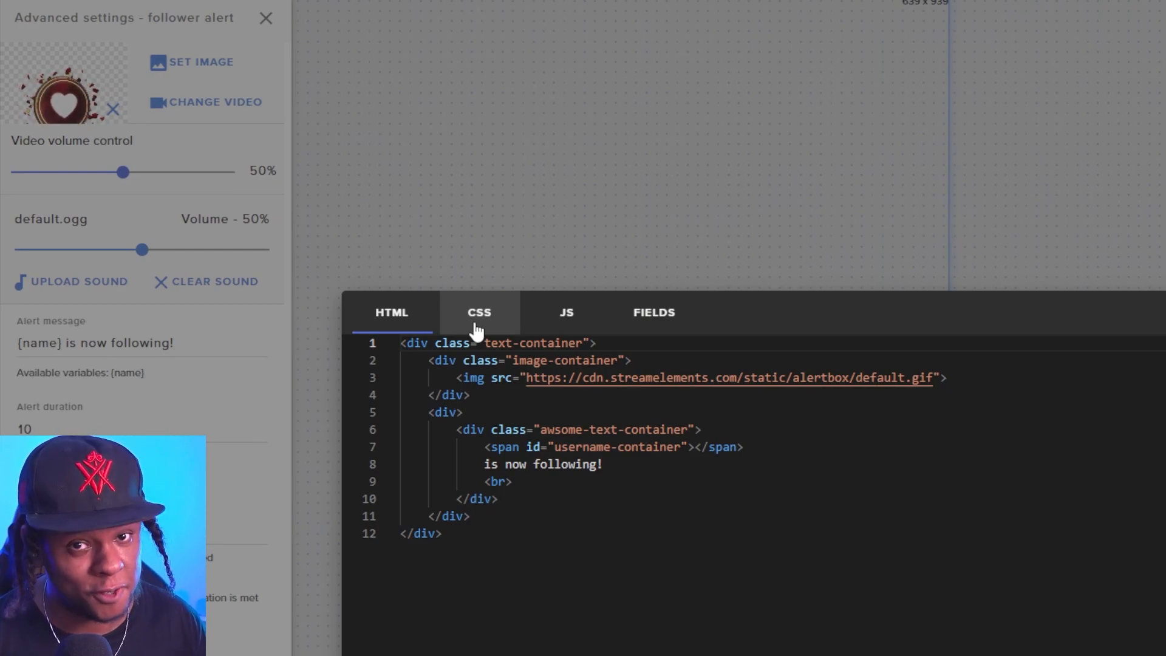
key("ctrl+a")
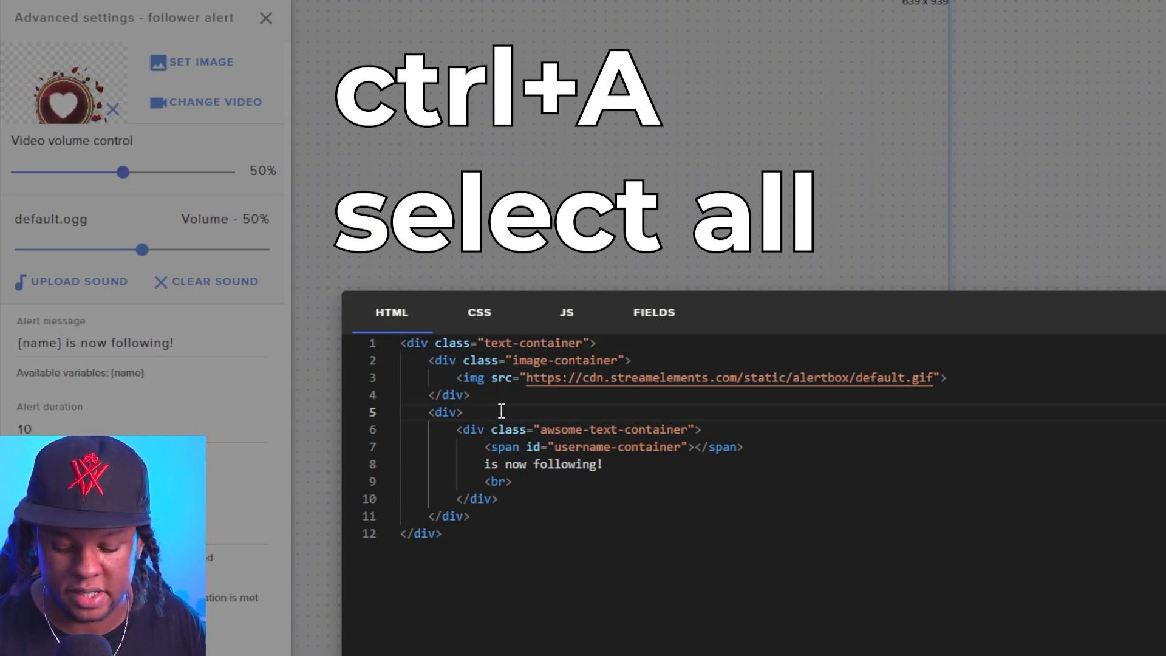
key("ctrl+a")
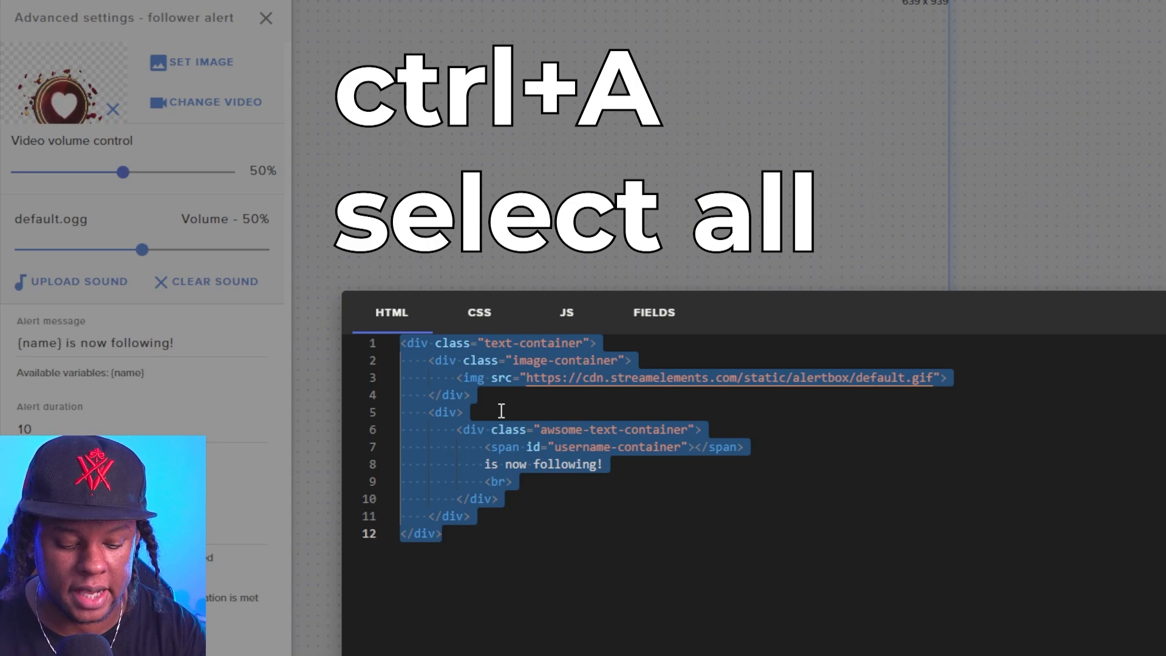
key("ctrl+a")
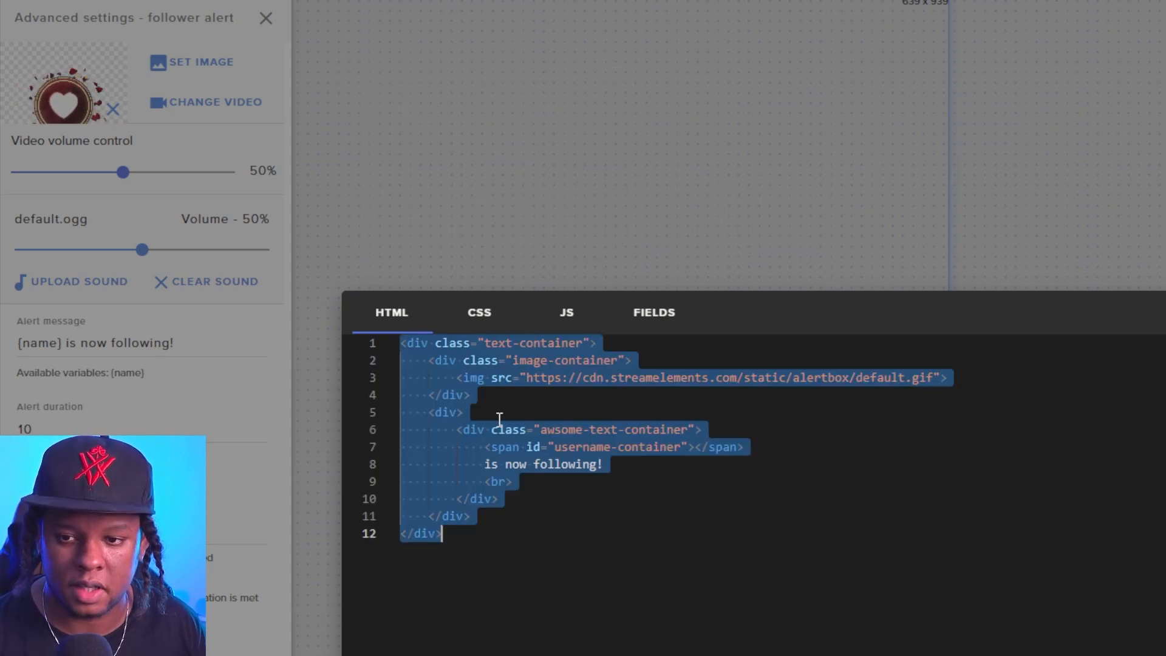
left_click(543, 395)
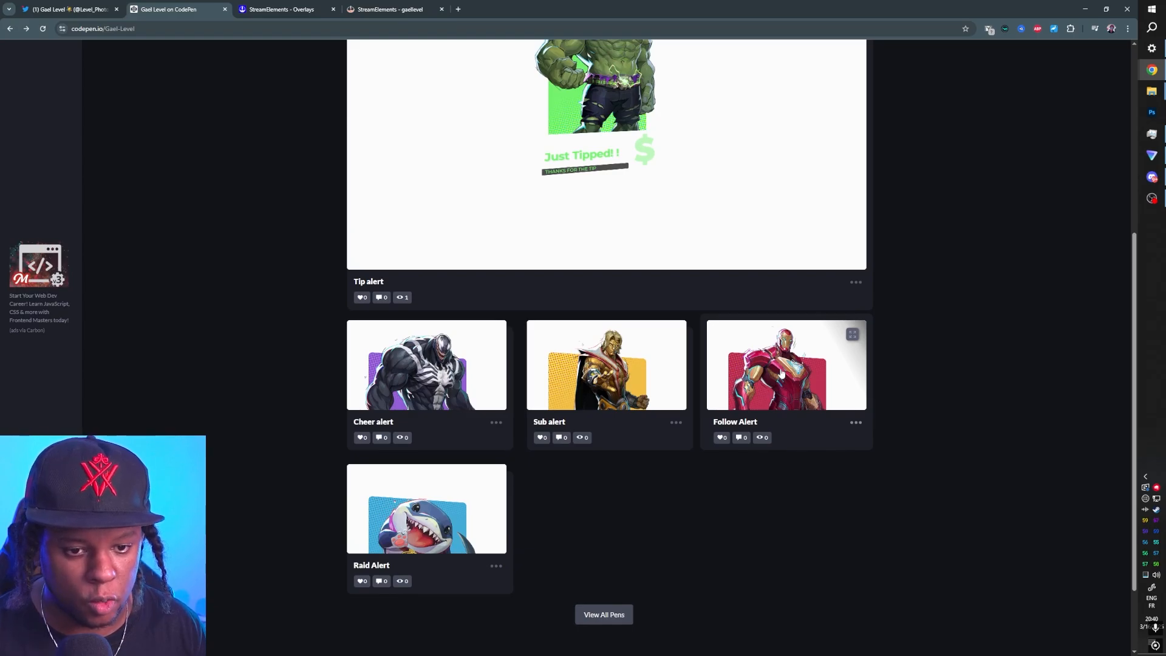
Step: Replace the follower alert's default HTML with the Follow Alert pen's HTML from CodePen
left_click(786, 365)
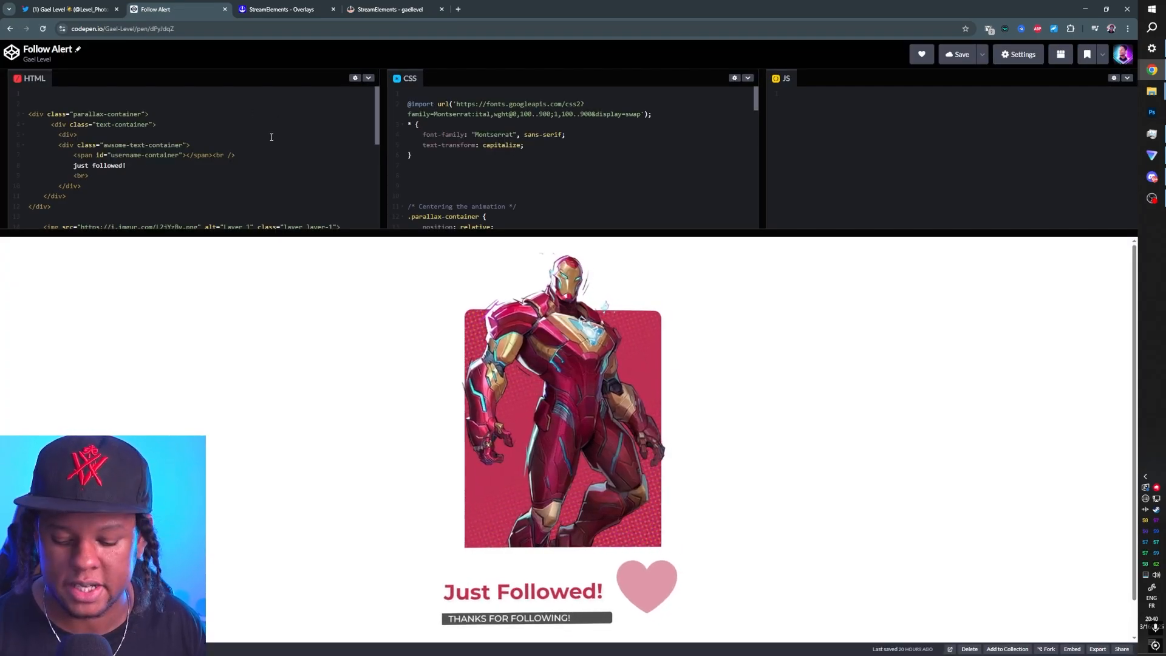
key("ctrl+c")
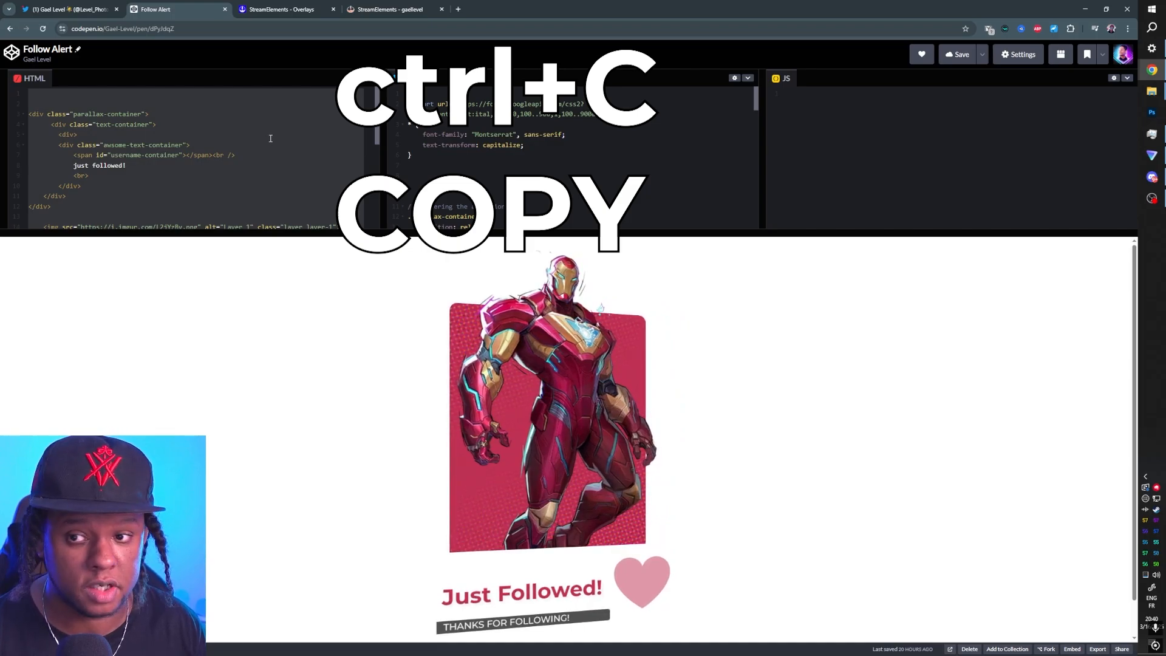
left_click(283, 9)
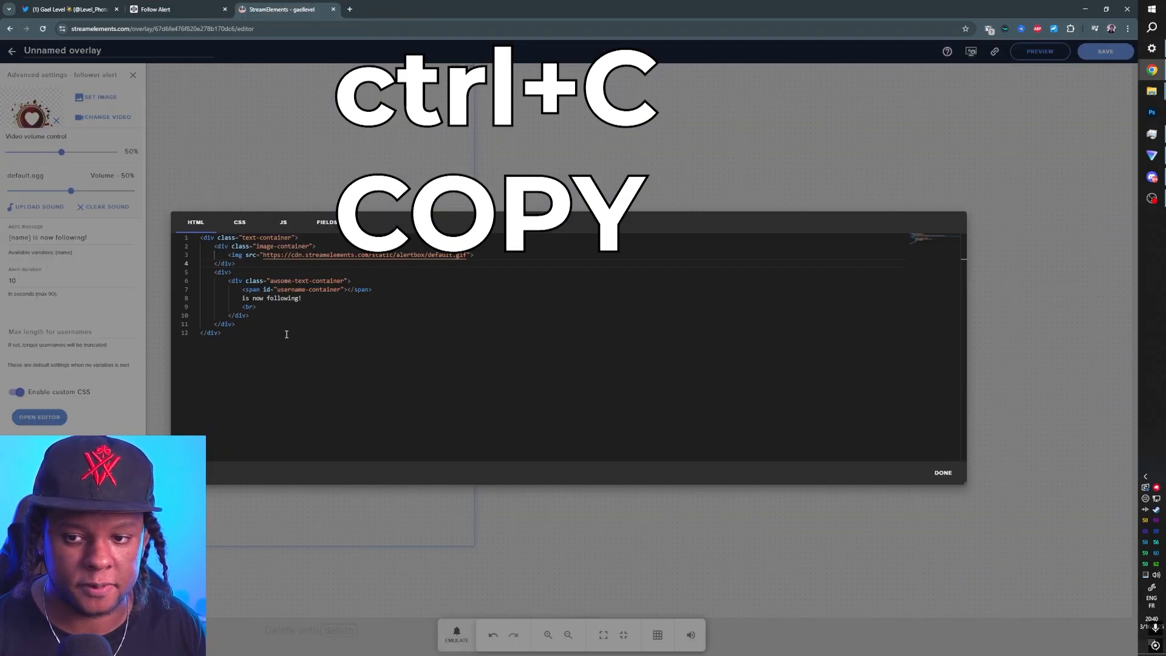
key("ctrl+a")
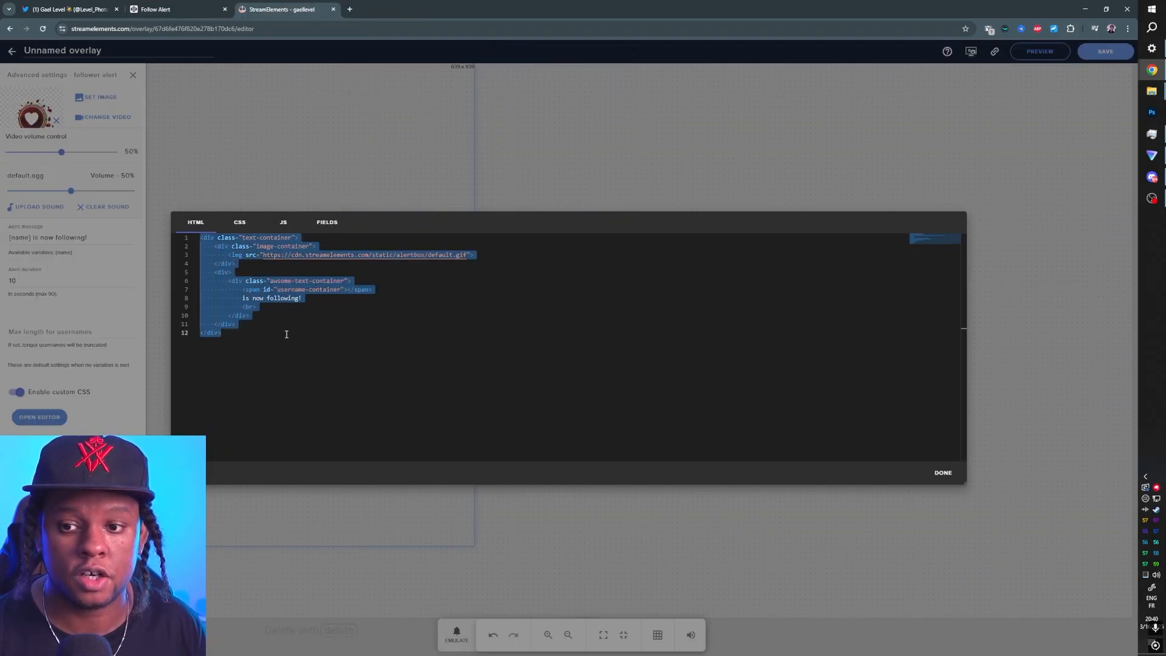
key("ctrl+v")
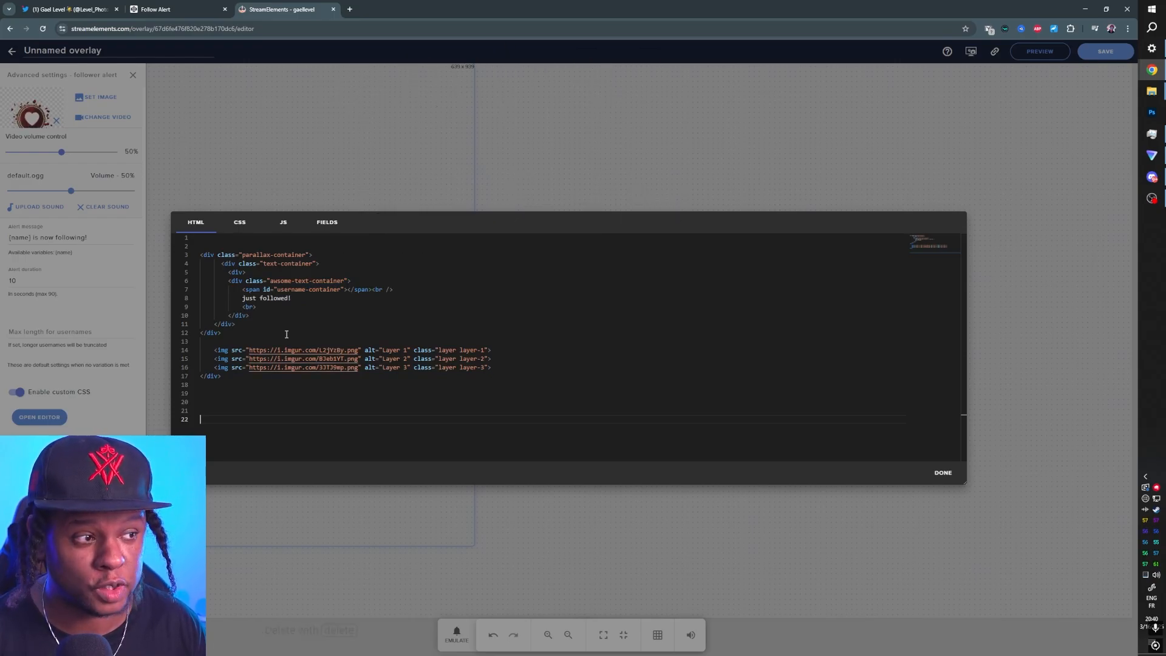
Step: Replace the follower alert's CSS with the Follow Alert pen's CSS and keep the new code
left_click(240, 221)
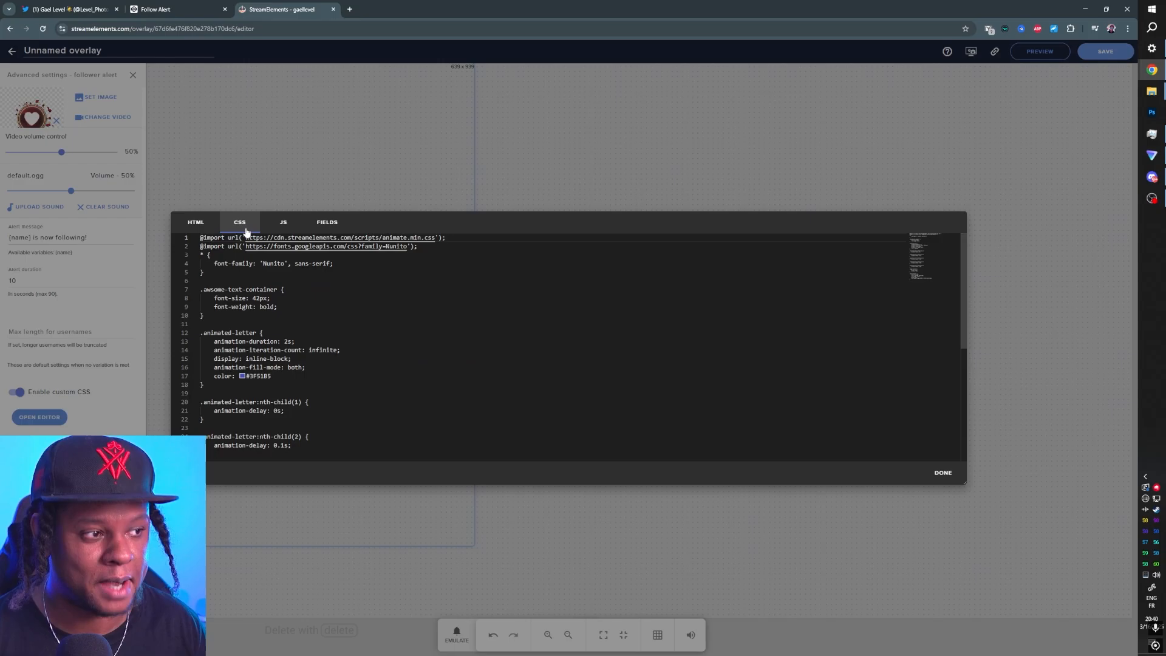
left_click(177, 9)
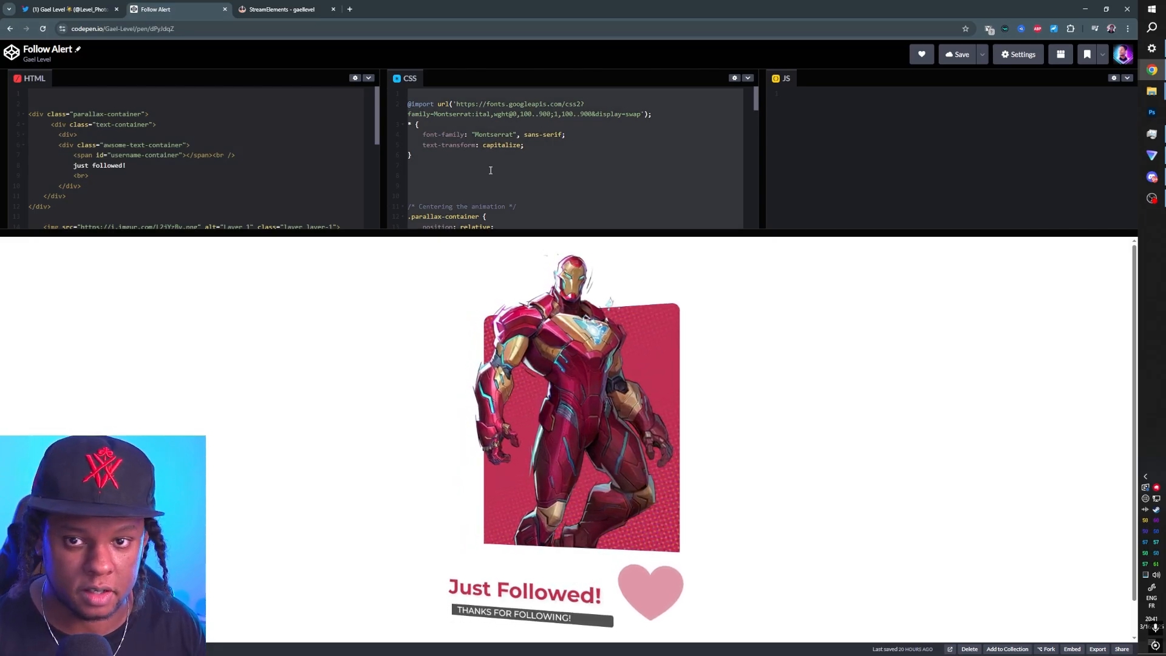
left_click(281, 8)
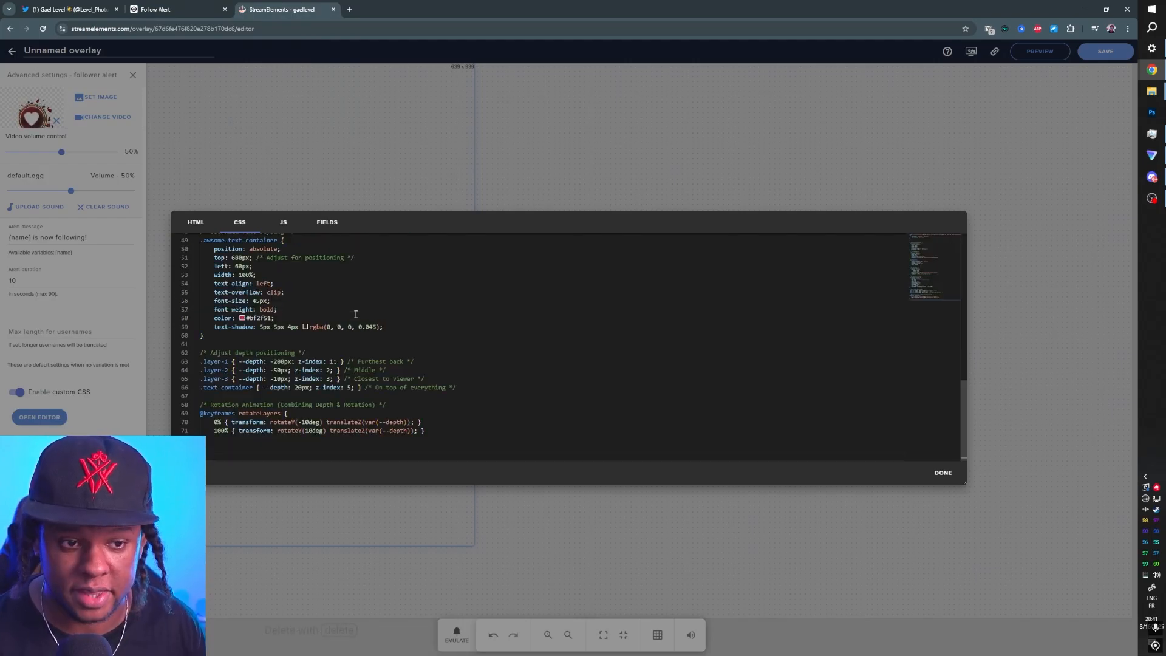
left_click(942, 472)
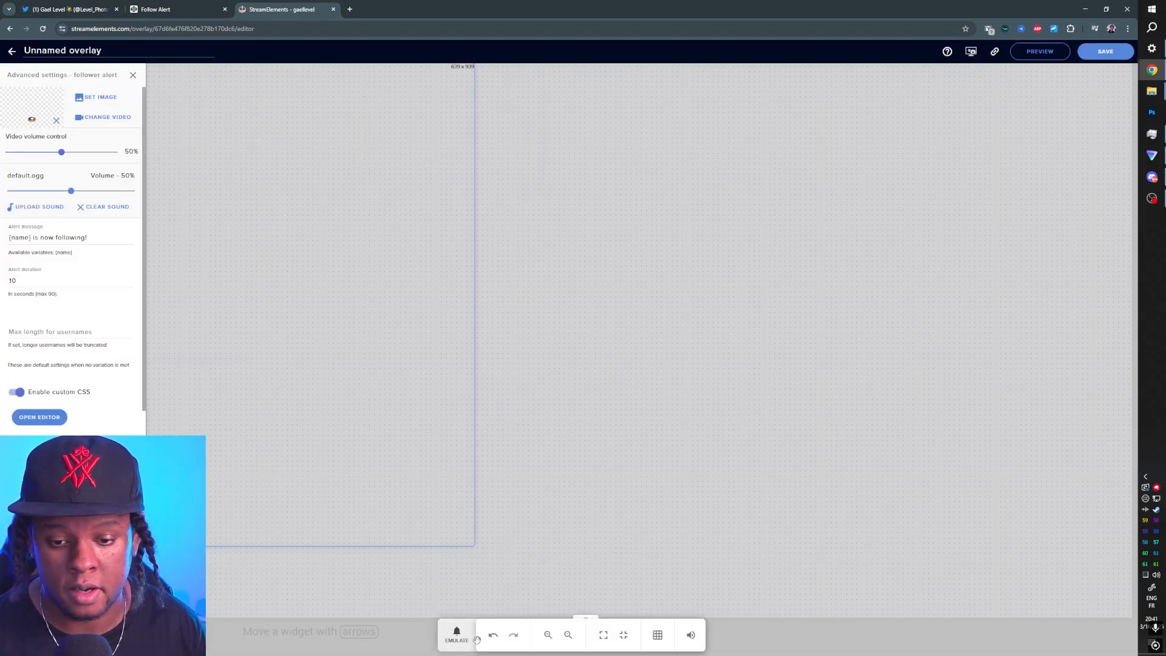
Step: Emulate a follower alert, then extend the follower alert duration to 10 seconds
left_click(455, 634)
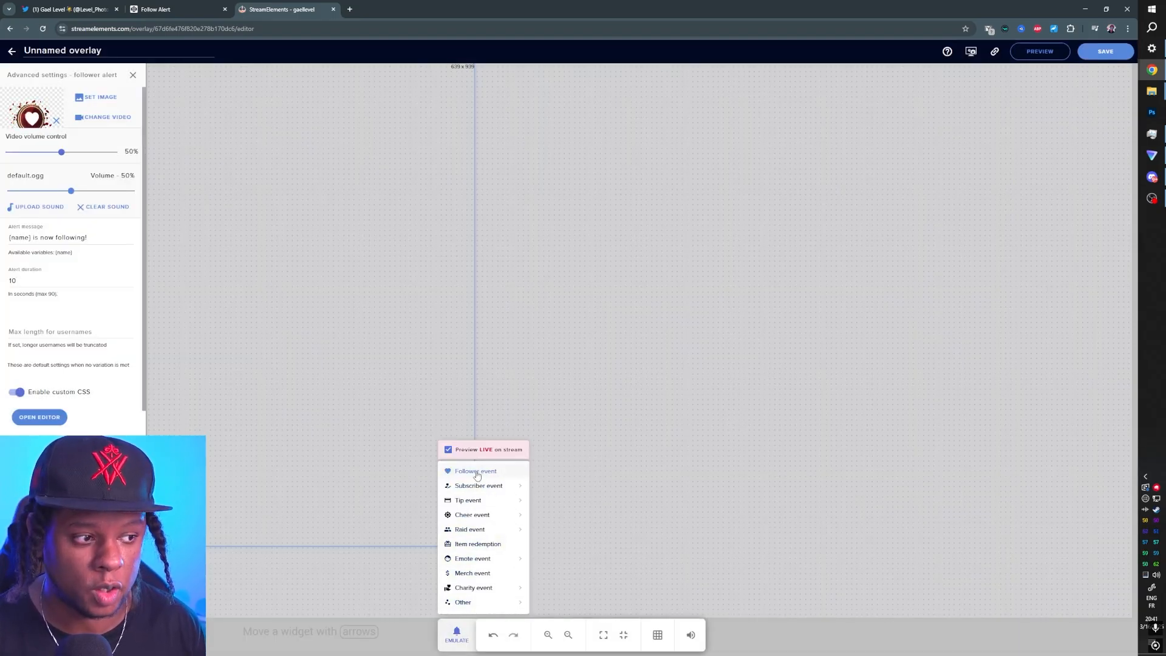
left_click(475, 472)
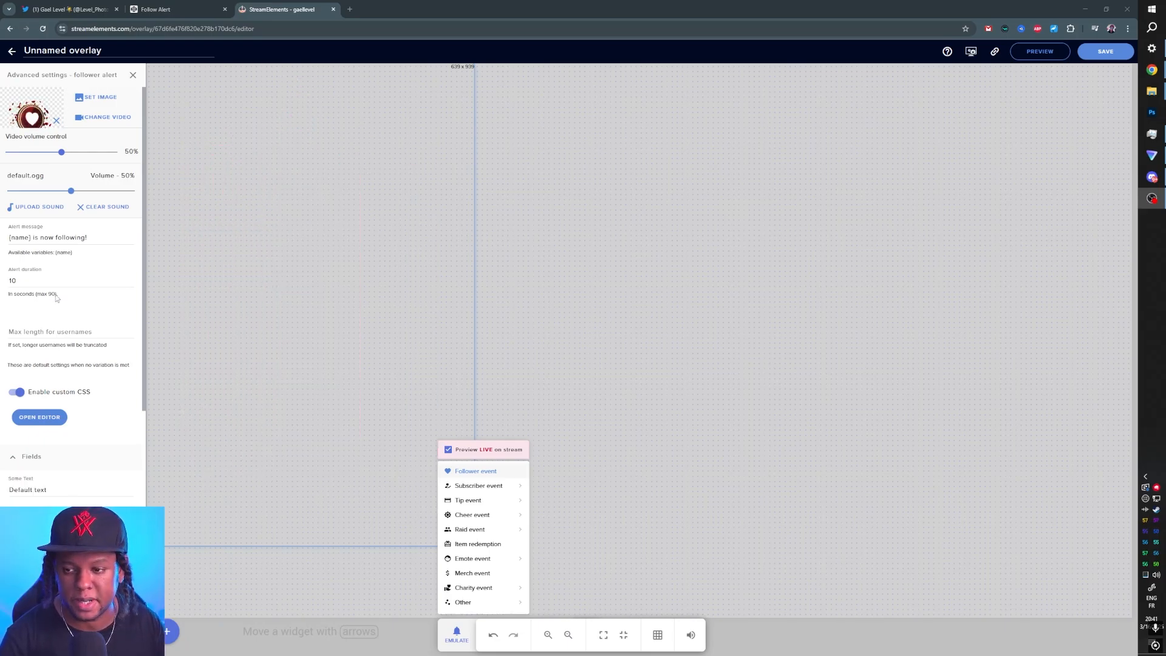
left_click(66, 280)
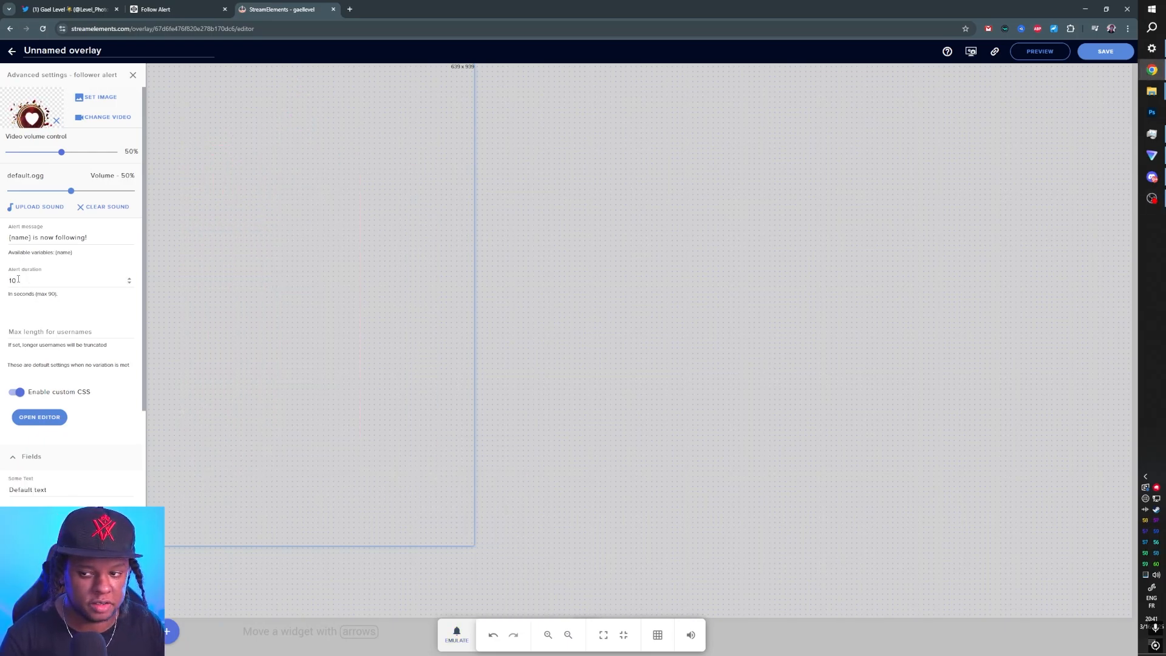
left_click(67, 281)
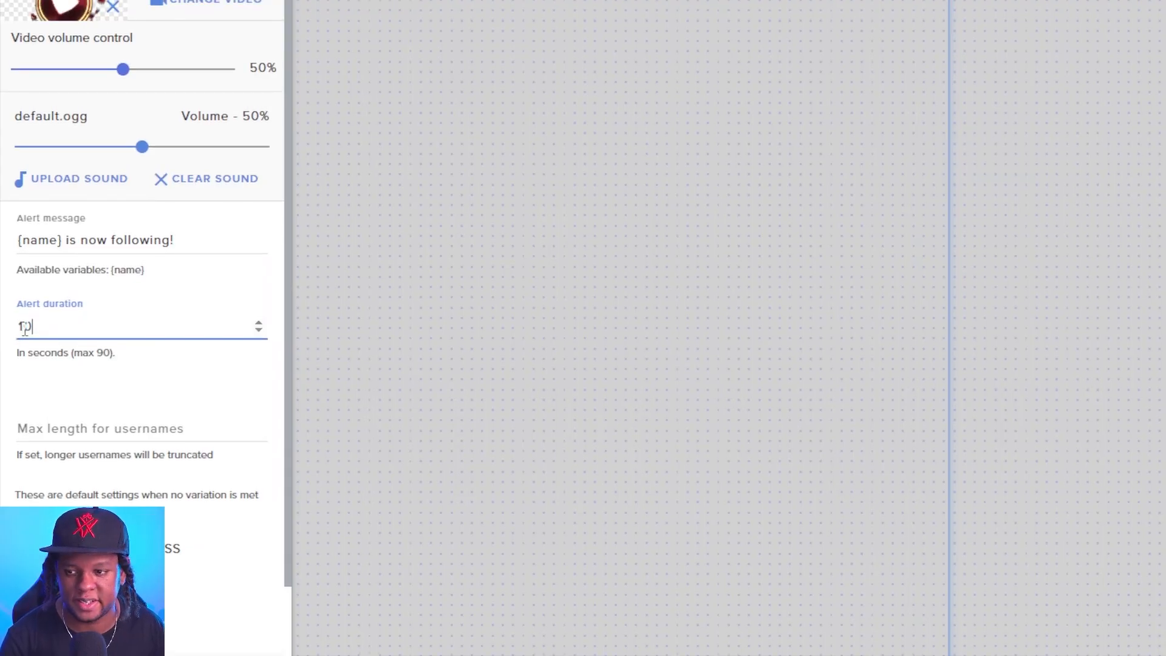
type("0")
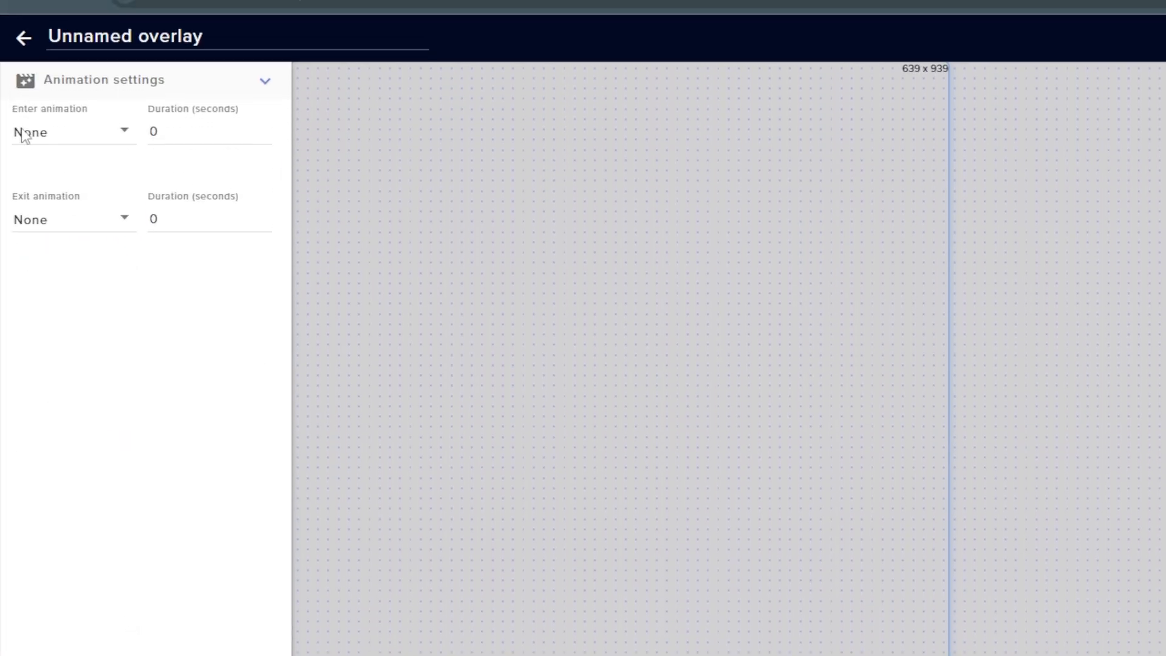
Step: Set the follower alert's entrance animation to Fade In and emulate a test follower alert
left_click(75, 132)
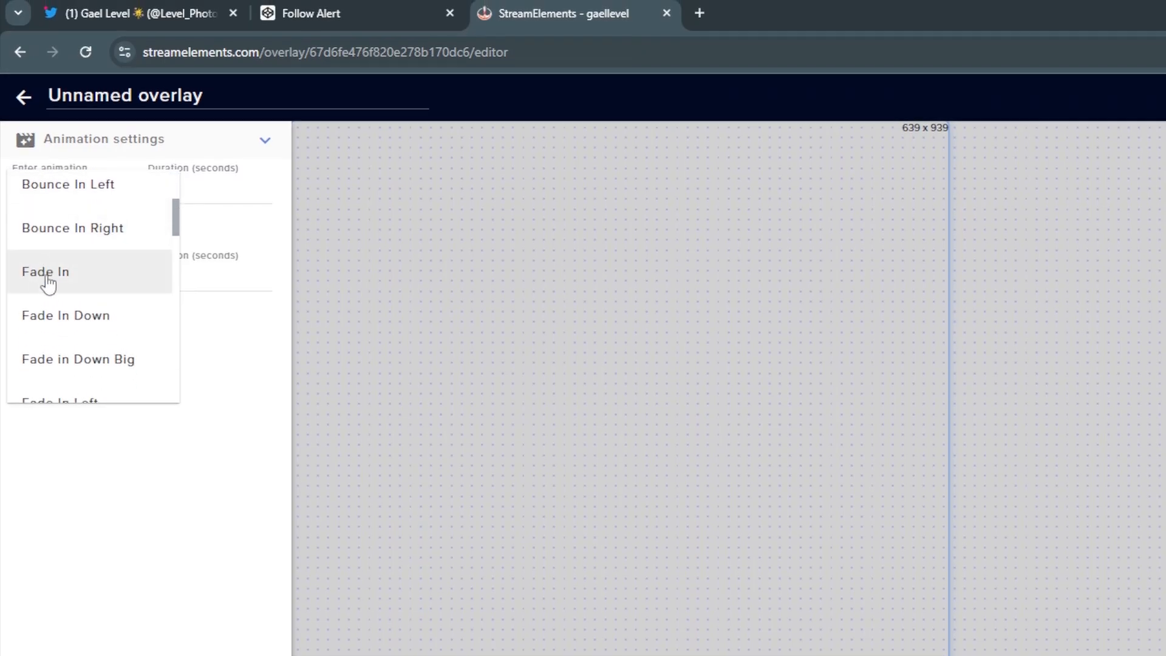
left_click(45, 271)
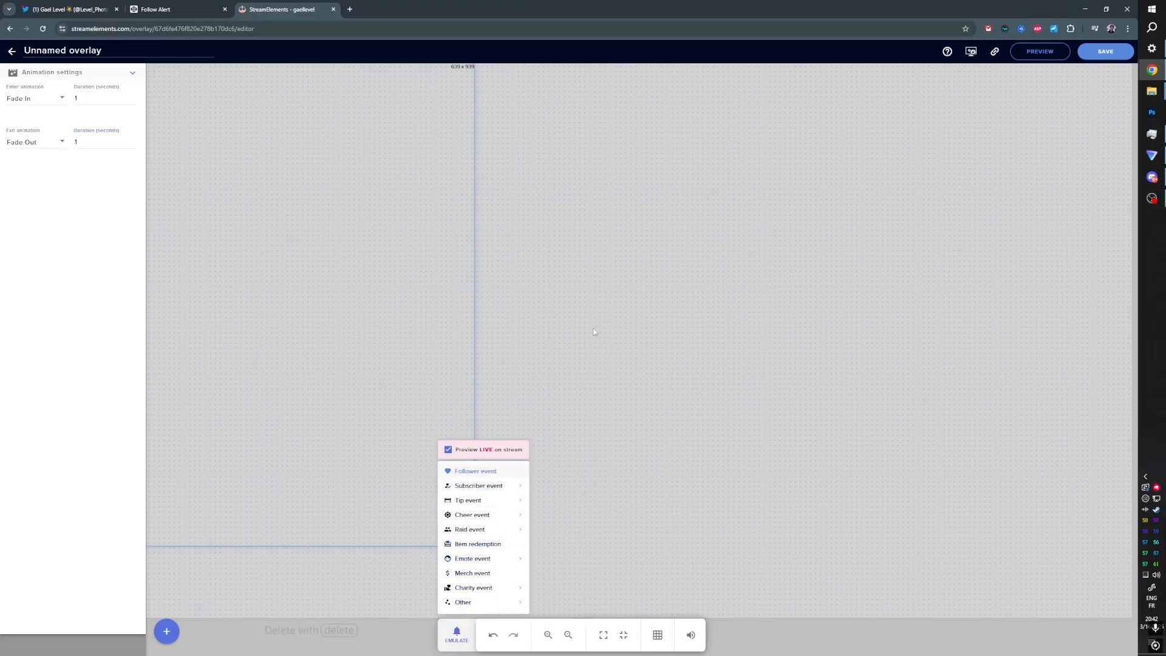
left_click(475, 471)
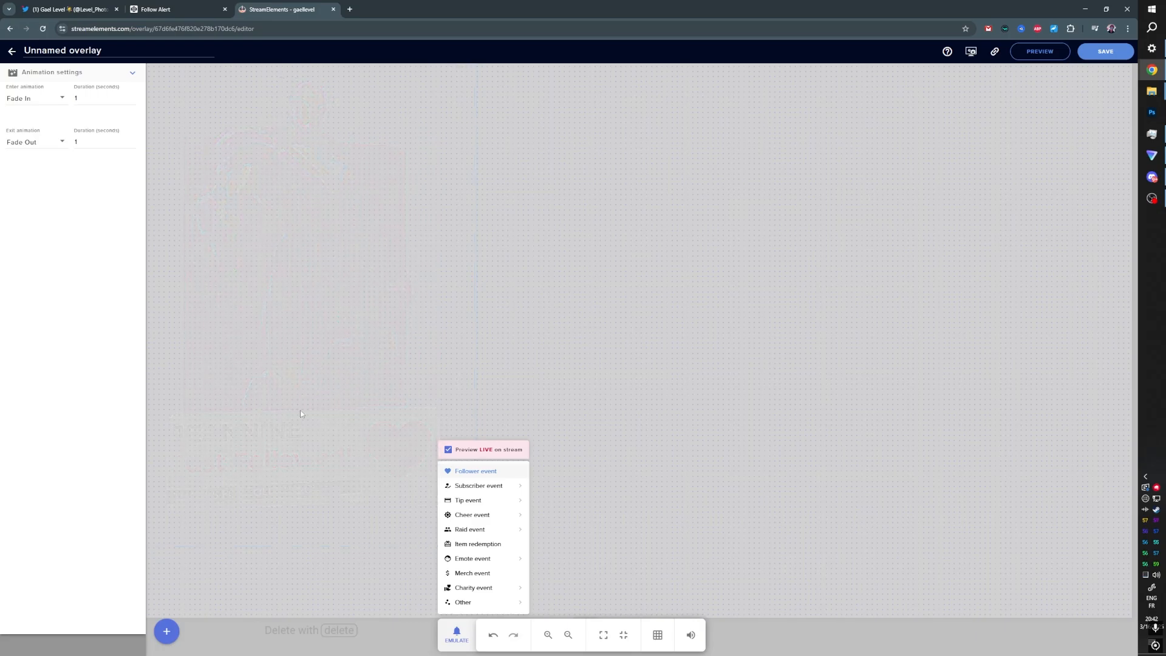
left_click(475, 471)
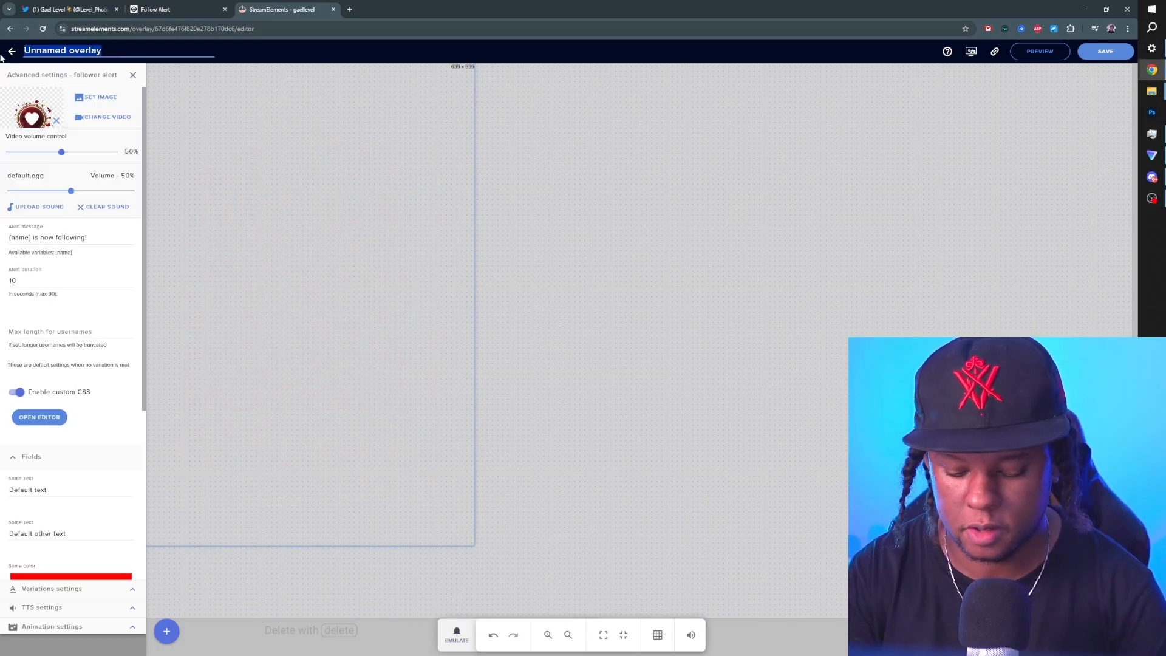
Step: Name the overlay Marvel Rivals Alerts and move from the follower to the subscriber alert settings
type("Marvel Rivals Alerts")
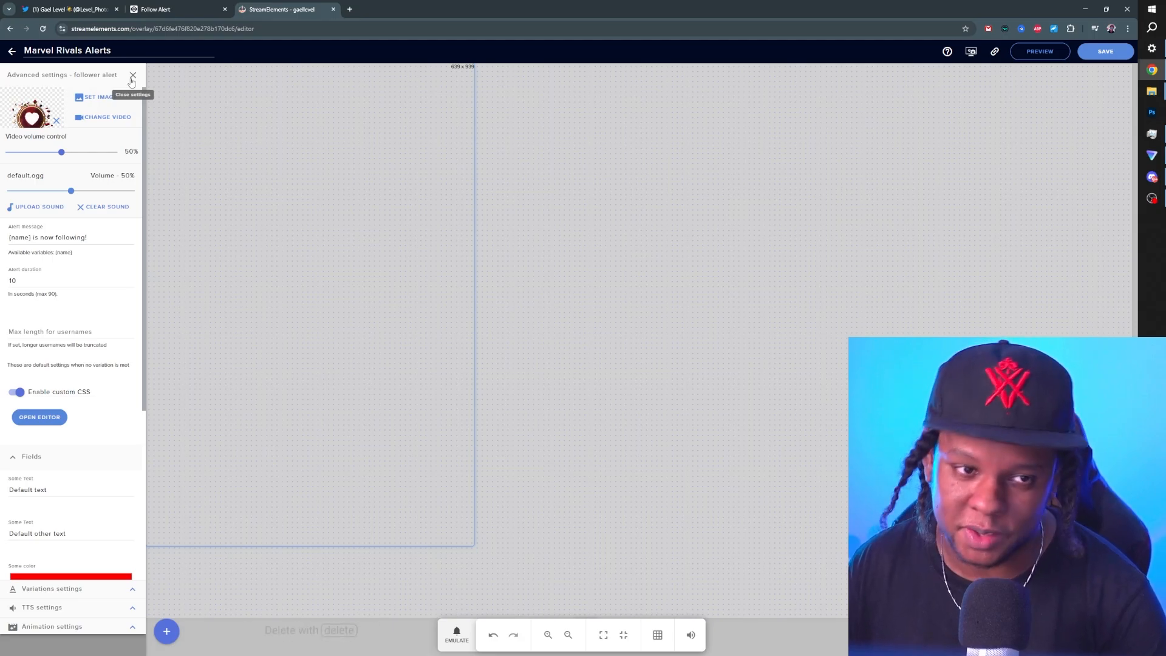
left_click(133, 75)
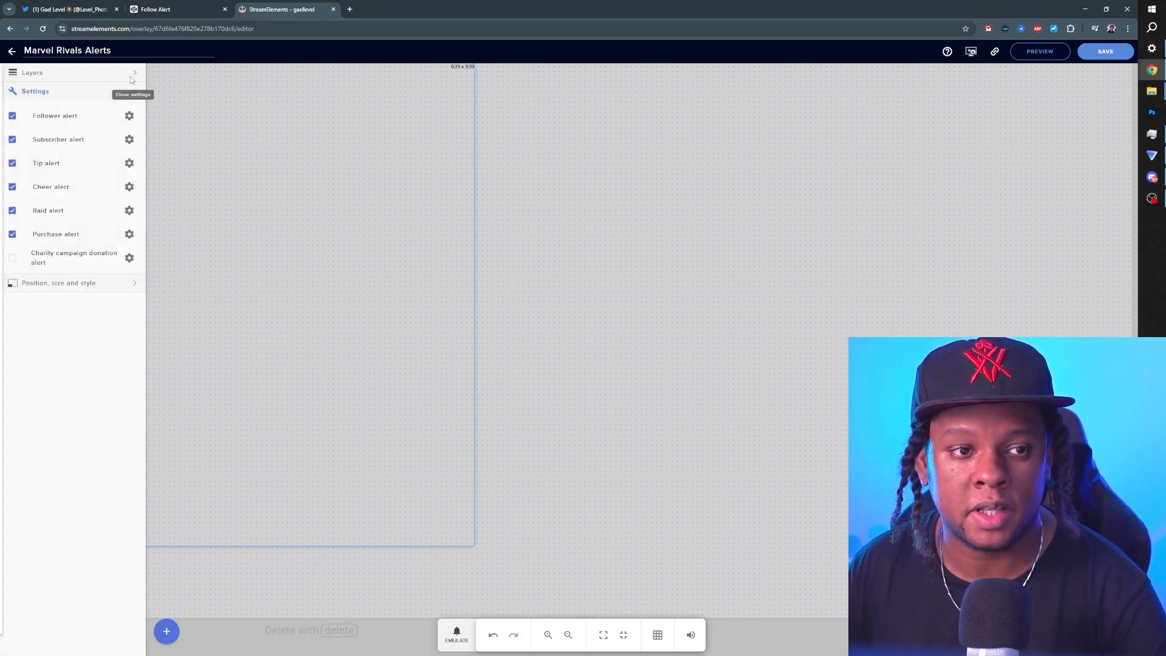
left_click(129, 139)
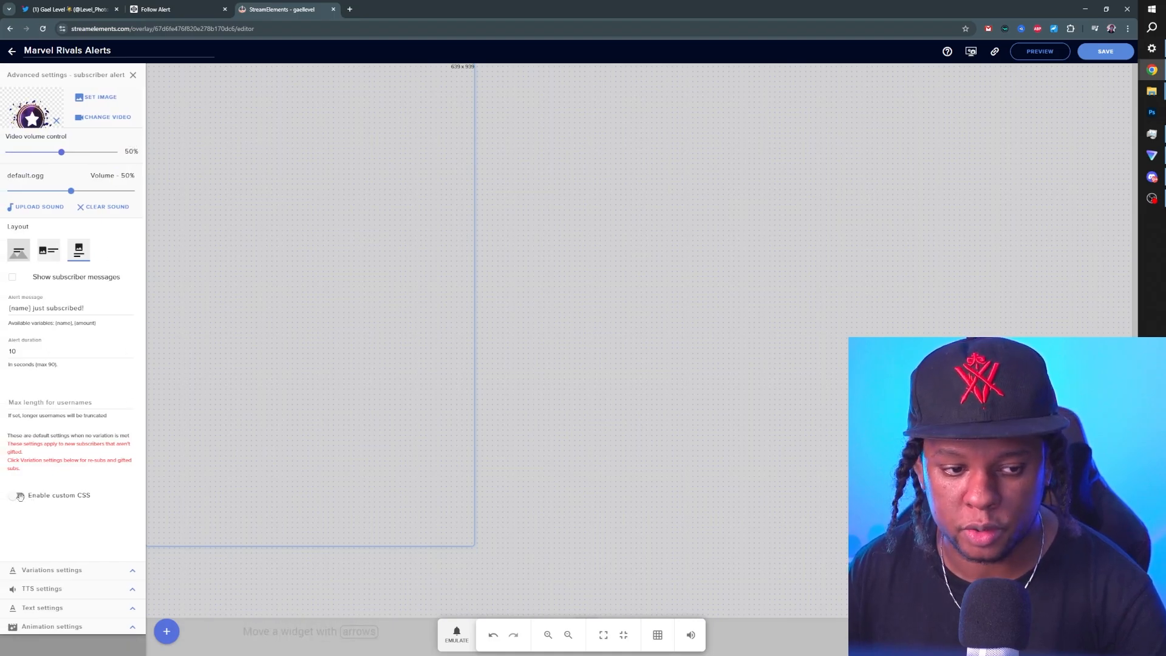
Step: Enable custom CSS for the subscriber alert and bring up the Sub alert pen on CodePen
left_click(16, 496)
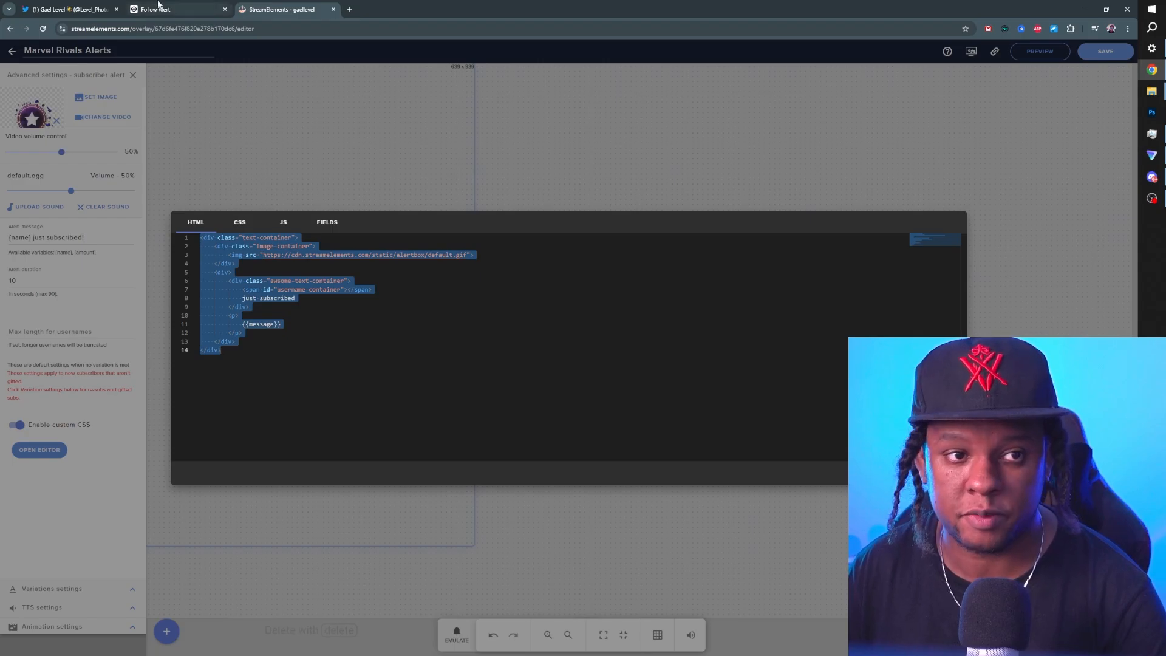
left_click(176, 8)
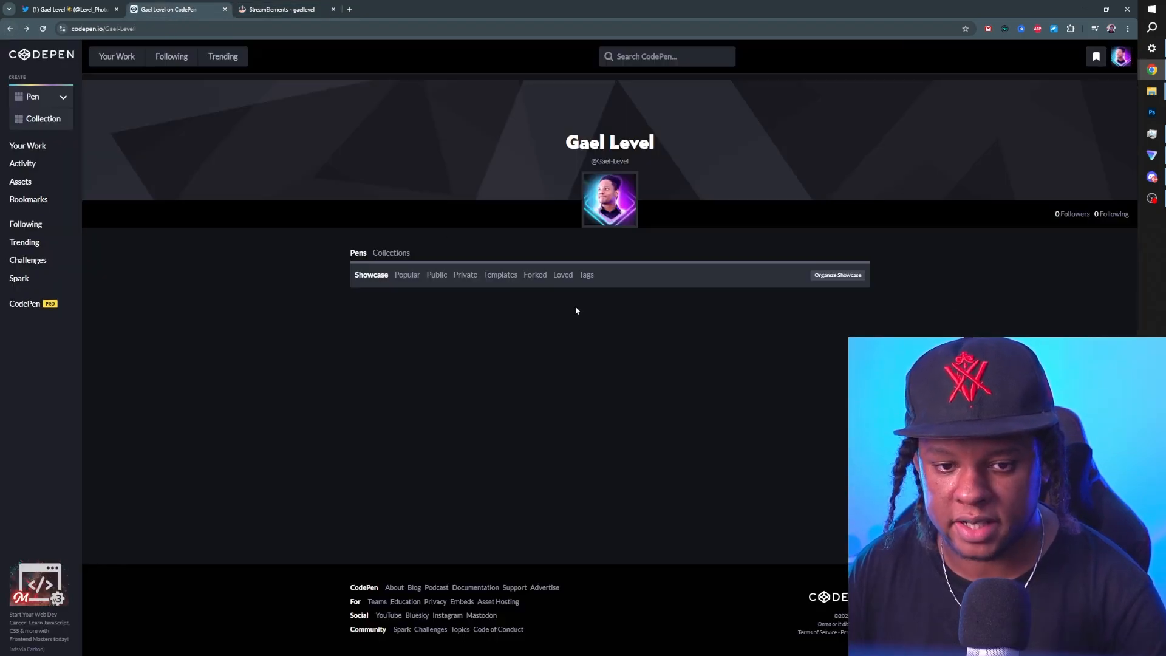
scroll("down", 3)
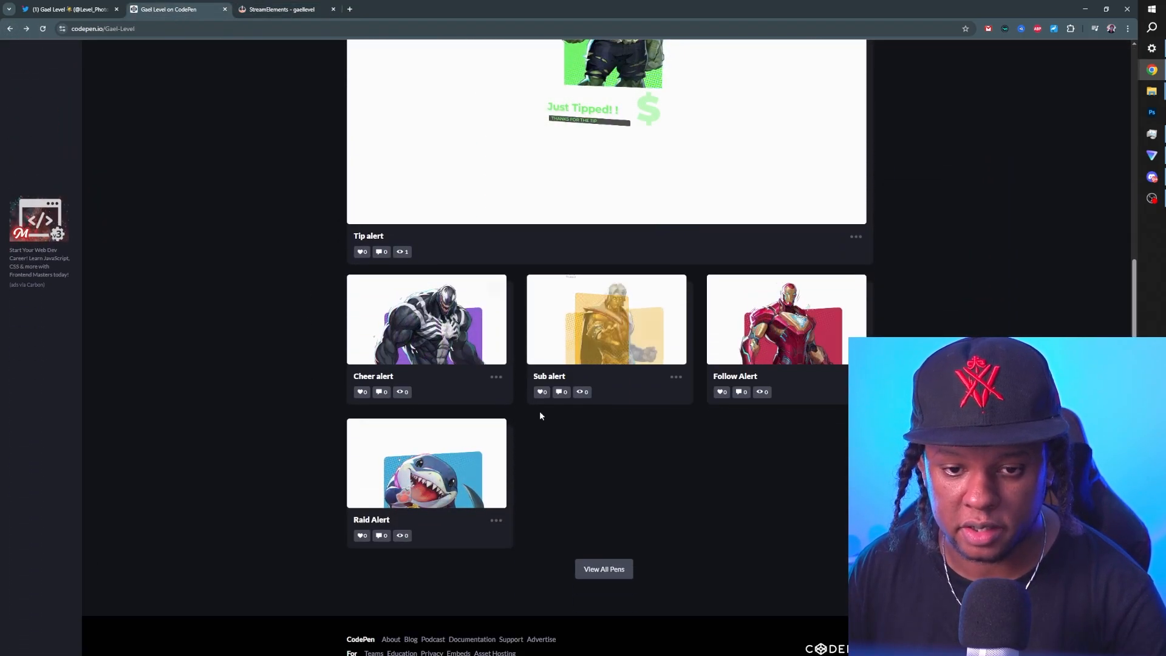
left_click(606, 319)
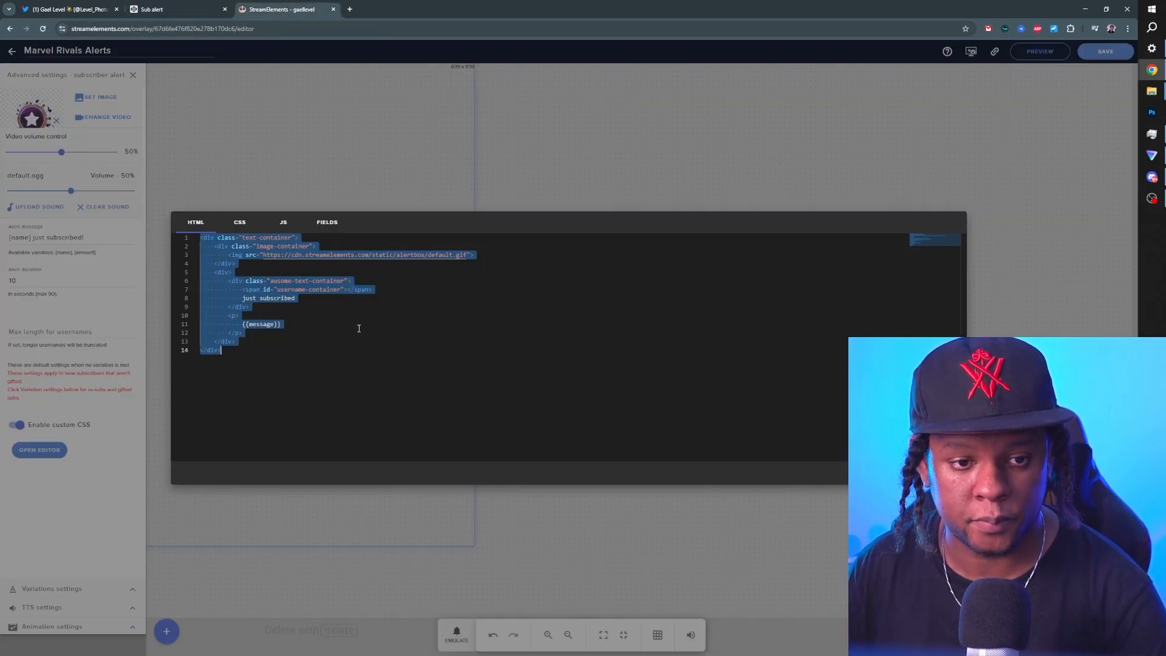
Step: Carry the Sub alert pen's CSS into the subscriber alert's stylesheet
left_click(239, 221)
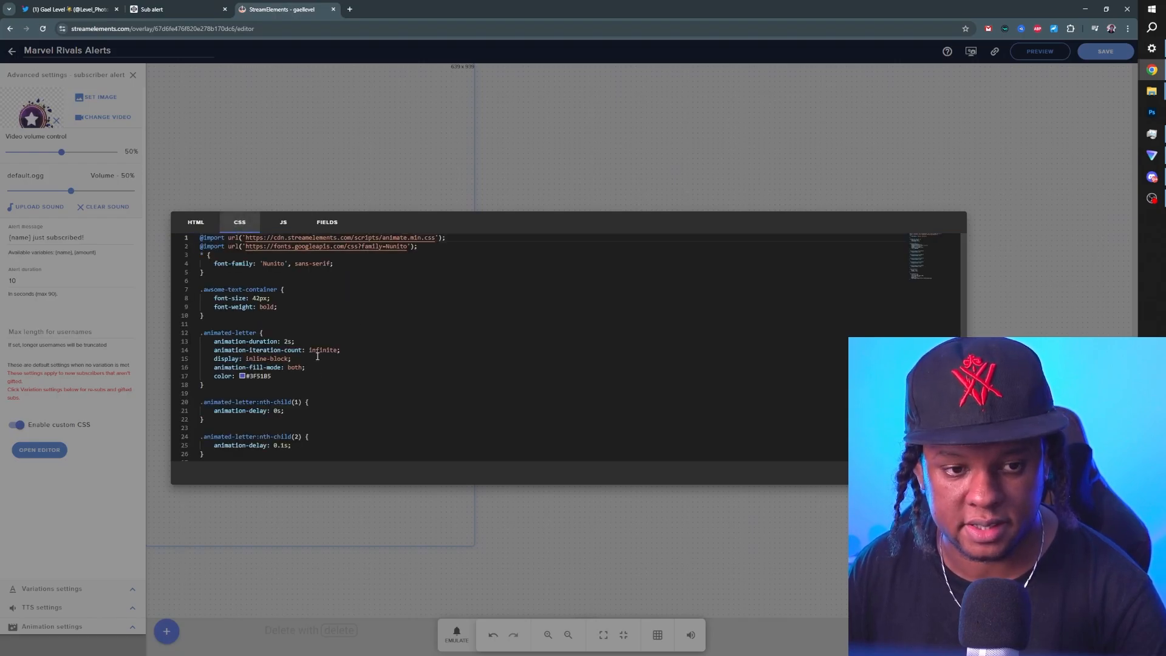
left_click(175, 8)
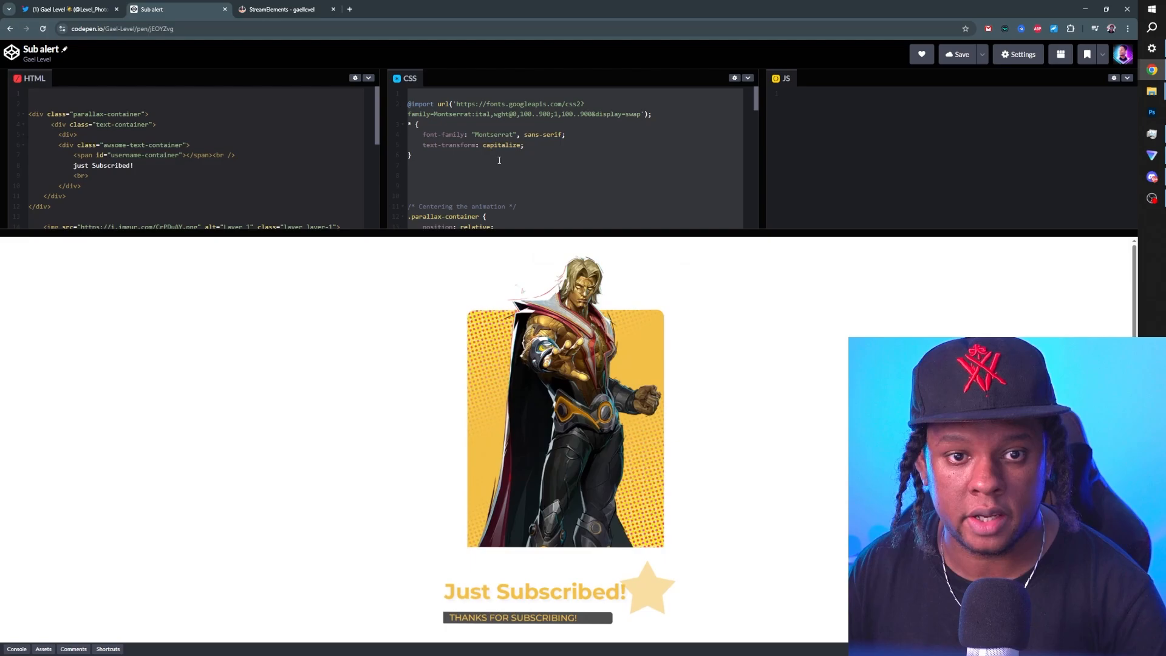
left_click(283, 8)
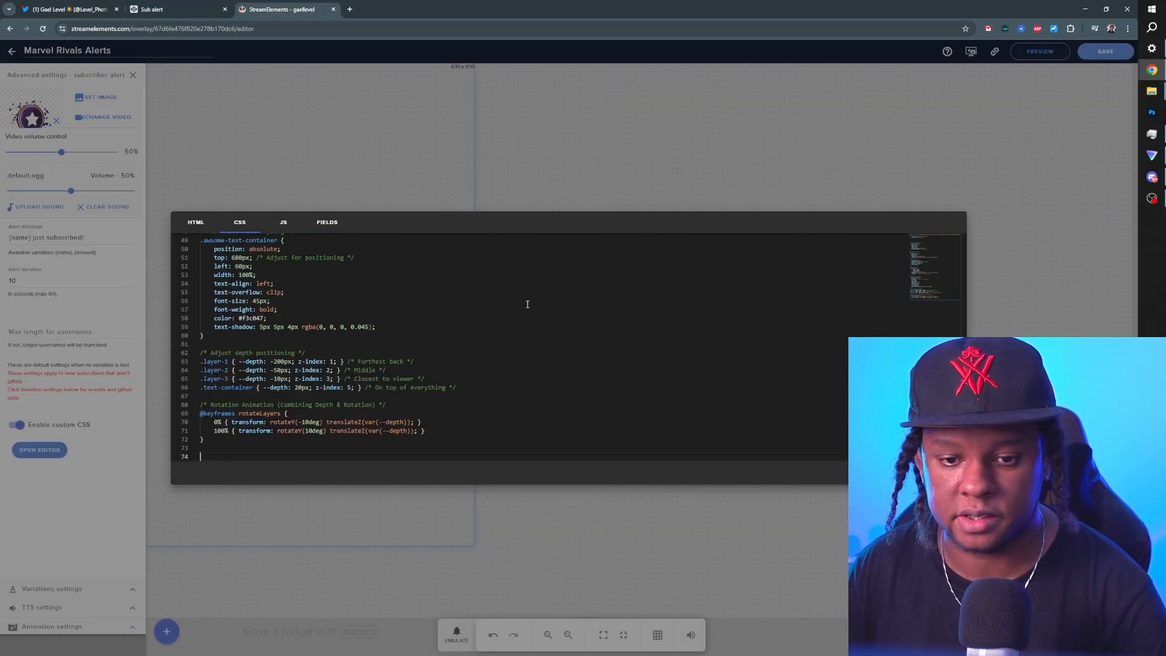
left_click(457, 633)
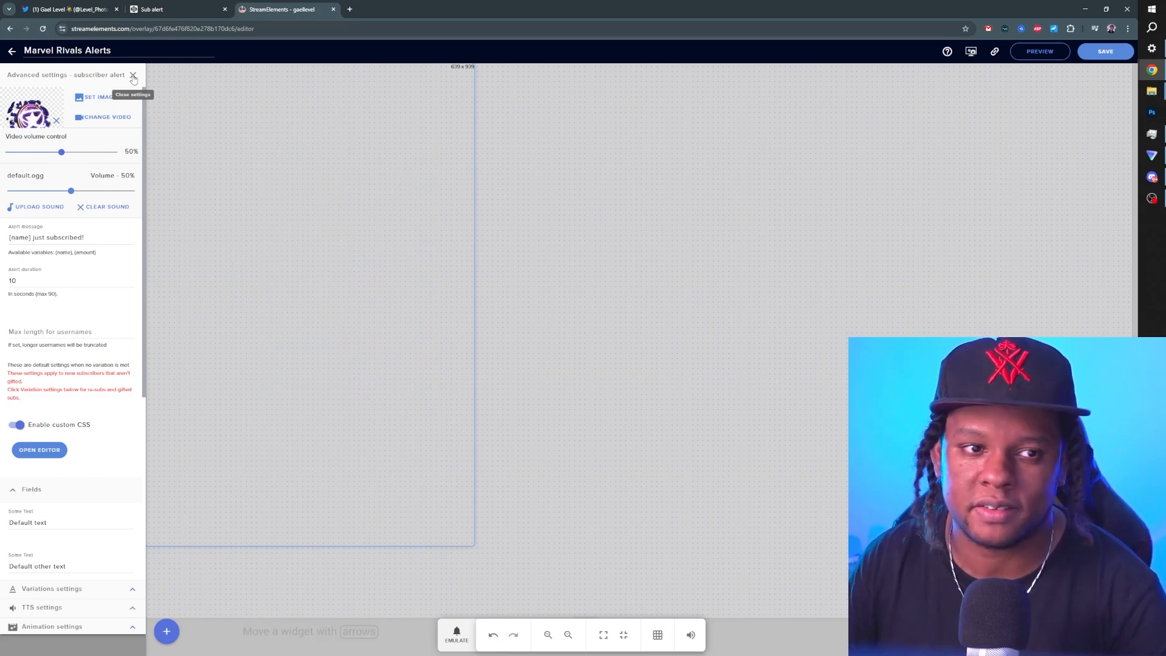
Step: Leave the subscriber settings, locate the Tip alert pen, and enable custom CSS for the tip alert
left_click(134, 77)
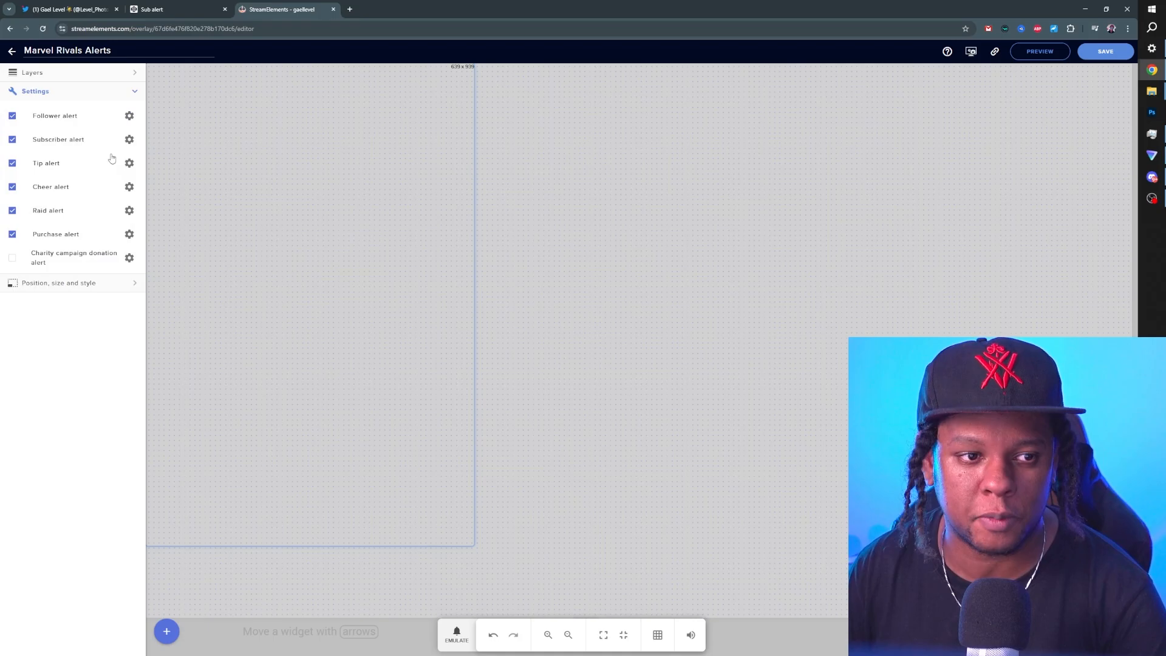
left_click(176, 9)
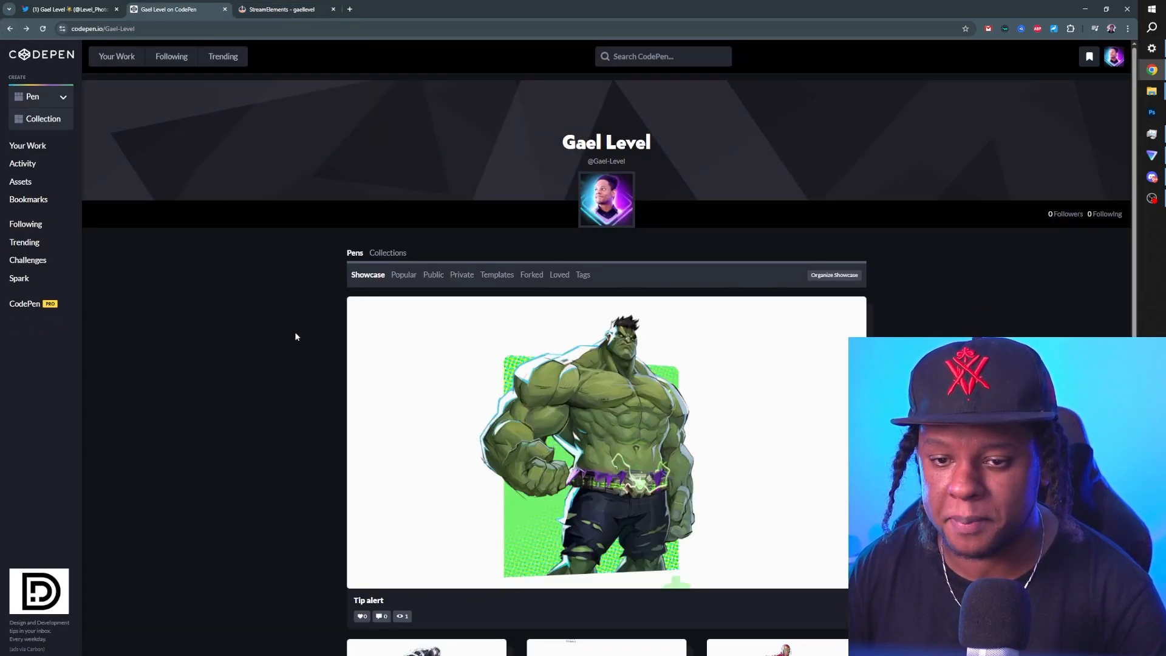
scroll("down", 3)
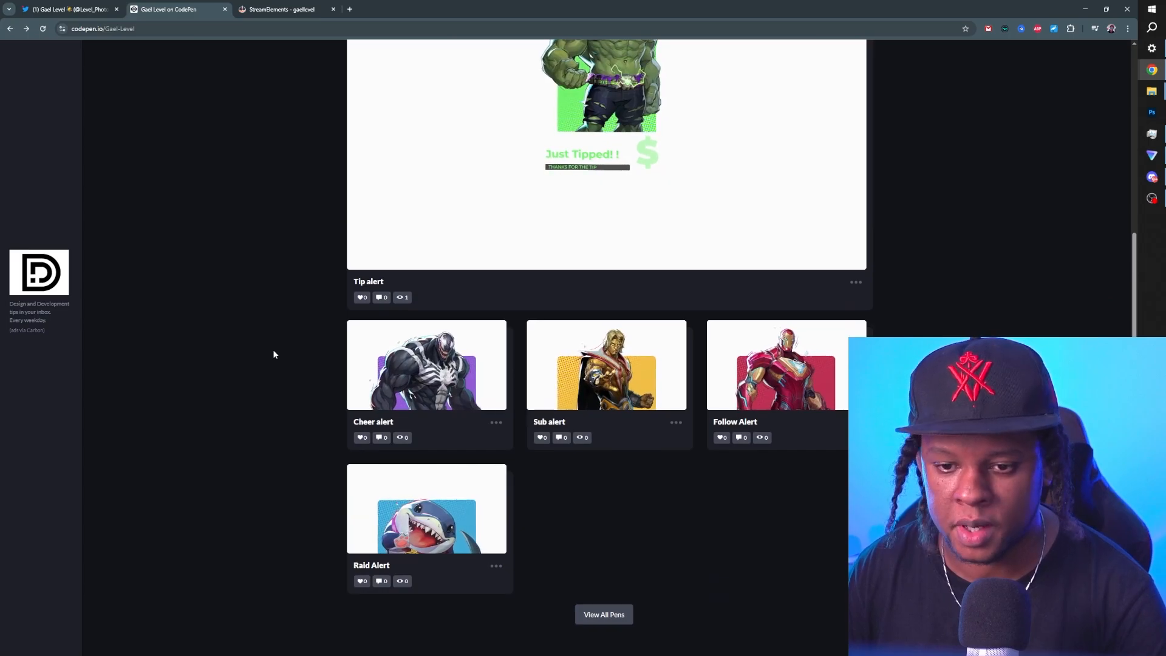
scroll("down", 3)
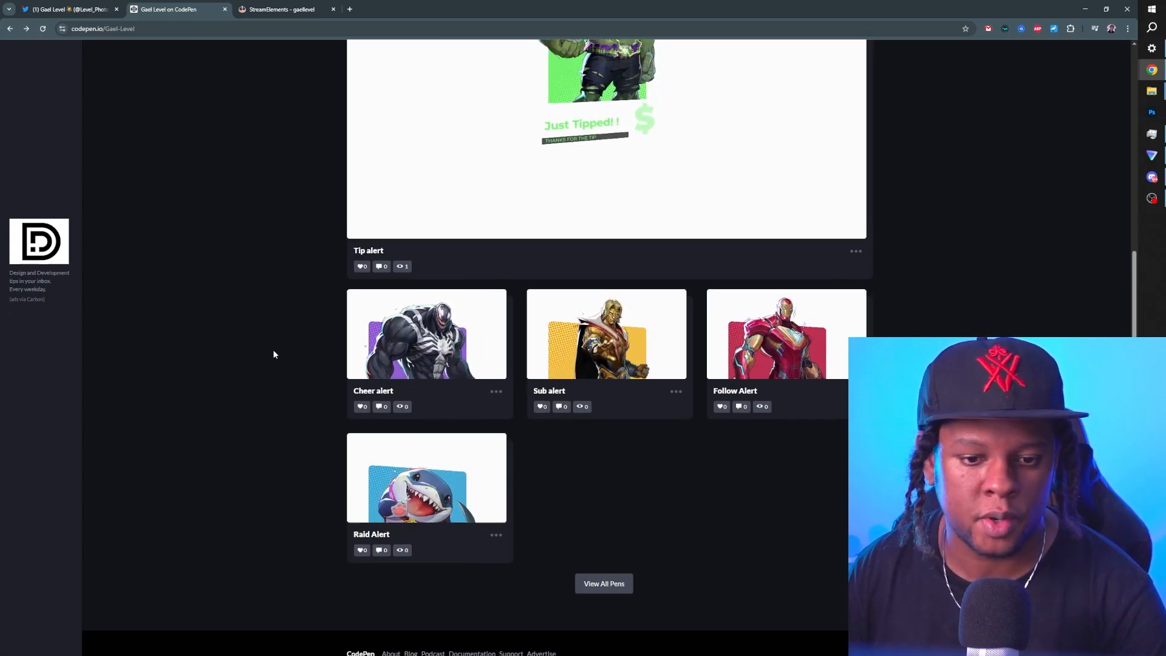
left_click(280, 9)
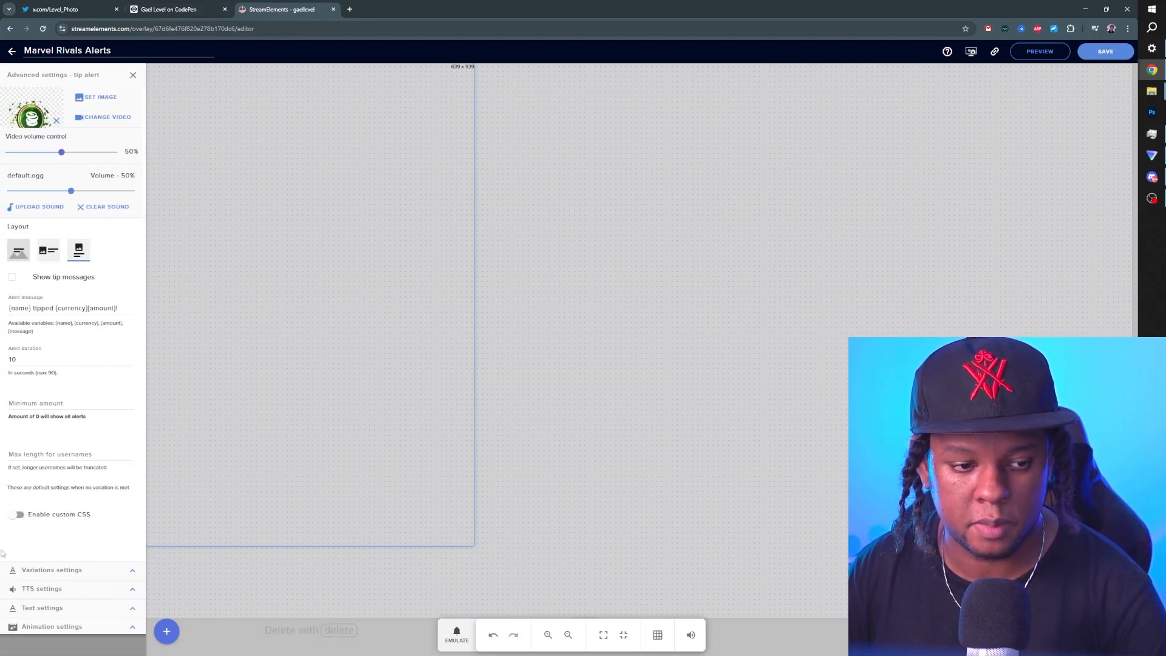
left_click(21, 514)
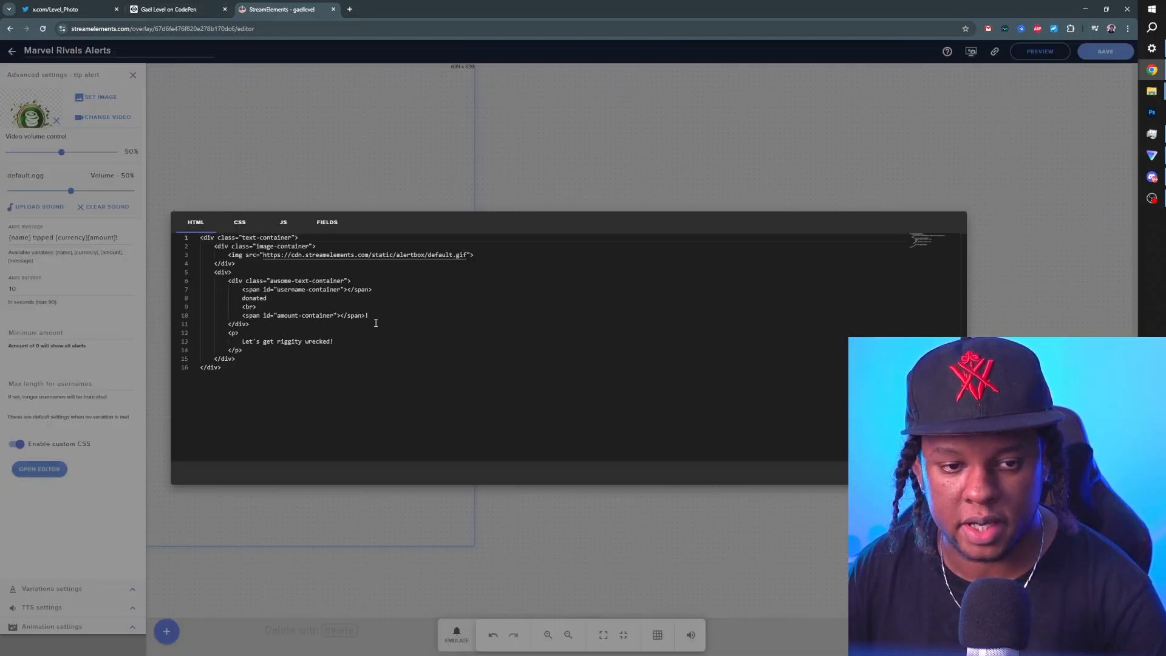
Step: Carry the Tip alert pen's HTML and CSS into the tip alert and emulate a test tip
left_click(170, 8)
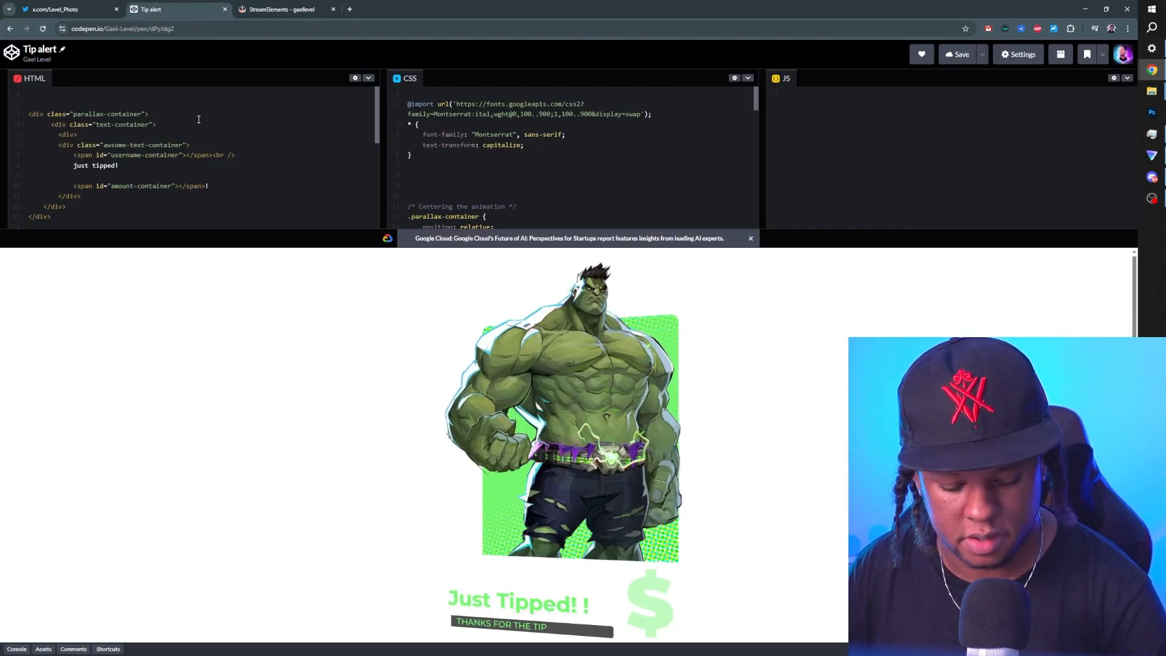
left_click(283, 8)
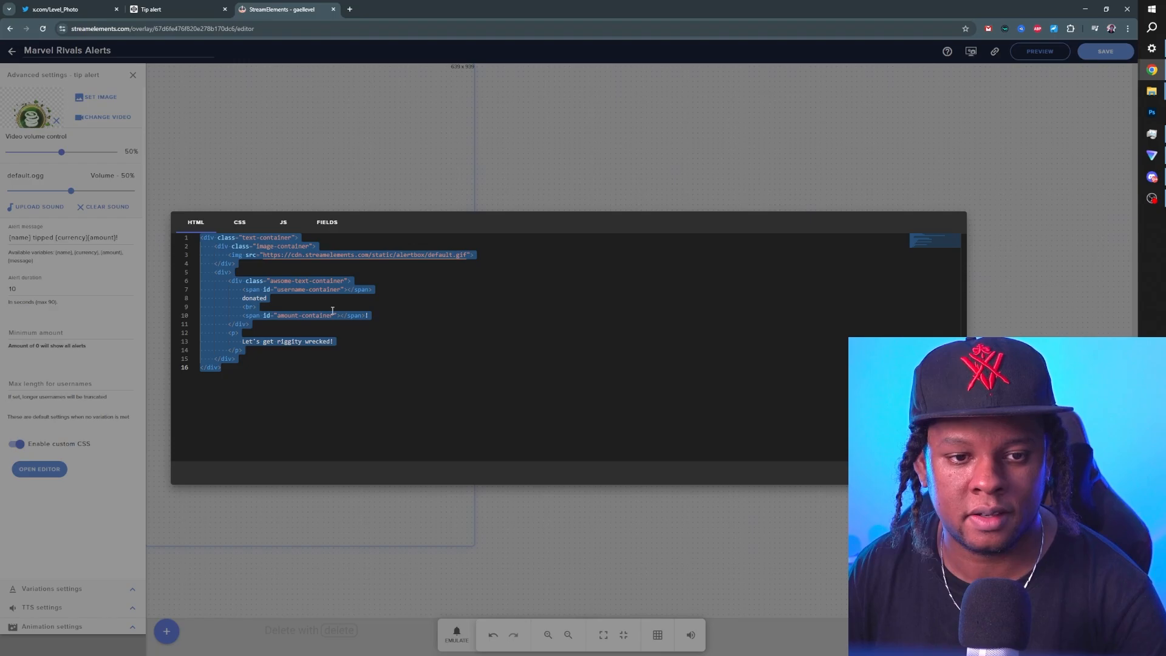
left_click(177, 9)
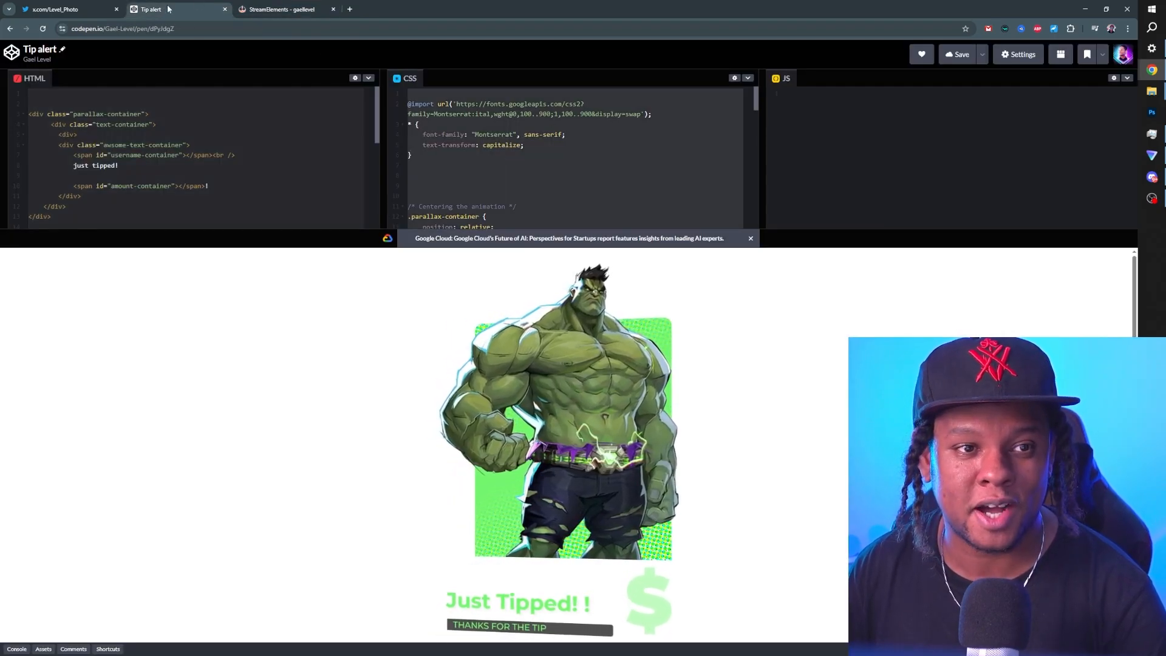
left_click(280, 9)
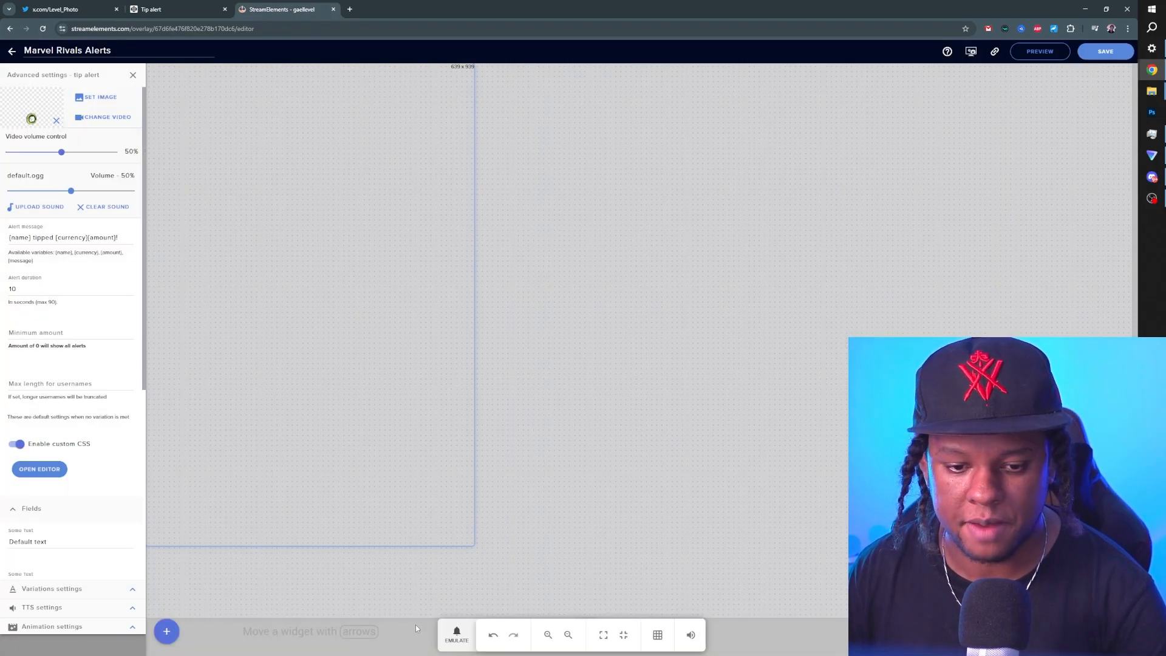
left_click(457, 634)
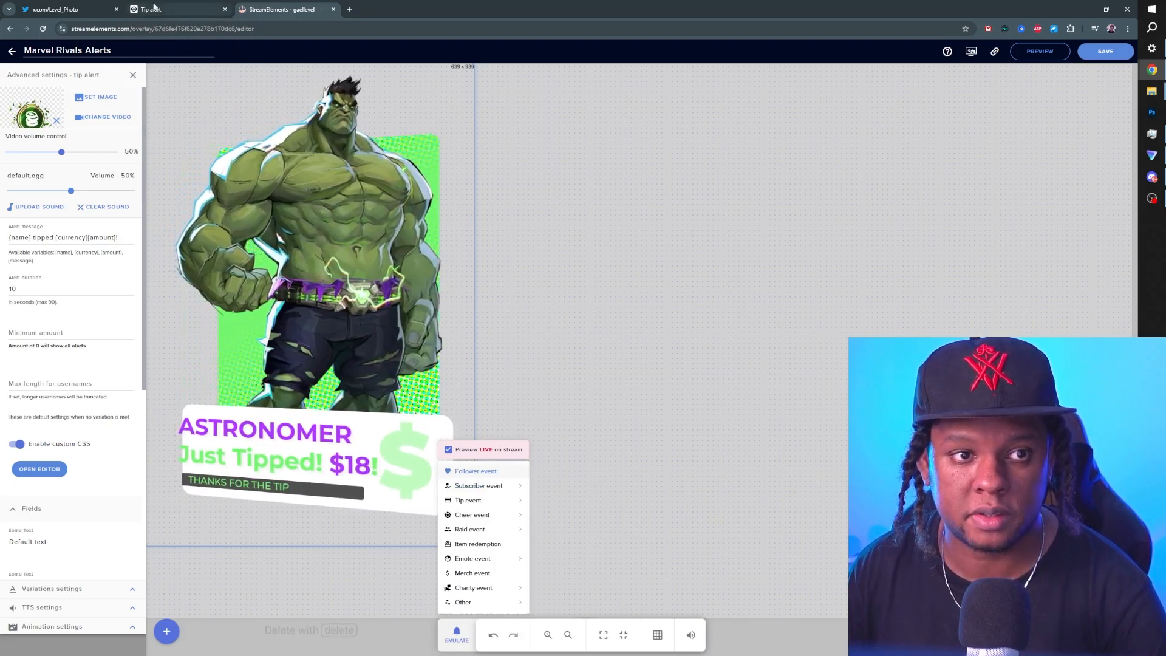
left_click(157, 9)
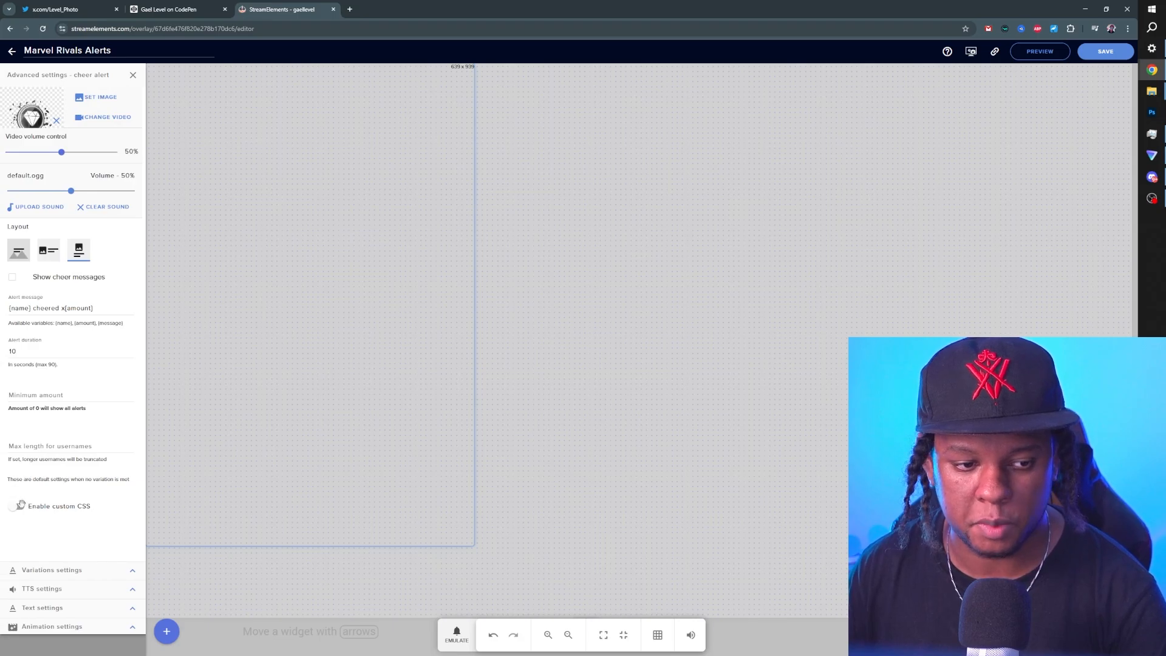
Step: Enable custom CSS for the cheer alert and compare its HTML and CSS with the Cheer alert pen
left_click(18, 435)
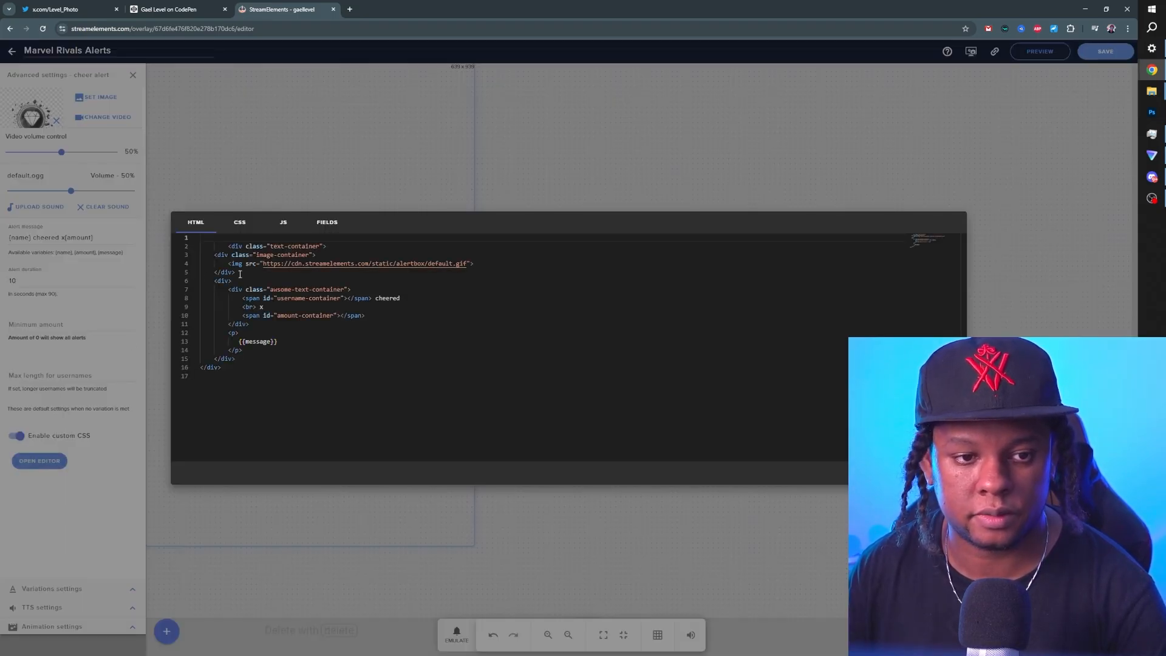
left_click(172, 8)
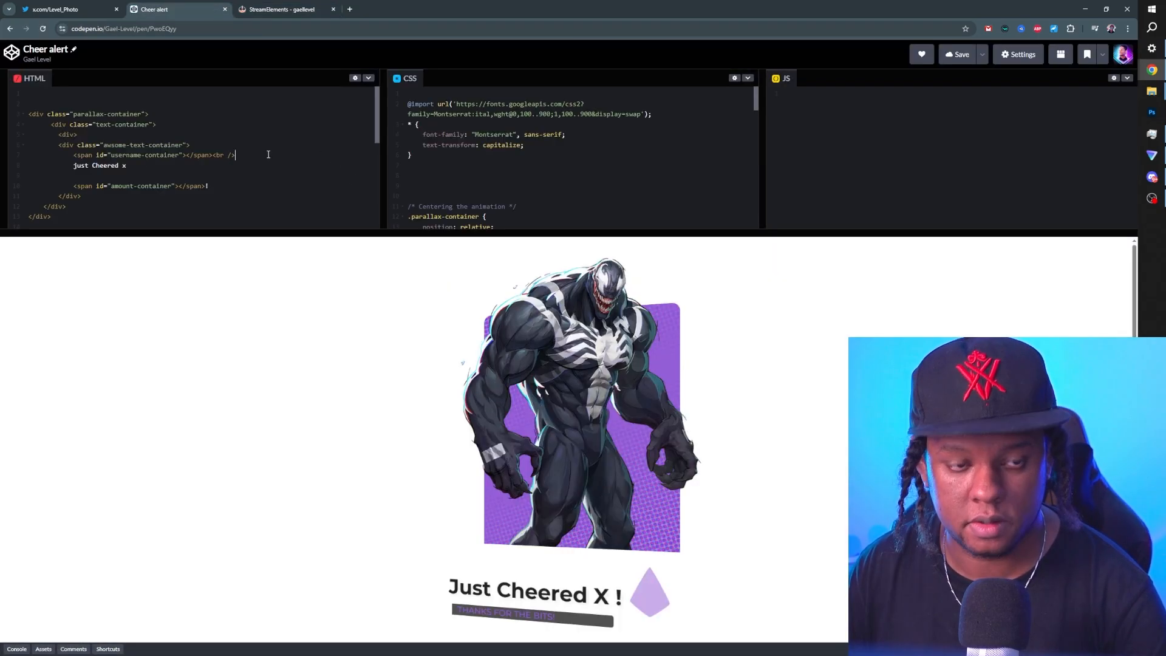
left_click(284, 9)
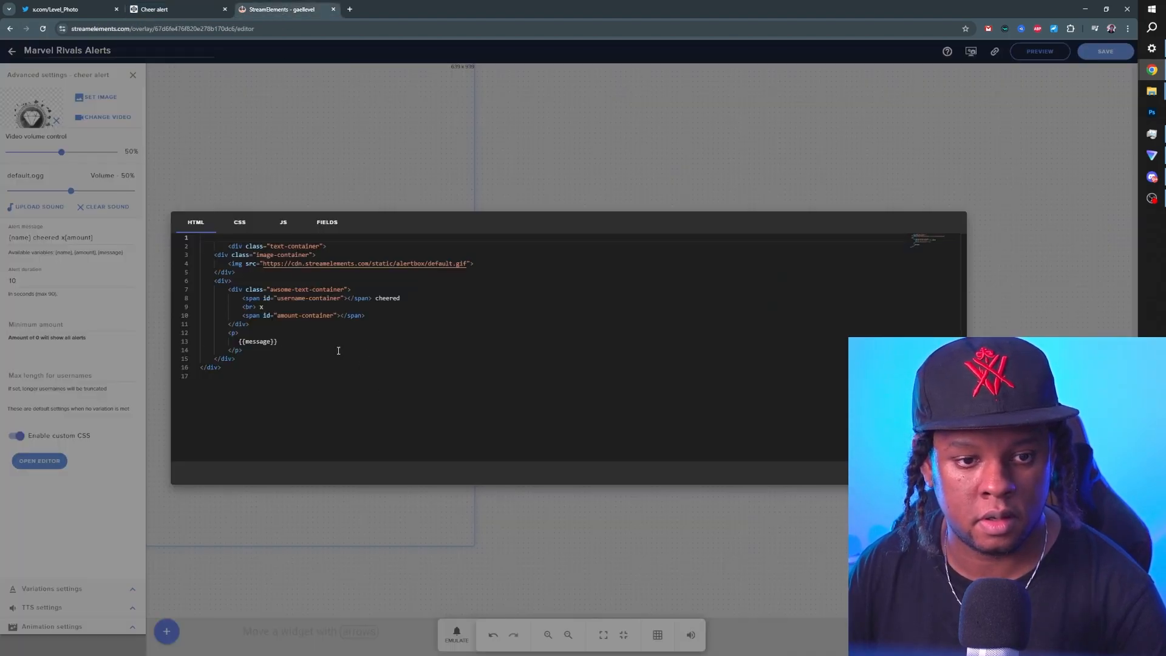
left_click(239, 222)
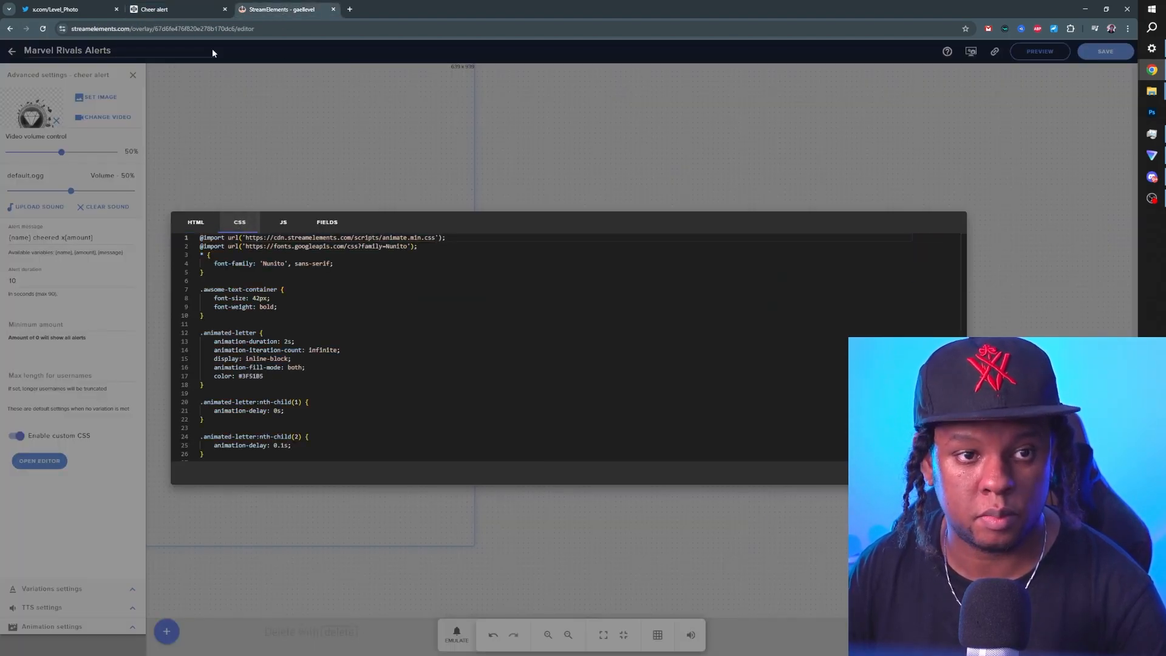
left_click(154, 9)
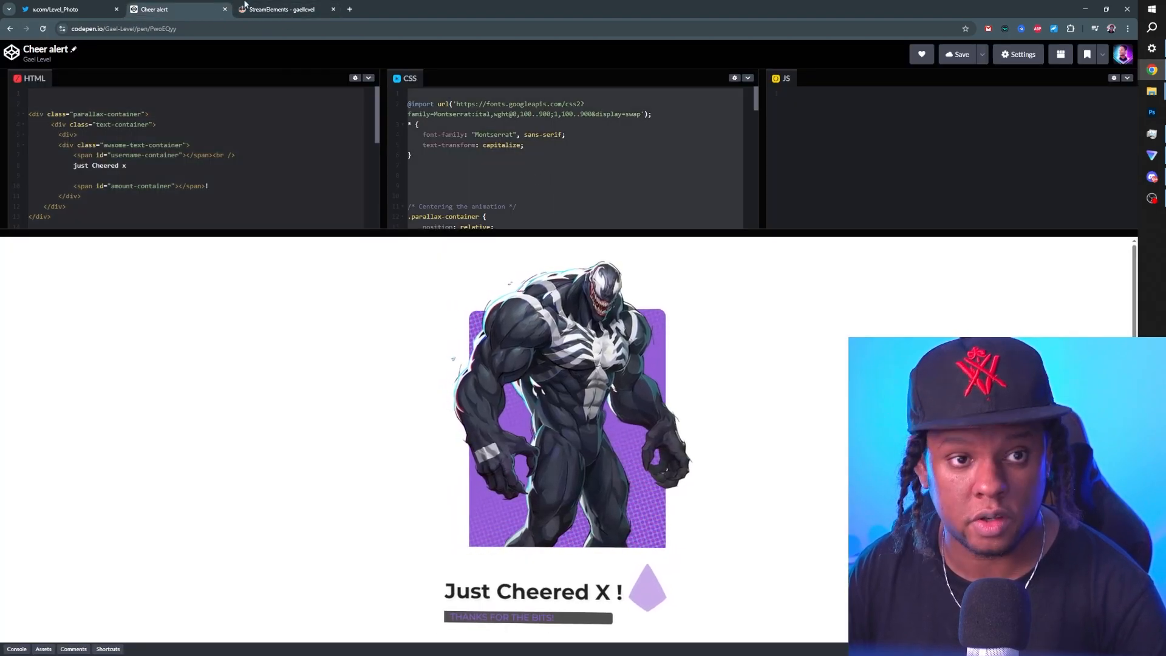
left_click(280, 8)
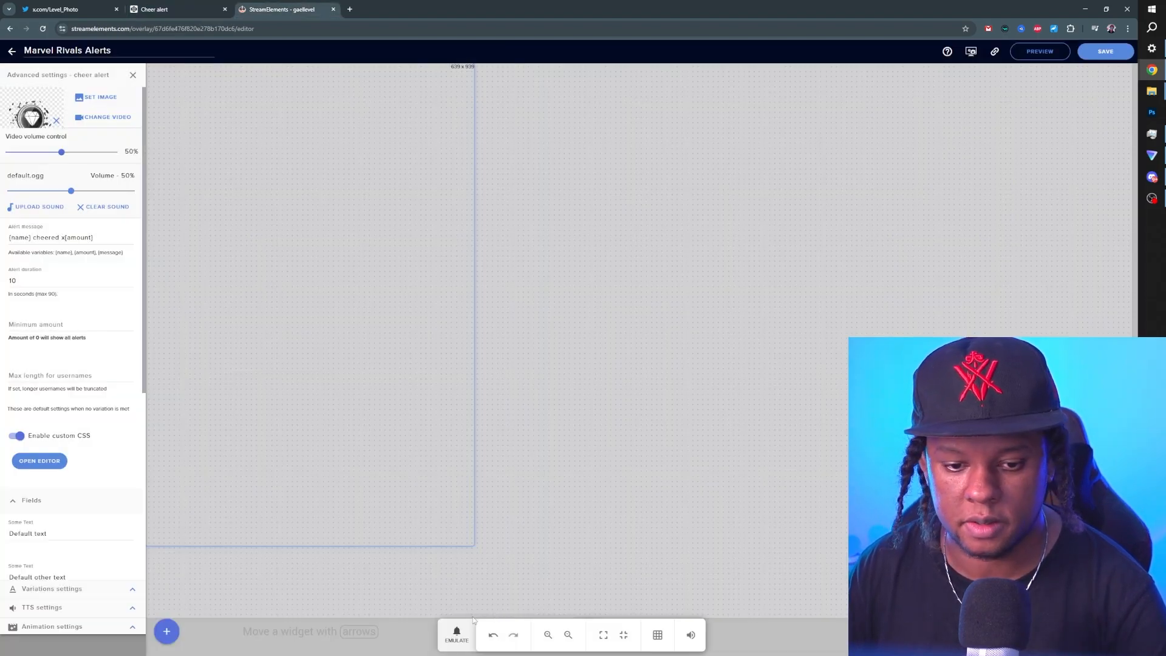
left_click(456, 635)
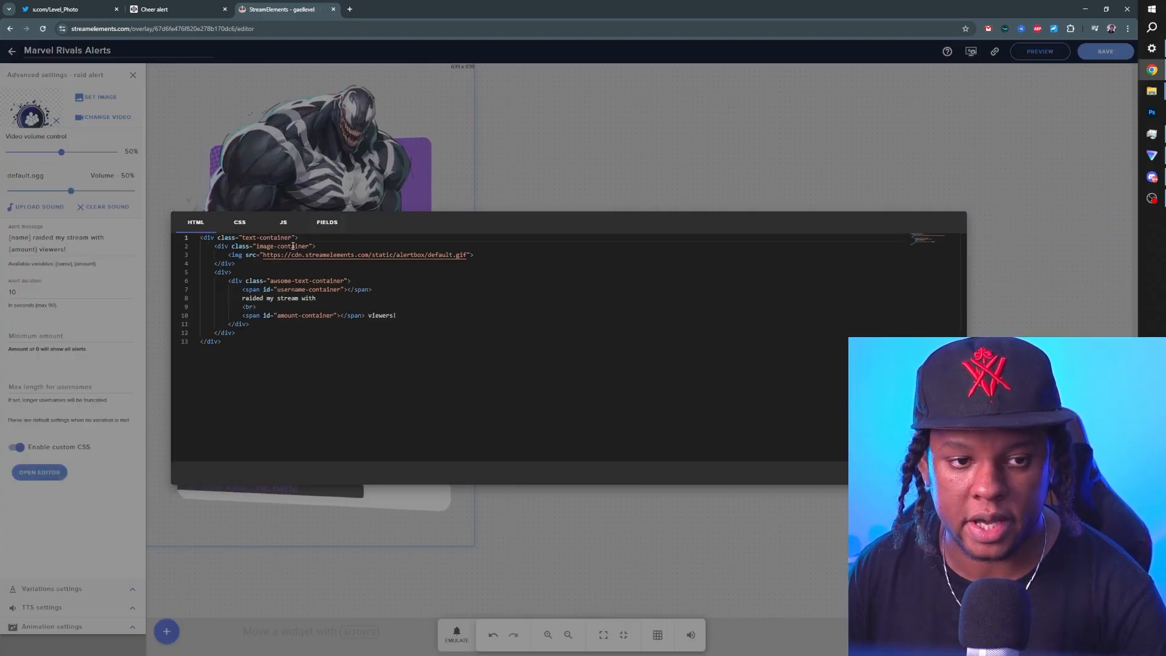
Step: Copy the Raid Alert pen's parallax HTML into the raid alert's code and preview a test alert
left_click(171, 9)
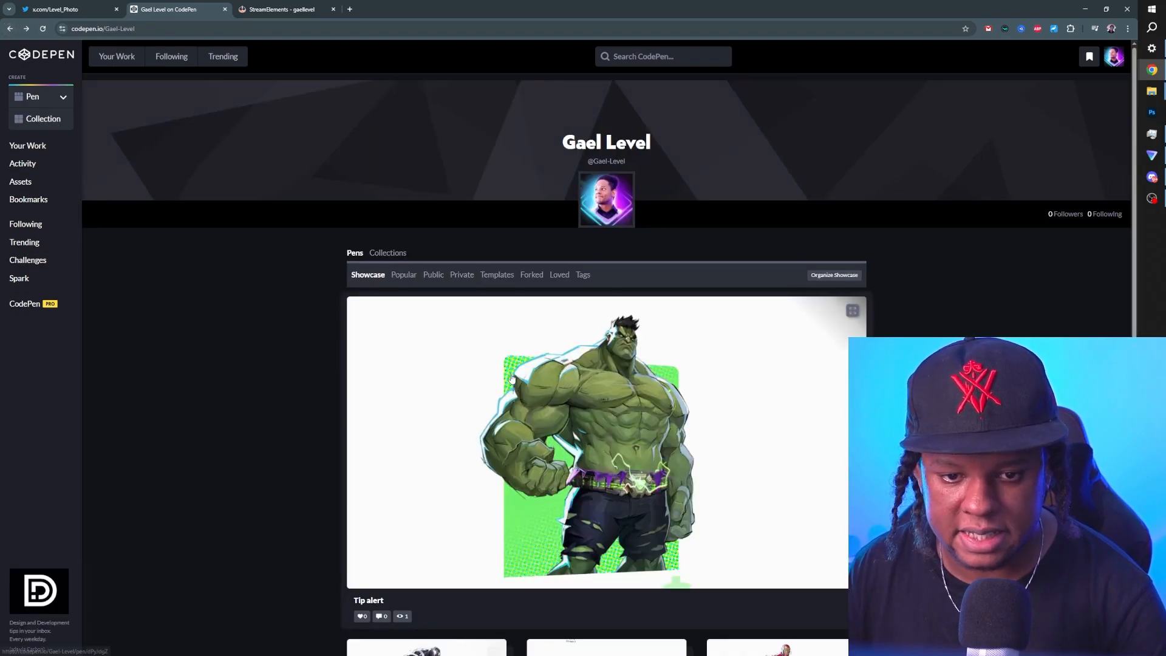
left_click(595, 442)
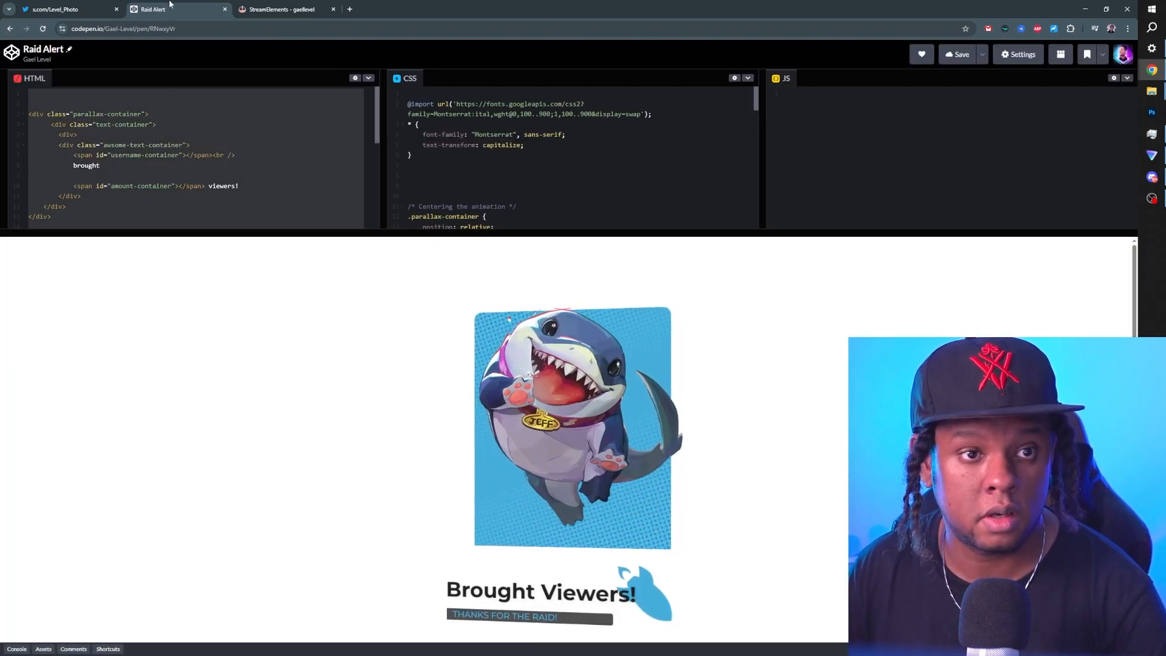
left_click(285, 8)
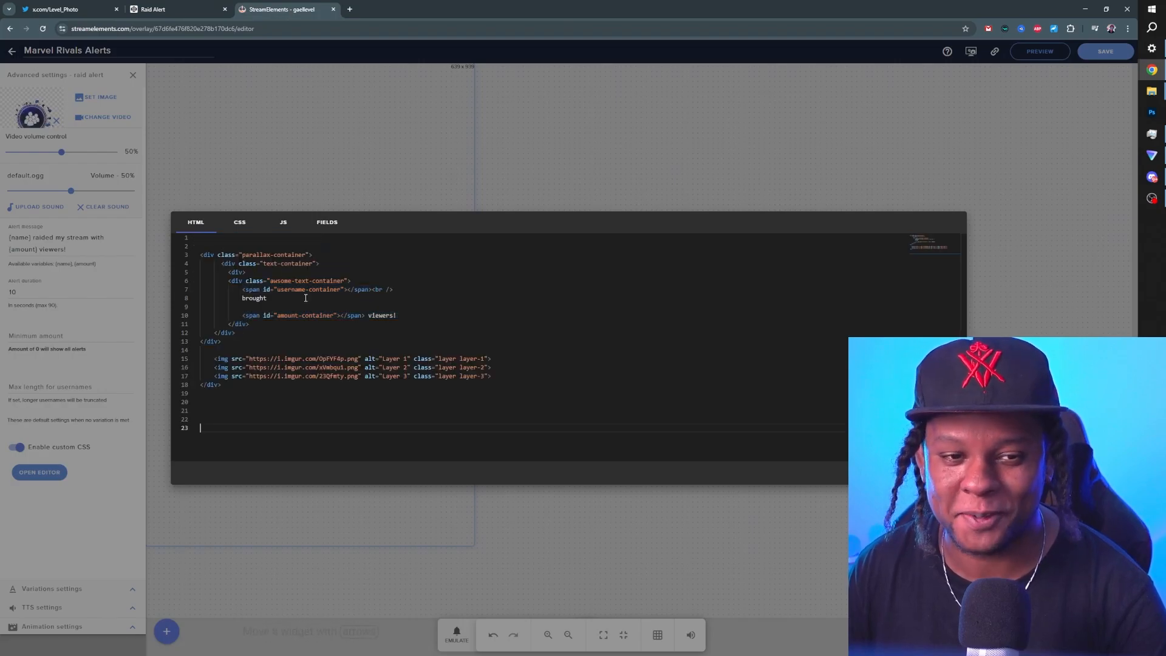
left_click(175, 9)
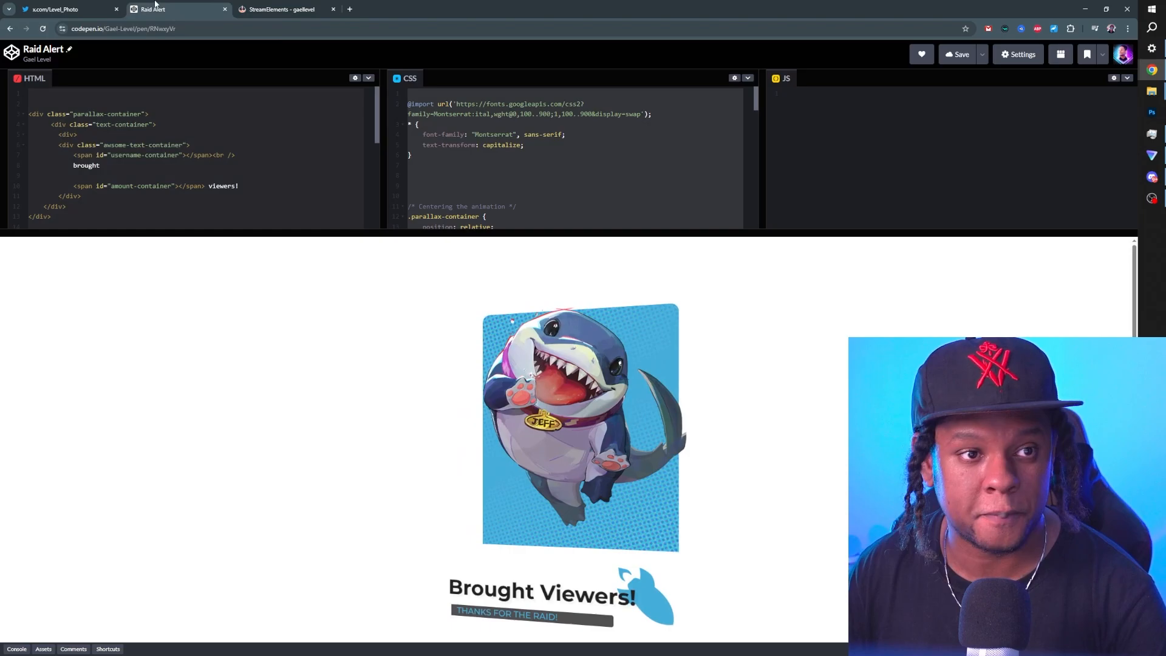
left_click(281, 9)
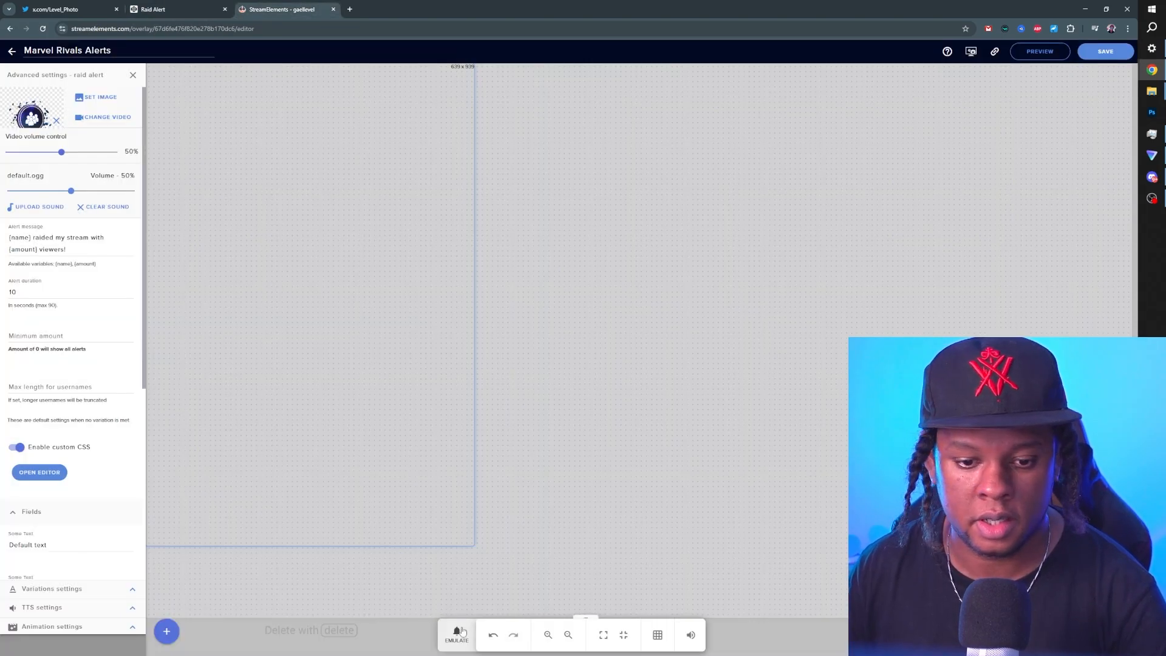
left_click(457, 633)
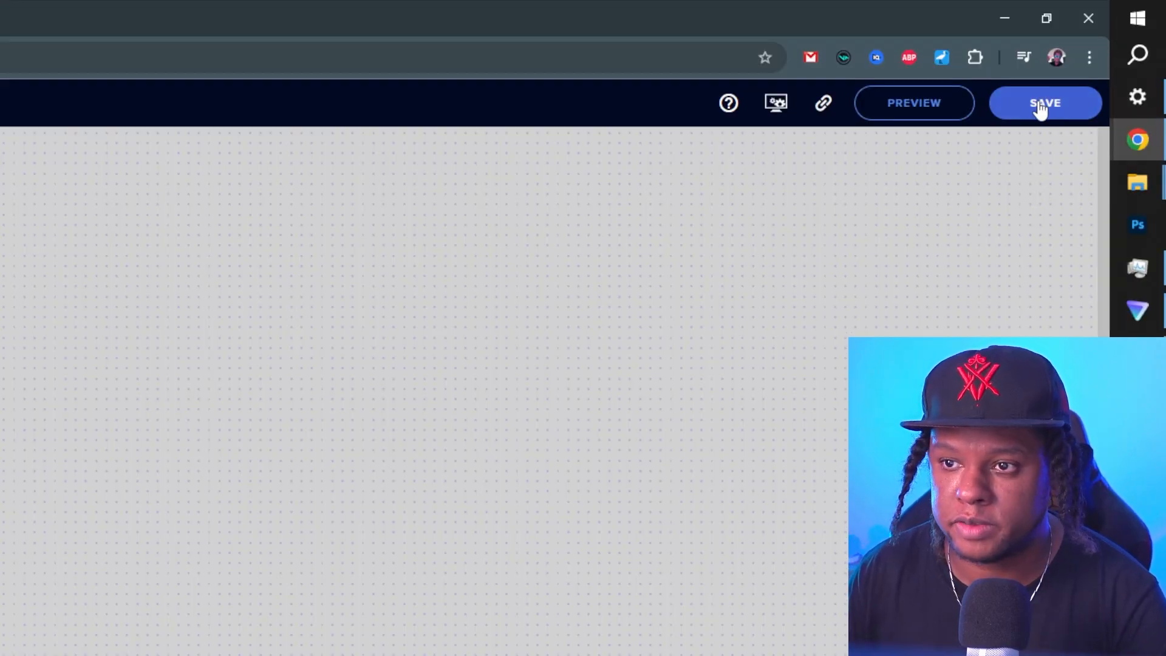
mouse_move(824, 102)
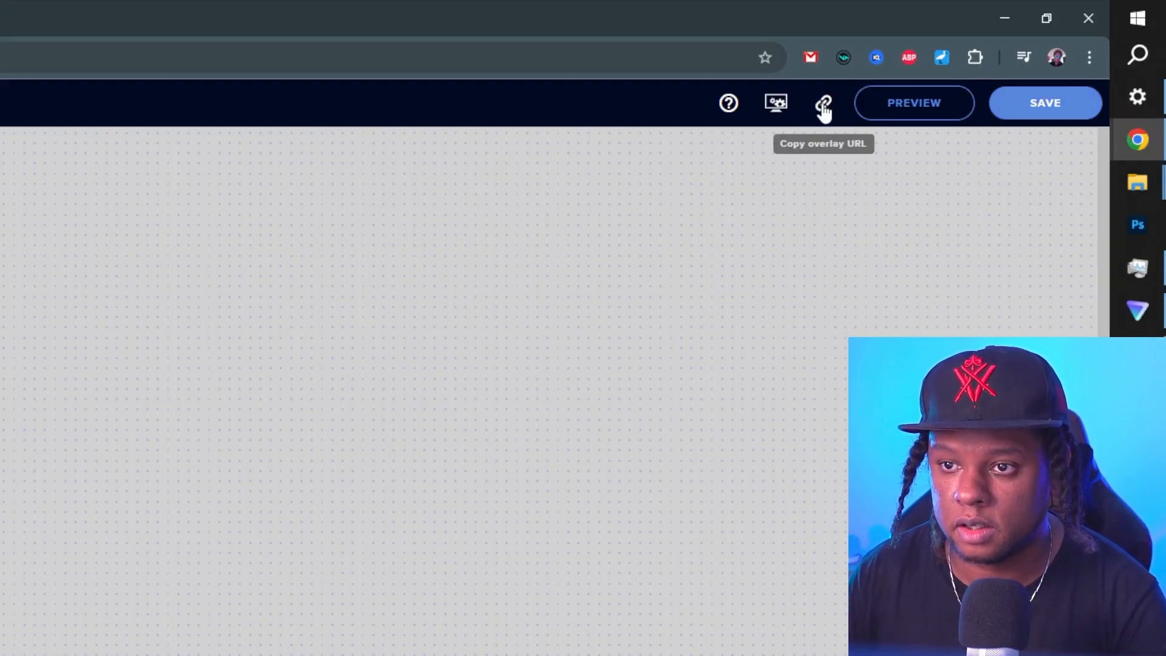
Step: Copy the Marvel Rivals Alerts overlay URL for use in OBS
left_click(824, 102)
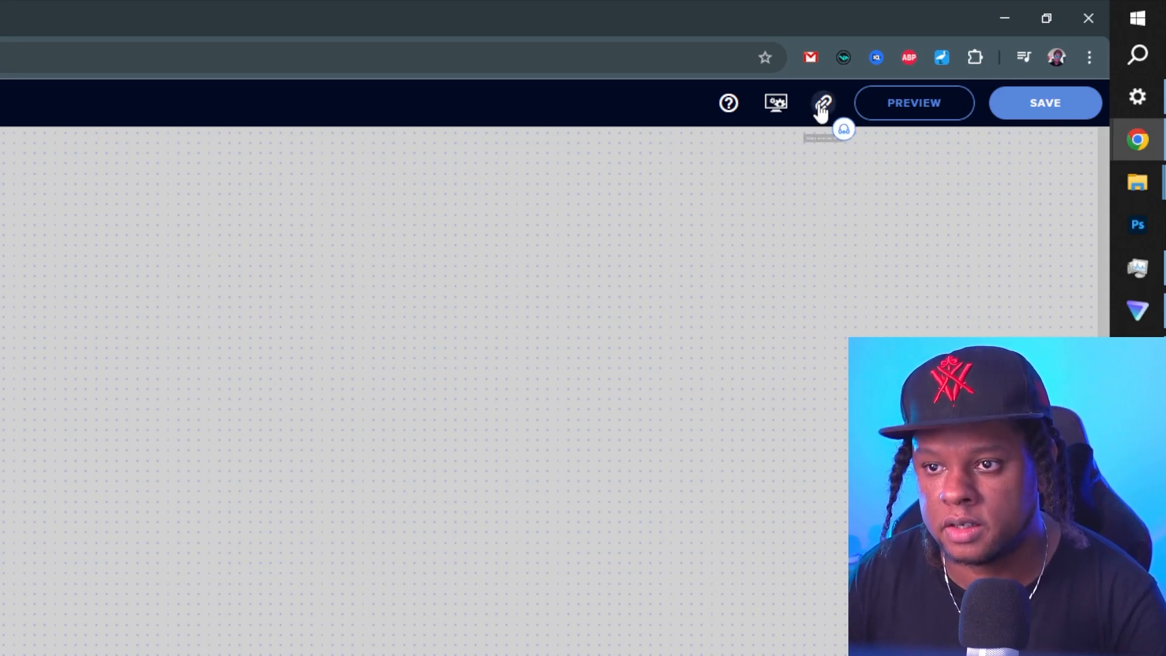
mouse_move(684, 310)
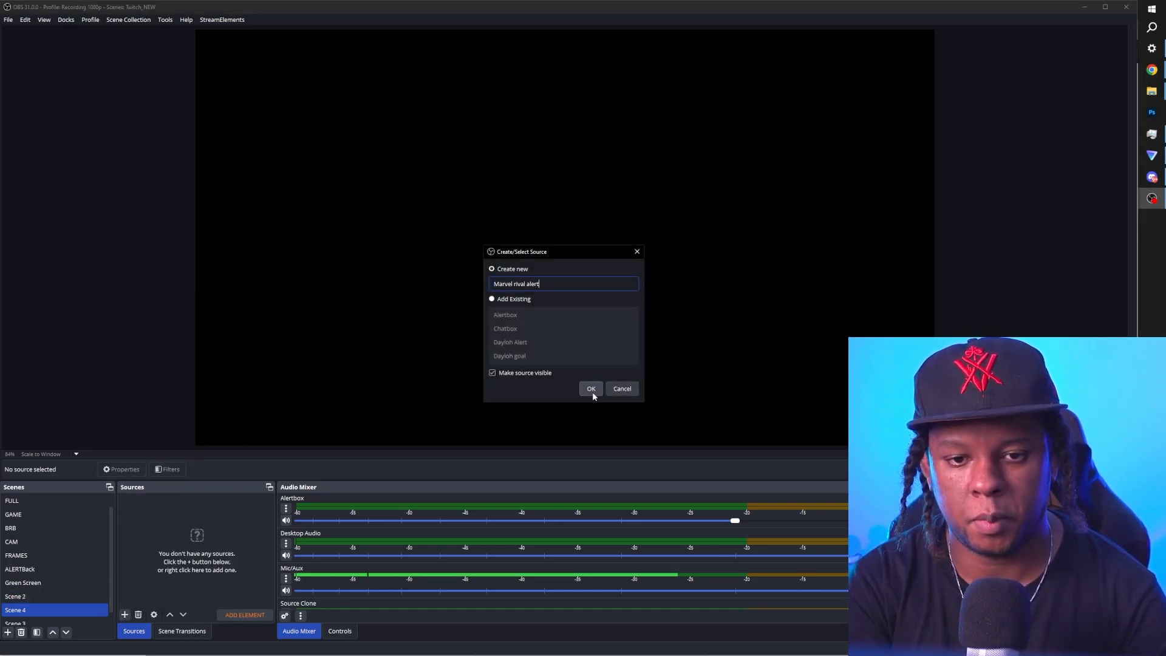
Step: Create the 'Marvel rival alerts' browser source and point its URL at the overlay link
left_click(590, 389)
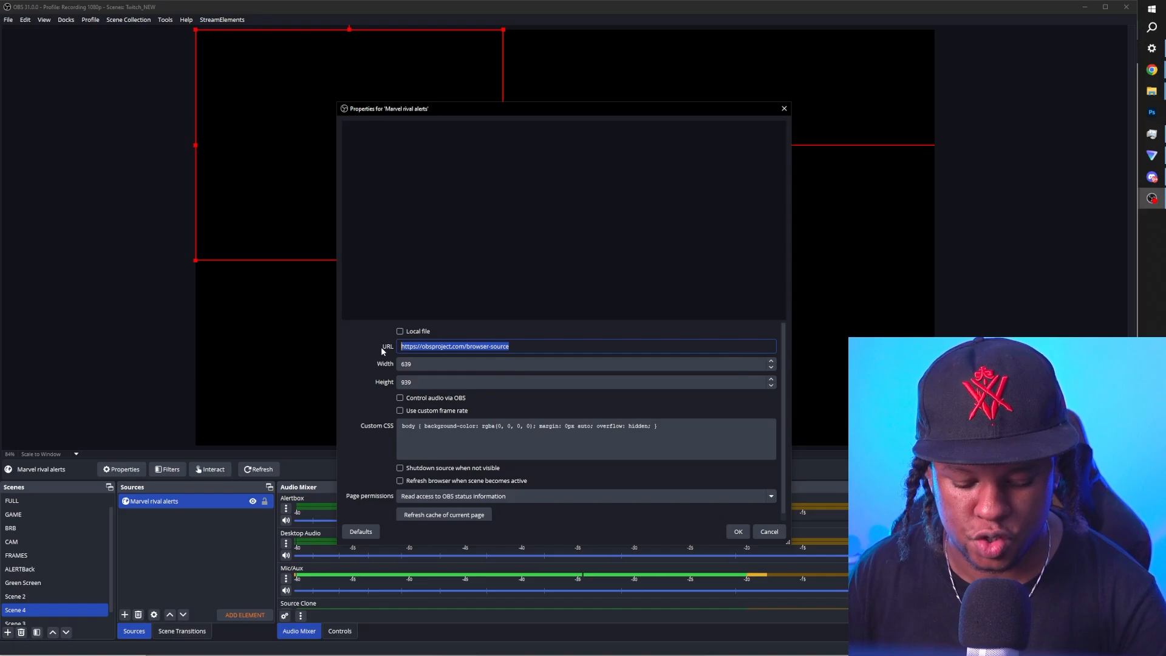
left_click(737, 531)
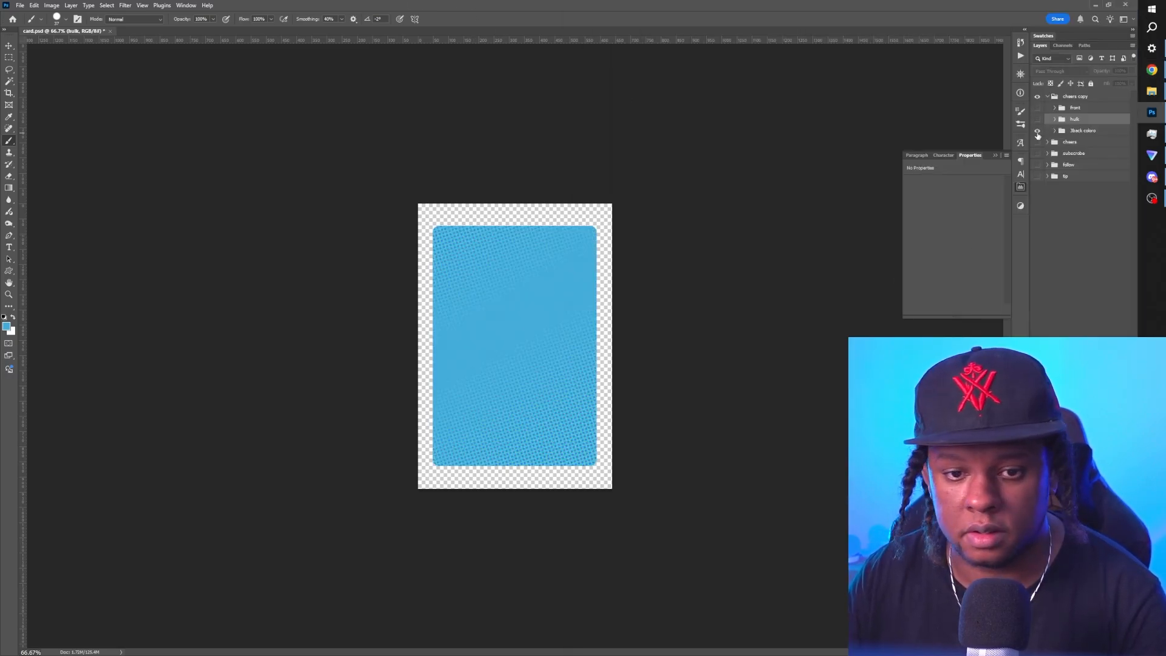
Step: Hide the shark raid card group and reveal the Venom cheers card group in Layers
left_click(1037, 106)
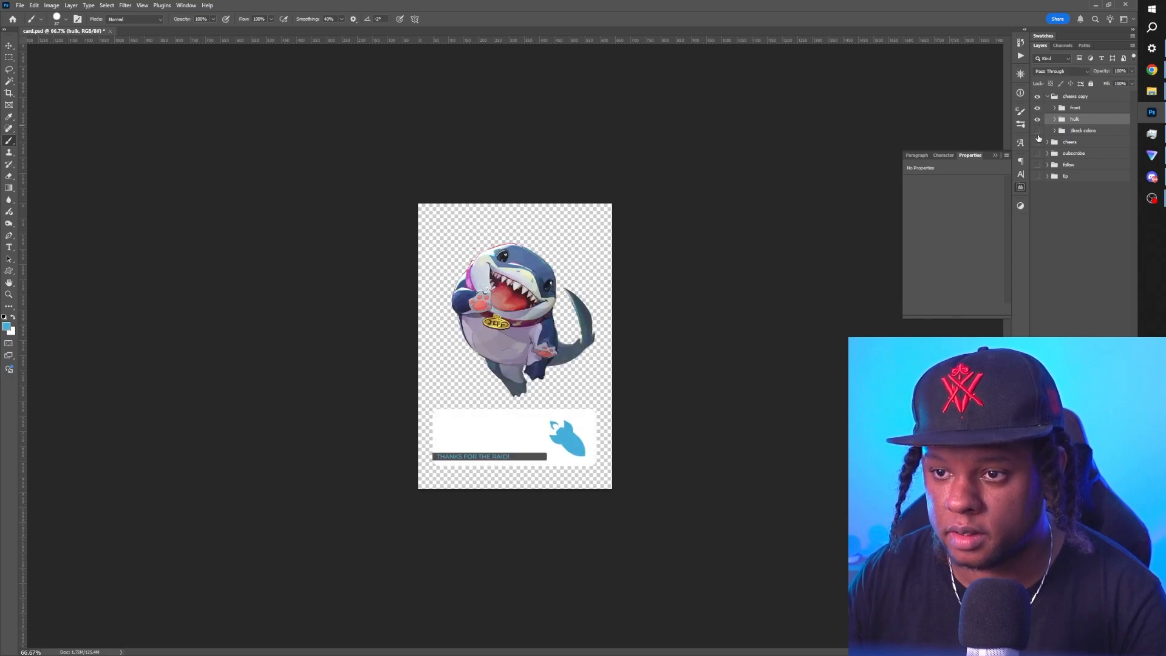
left_click(1039, 96)
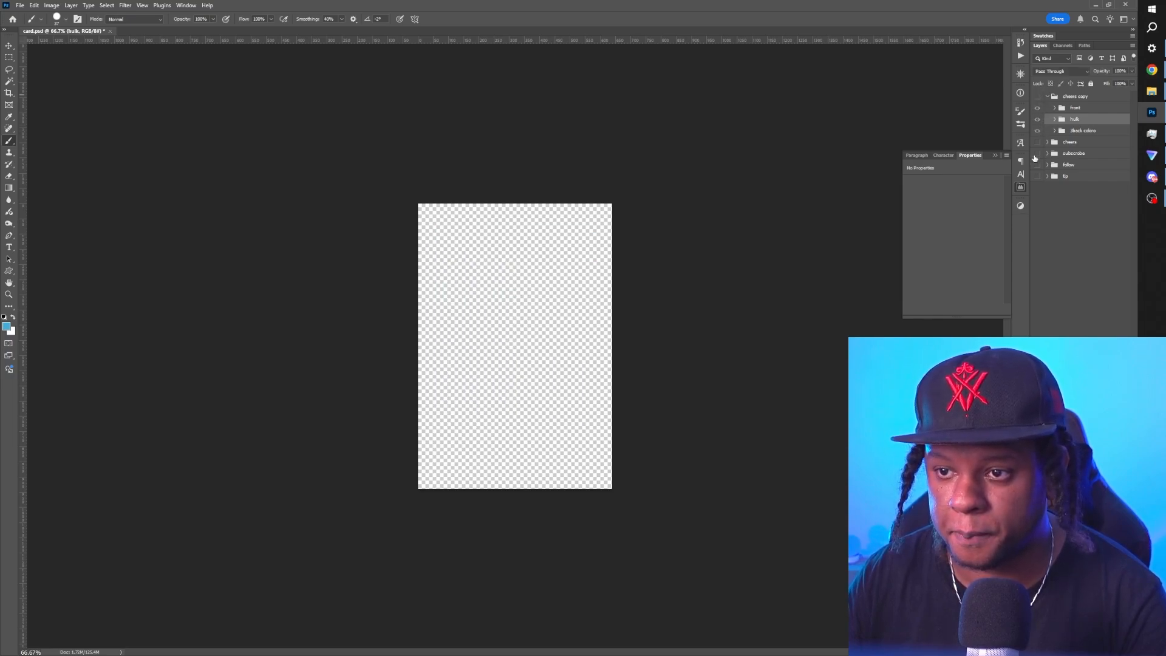
left_click(1048, 141)
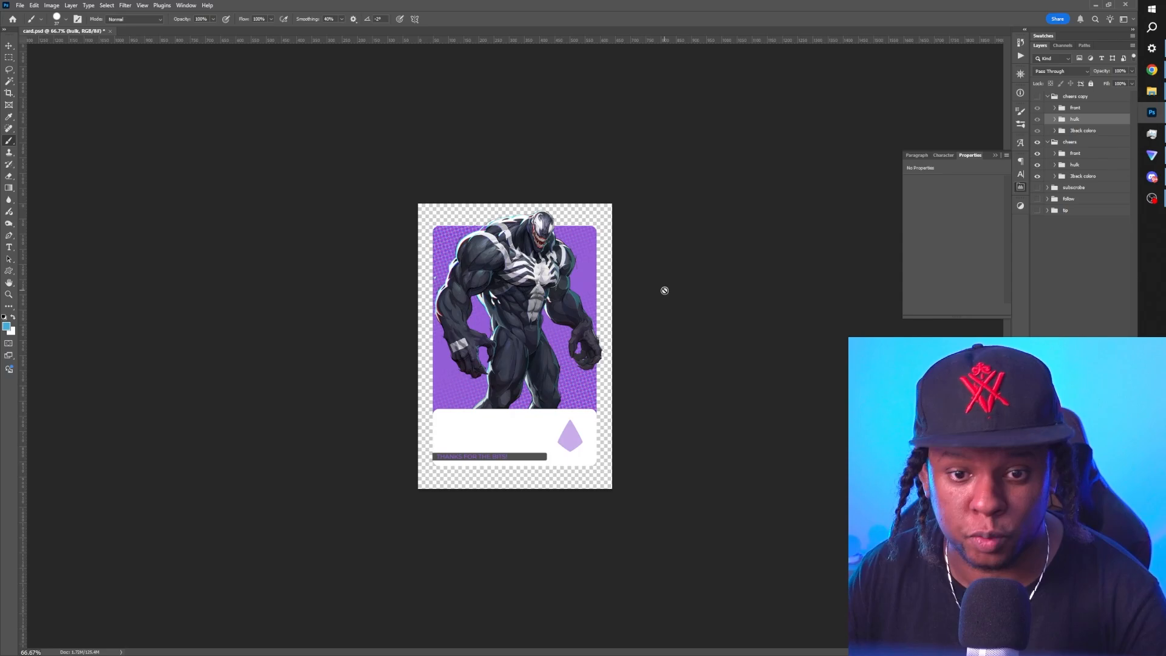
mouse_move(572, 302)
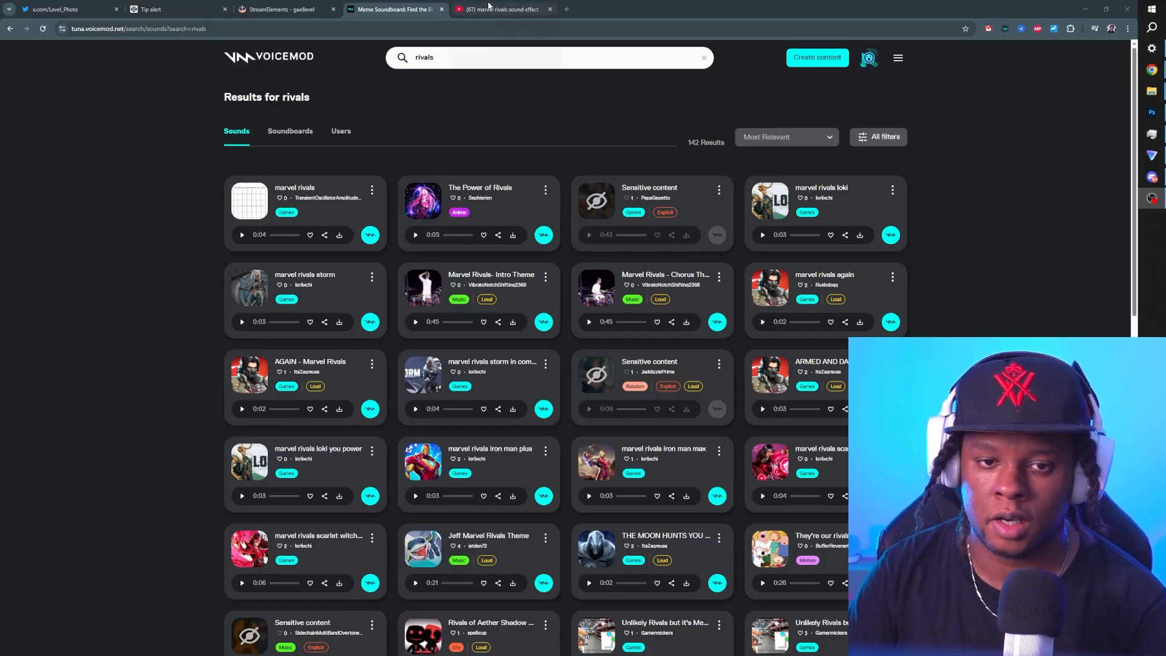
Step: Compare YouTube results, then play and download the 'marvel rivals storm' sound in Voicemod
left_click(503, 8)
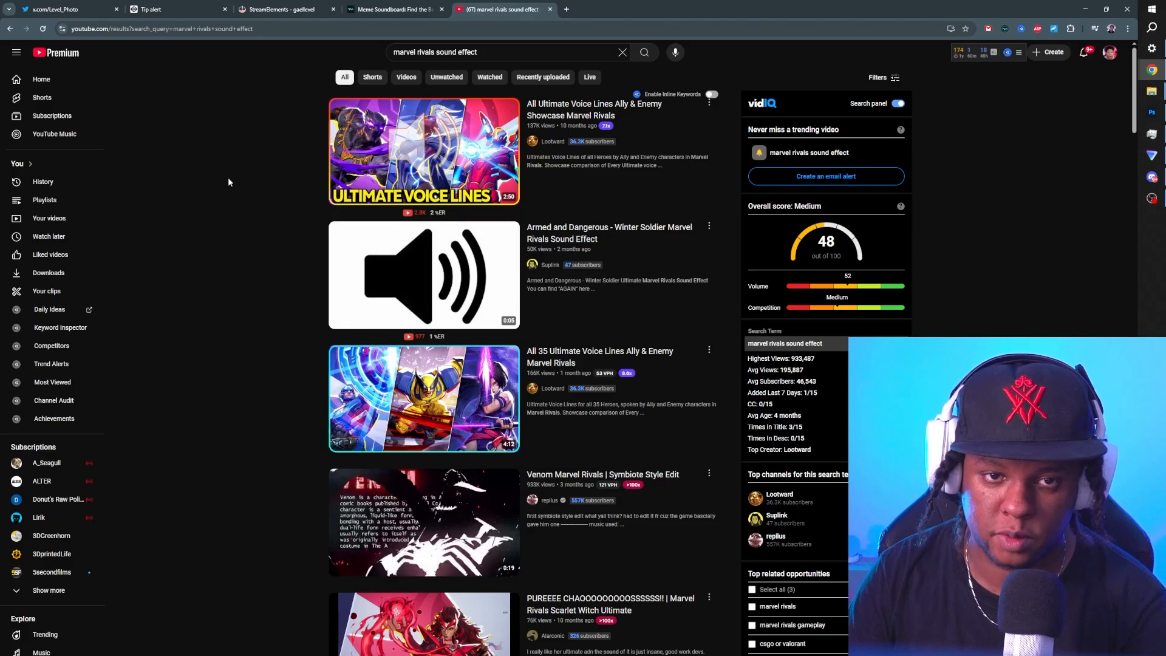
scroll("down", 3)
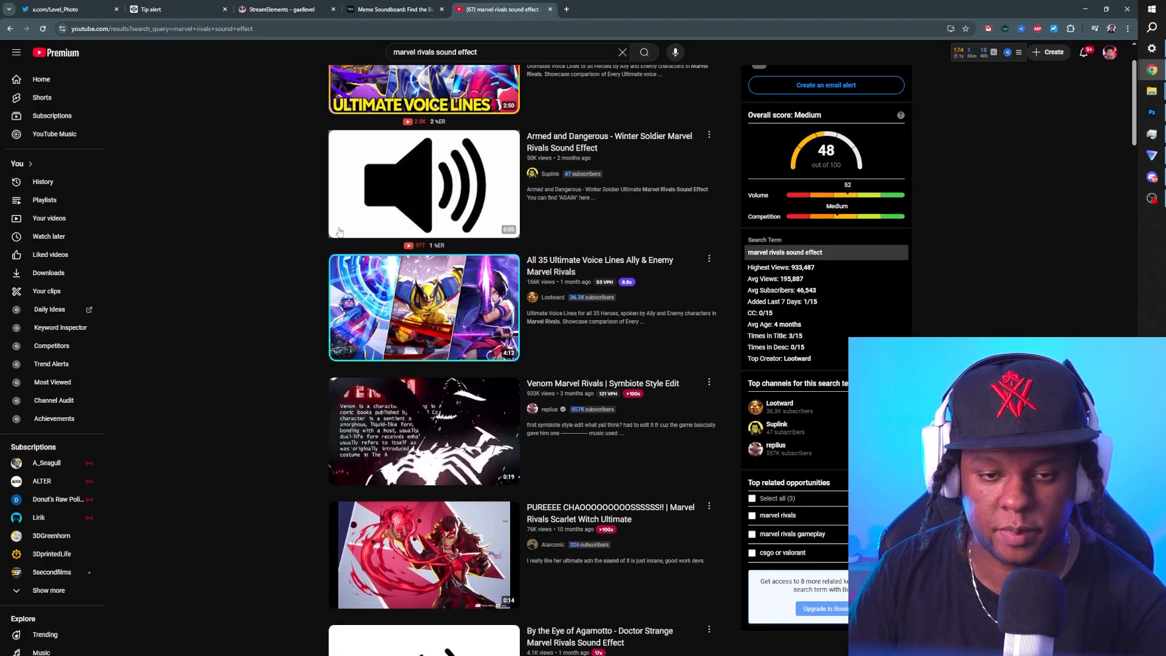
mouse_move(279, 216)
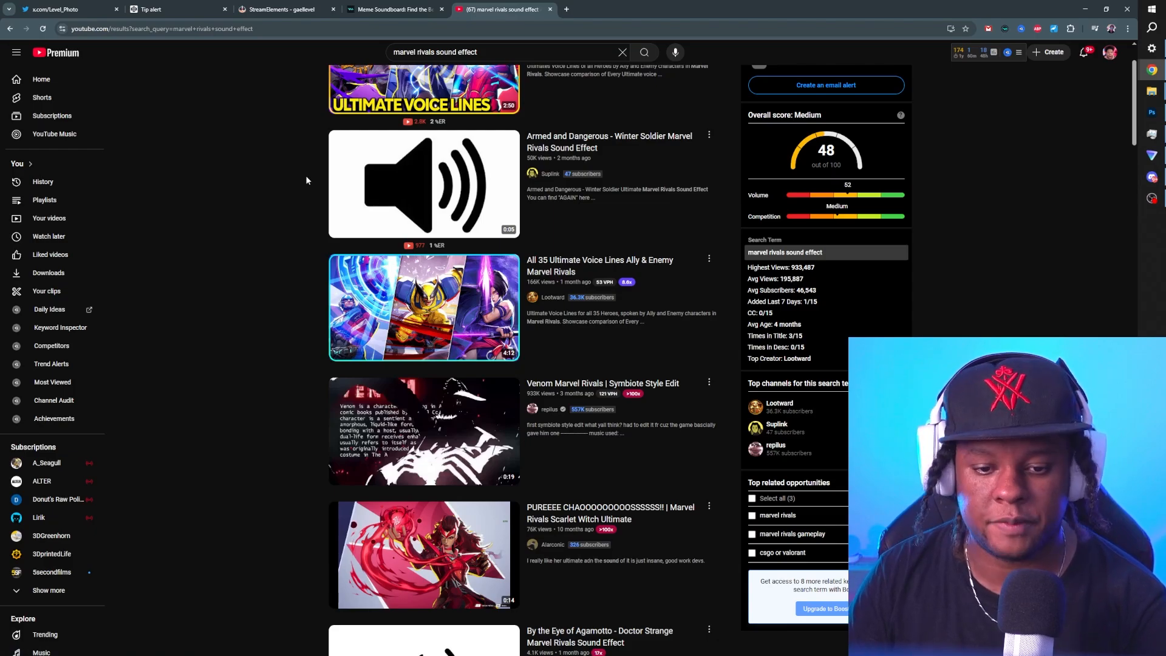
left_click(394, 8)
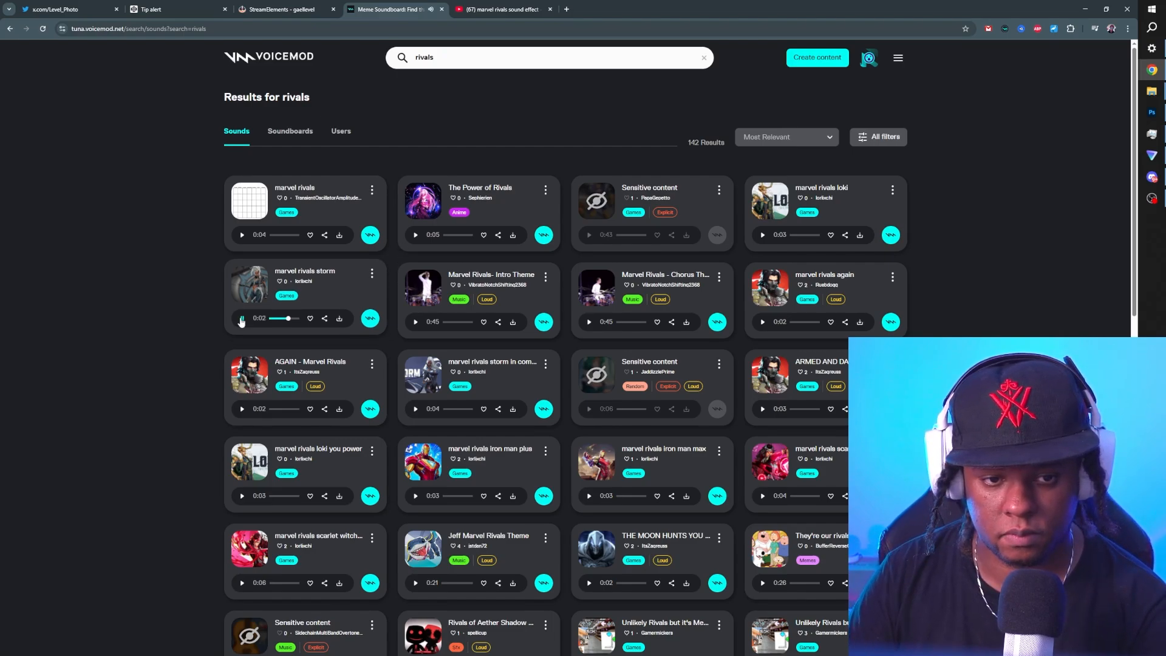
left_click(242, 318)
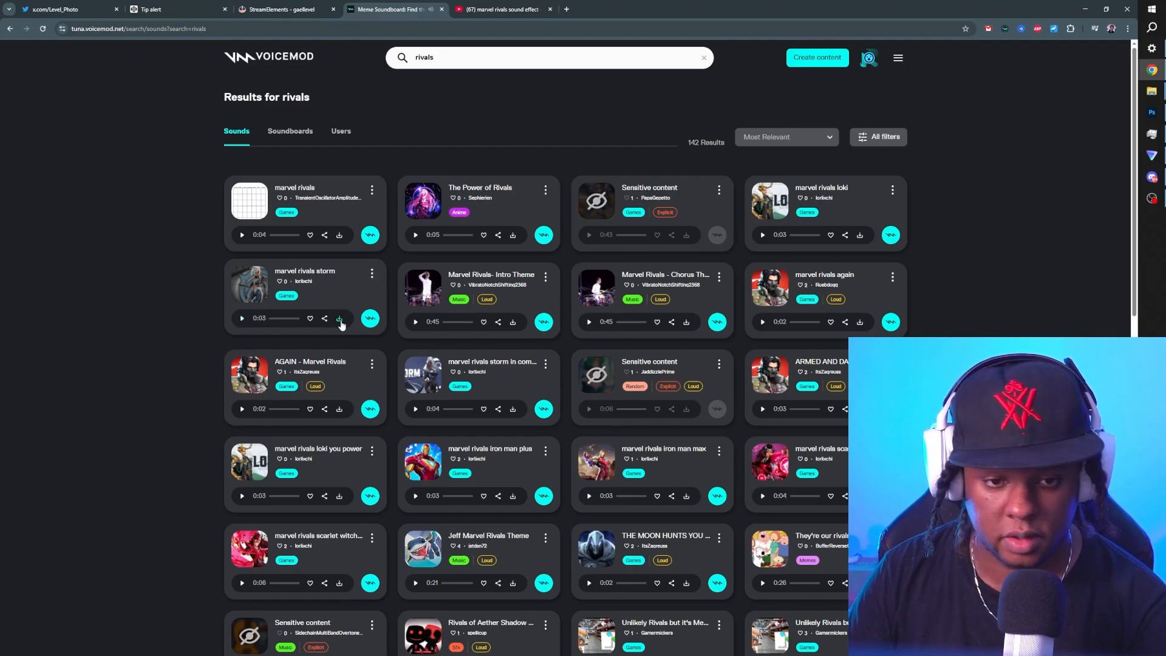
left_click(340, 318)
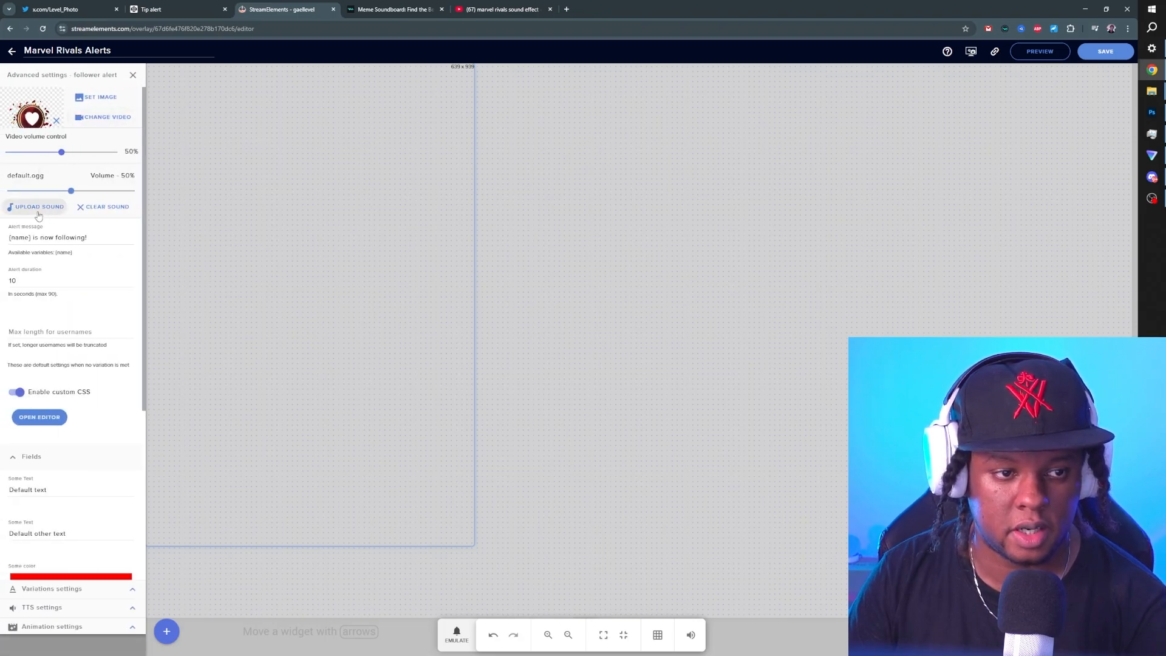
left_click(35, 206)
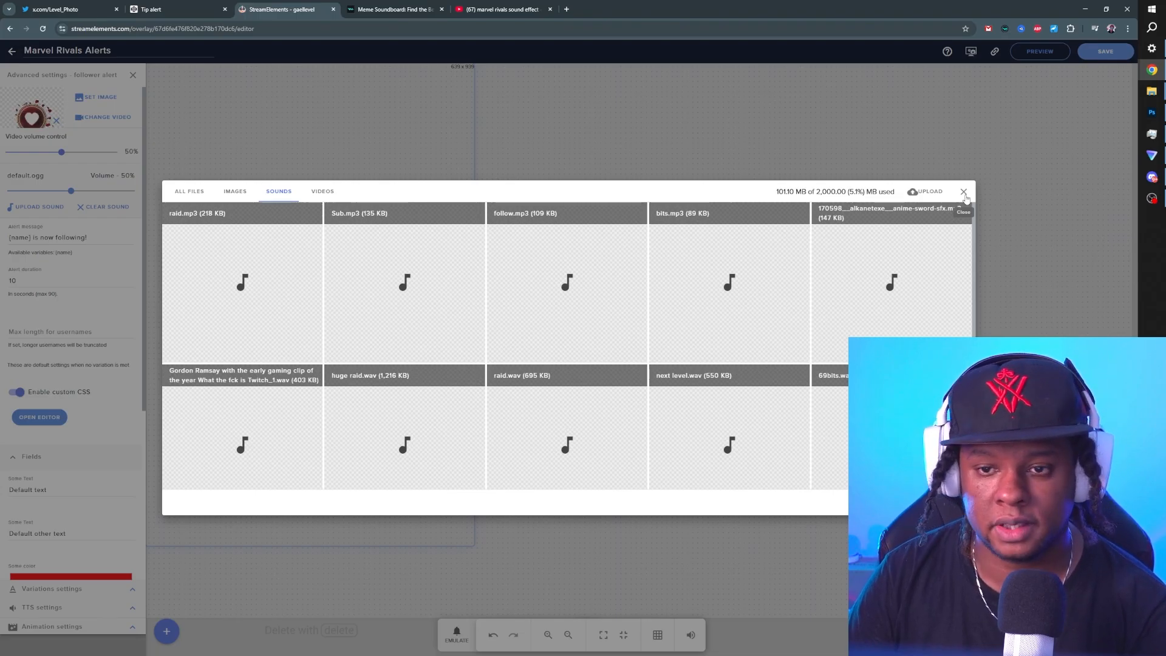
left_click(390, 9)
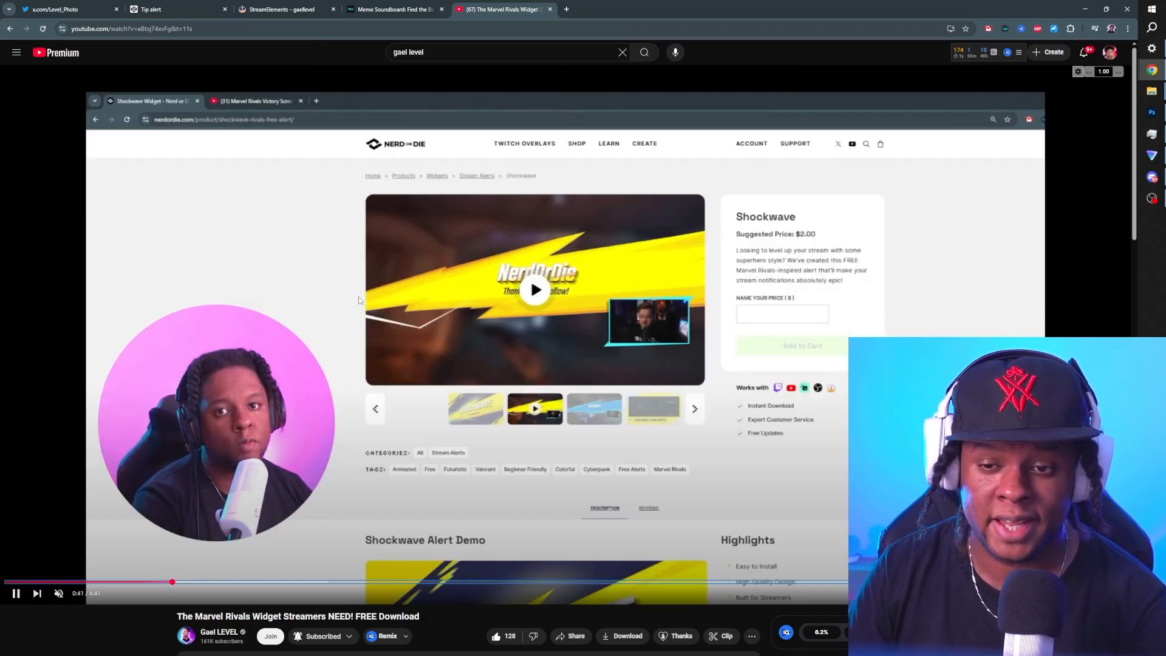
Step: Enter a $0 price on Nerd or Die's free Shockwave Marvel Rivals alert page
left_click(781, 314)
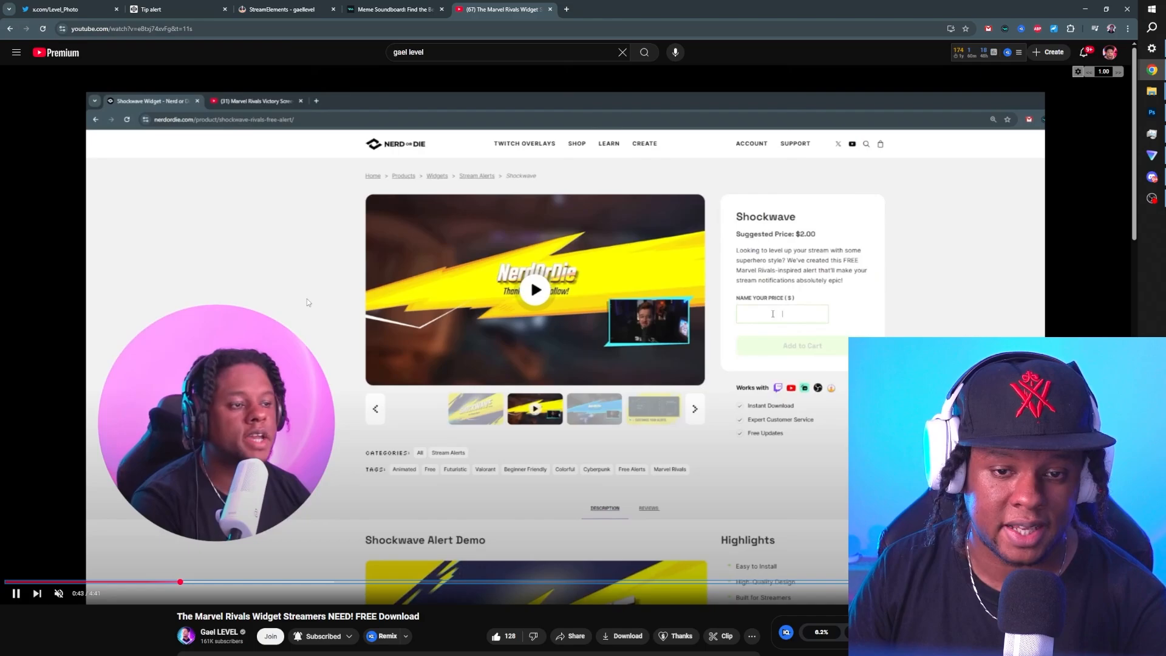
type("0")
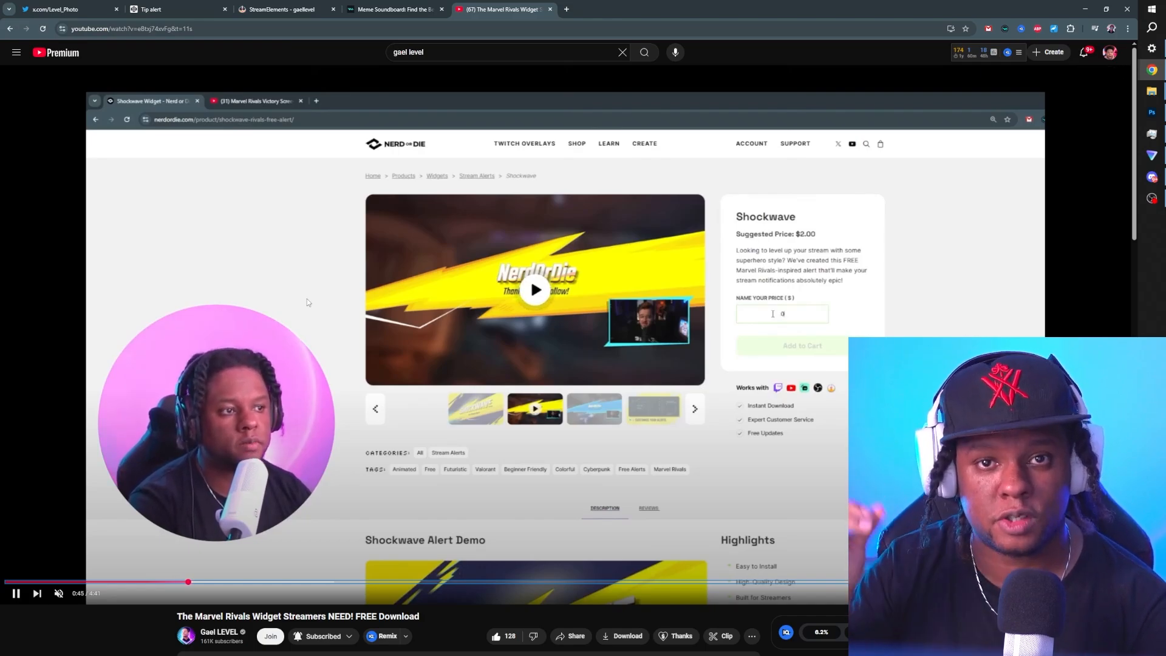